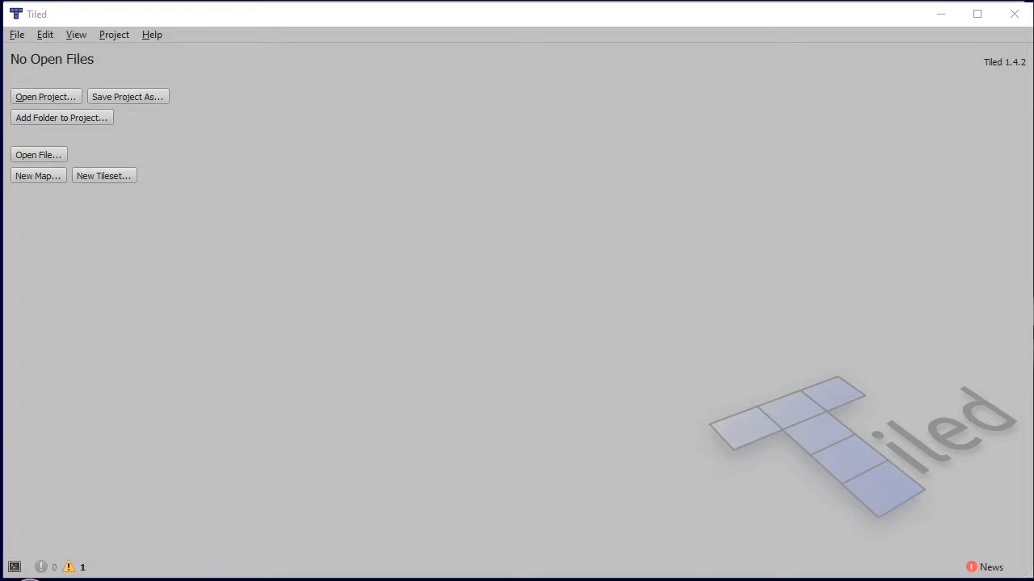
pyautogui.moveTo(811, 514)
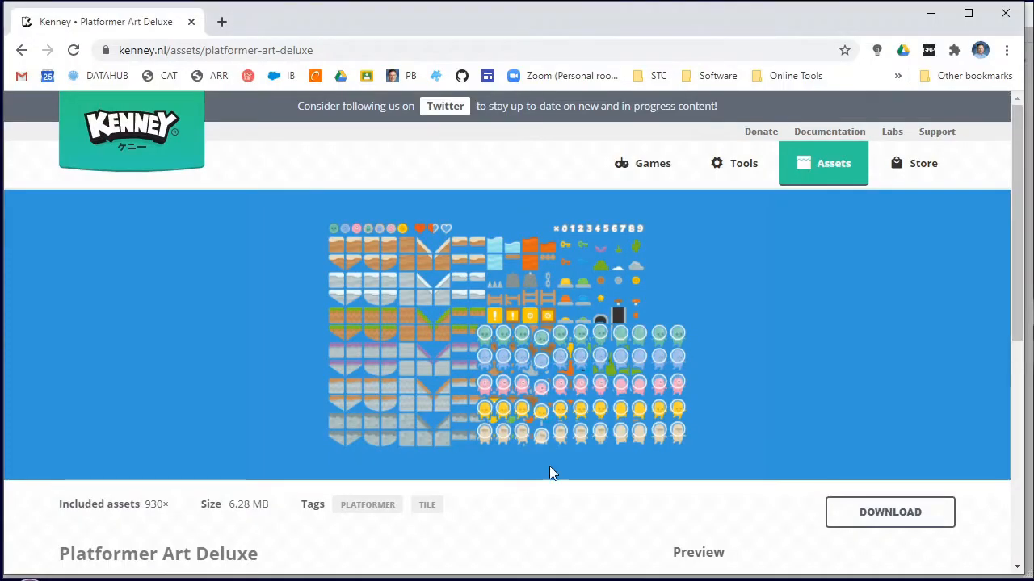
pyautogui.moveTo(126, 67)
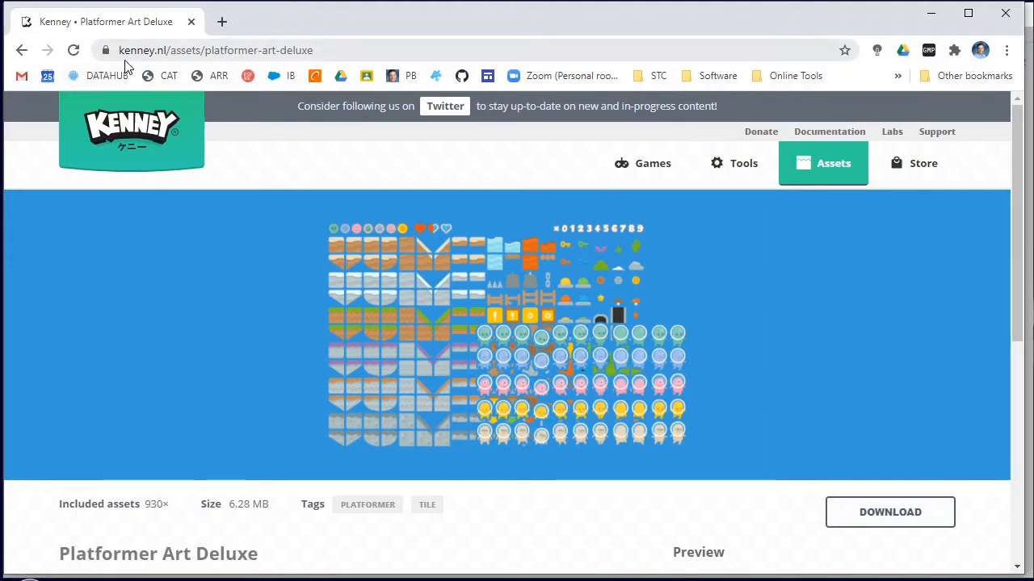
pyautogui.moveTo(620, 294)
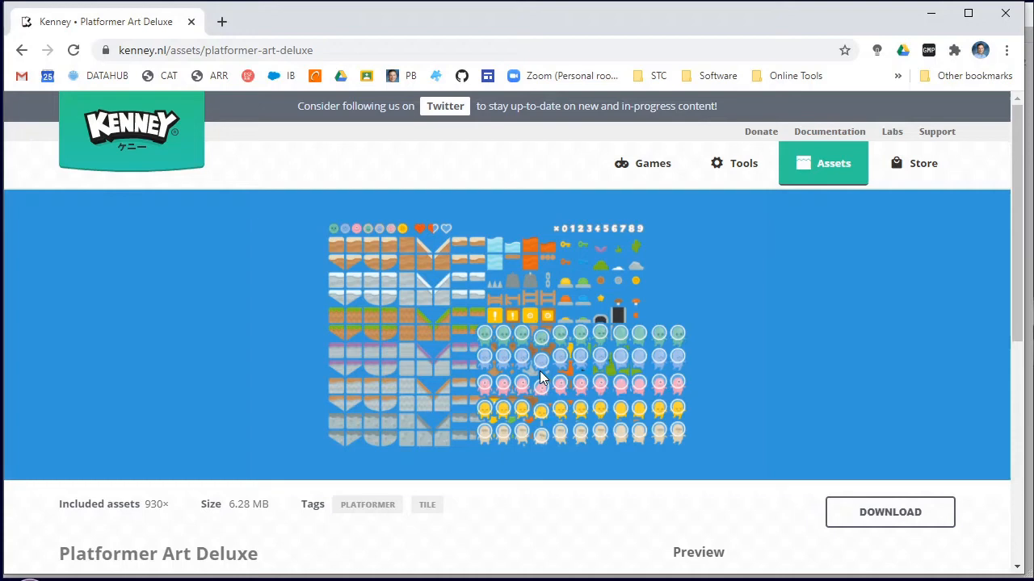
pyautogui.moveTo(541, 404)
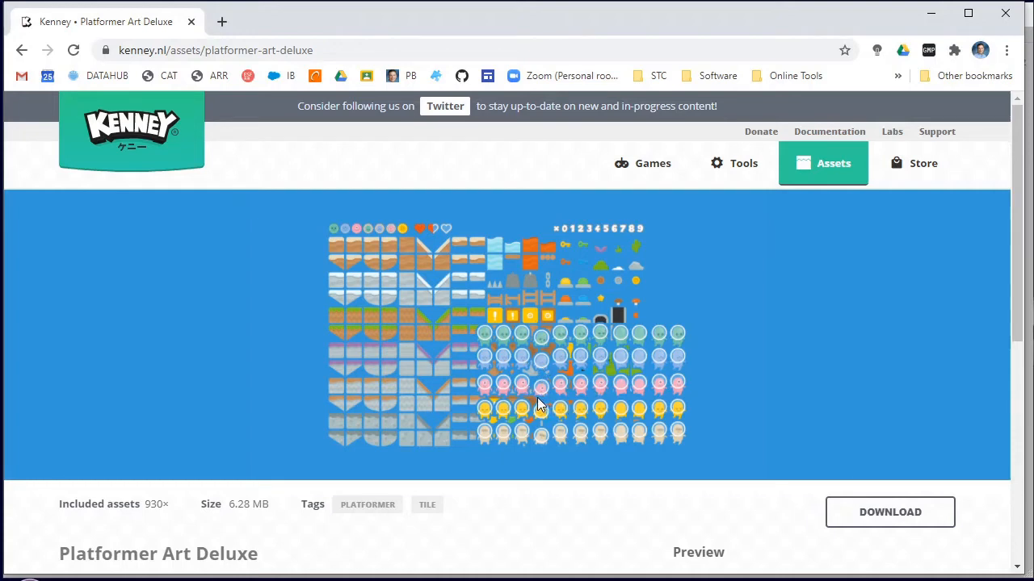
pyautogui.moveTo(396, 357)
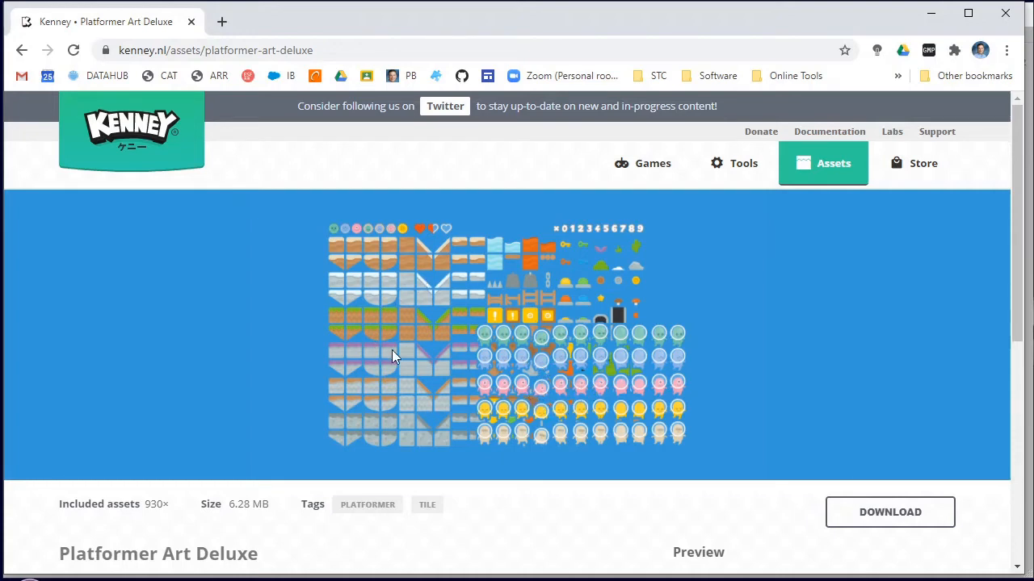
pyautogui.moveTo(358, 273)
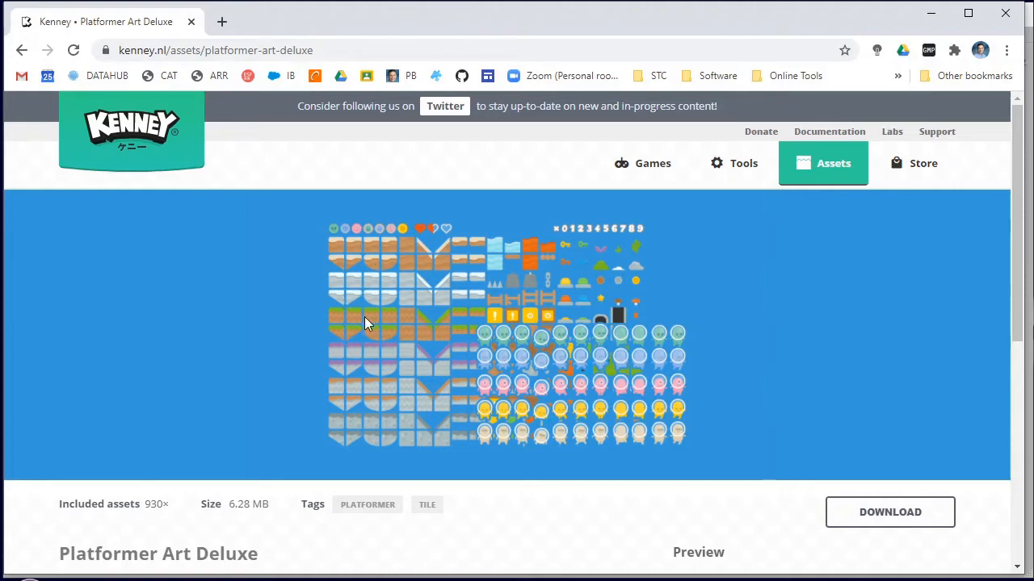
pyautogui.moveTo(391, 388)
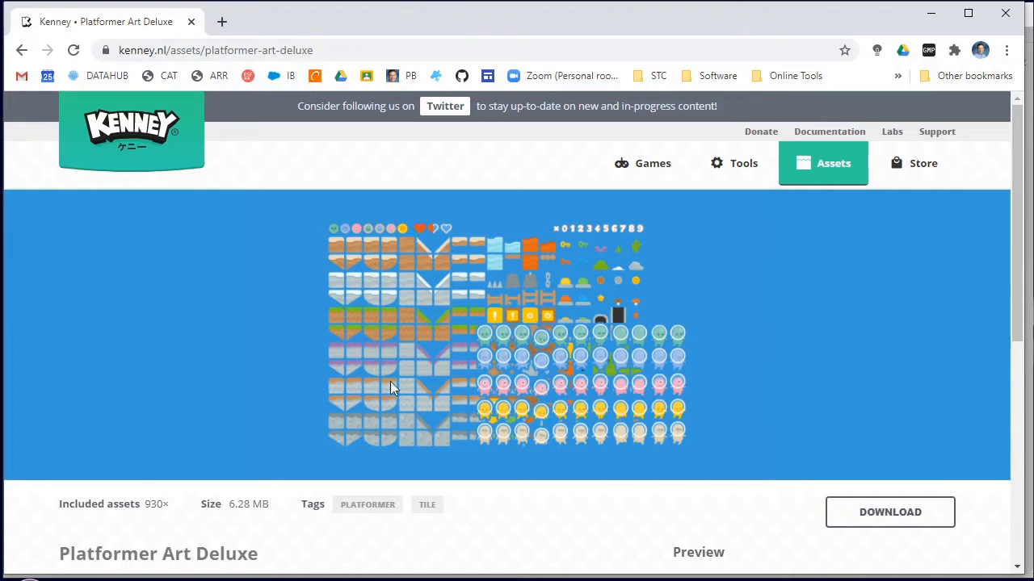
pyautogui.moveTo(181, 79)
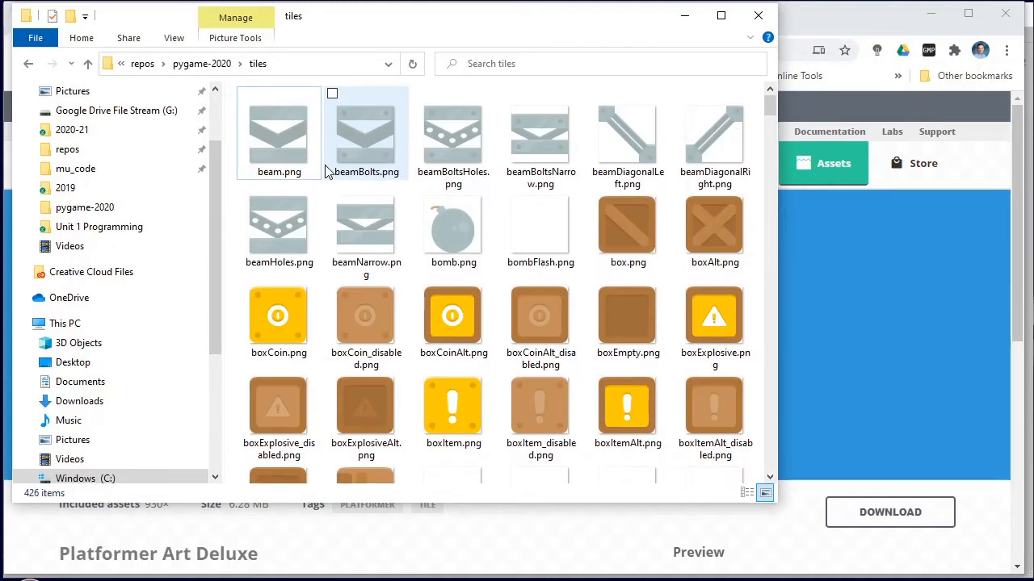
# Step: Scroll through the downloaded tiles folder to look over the tile images
pyautogui.scroll(-3)
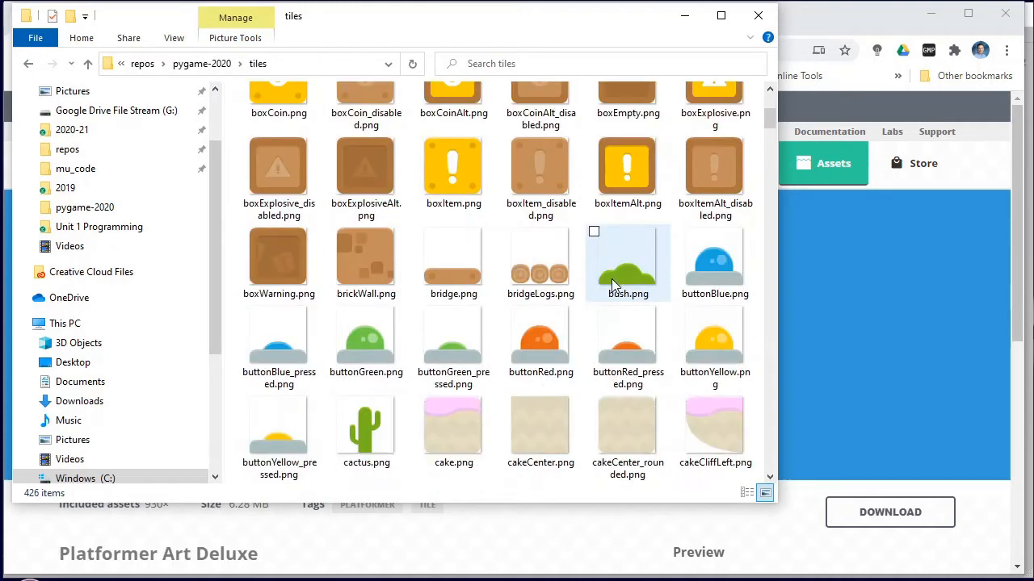
pyautogui.scroll(-3)
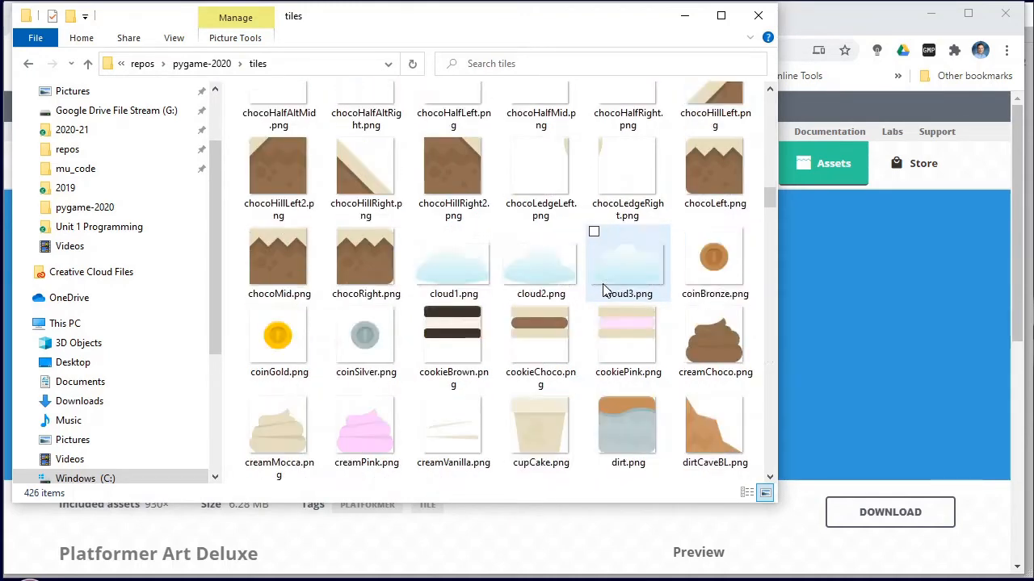
pyautogui.scroll(-3)
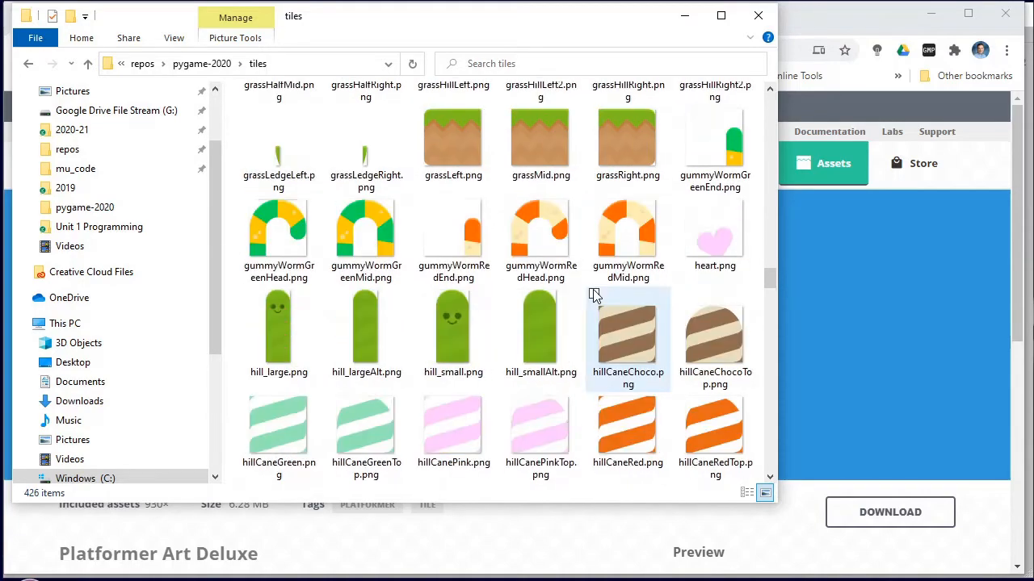
pyautogui.scroll(-3)
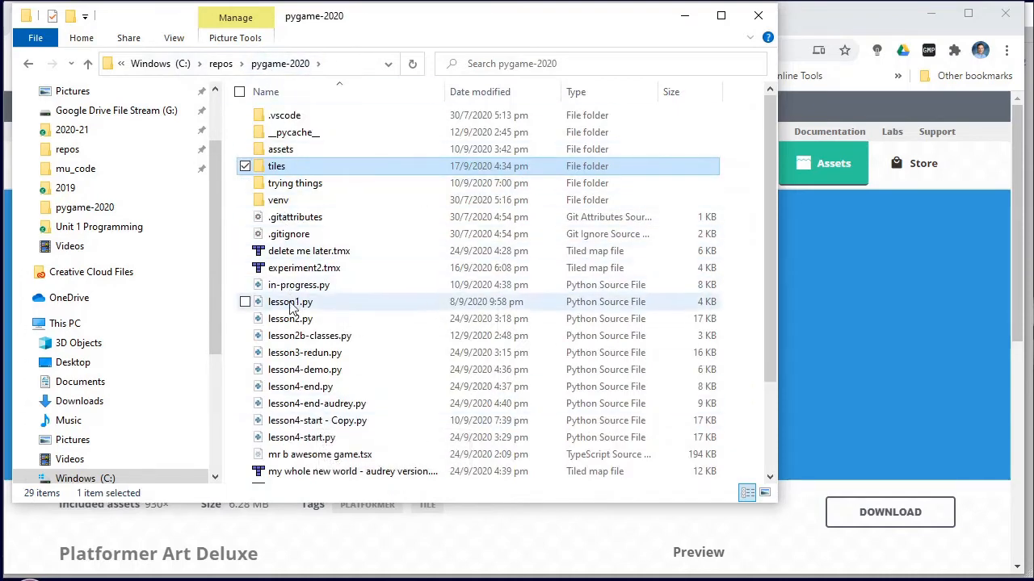
pyautogui.scroll(-3)
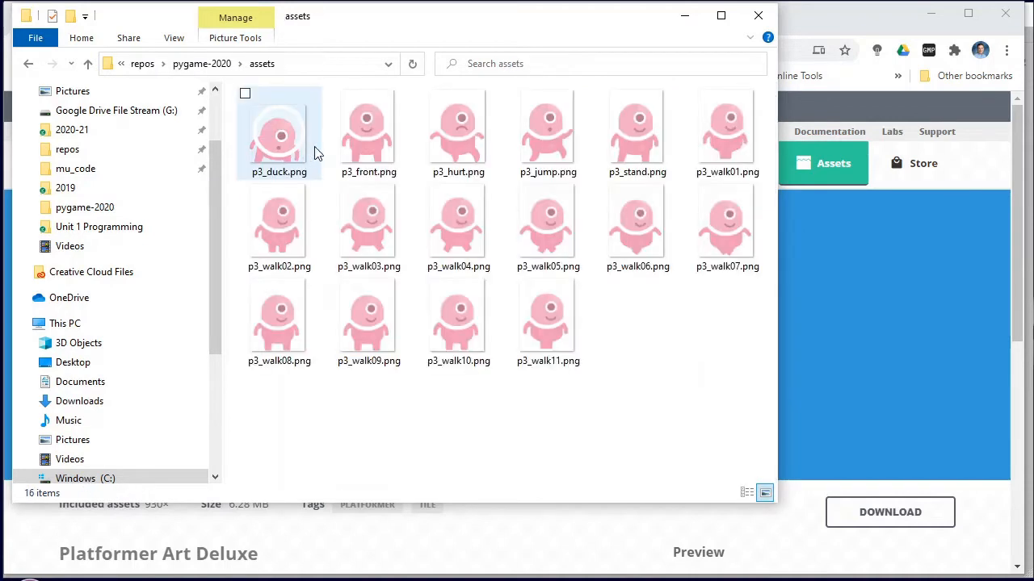
# Step: Return to the pygame-2020 folder, reopen tiles and browse its contents again
pyautogui.click(320, 96)
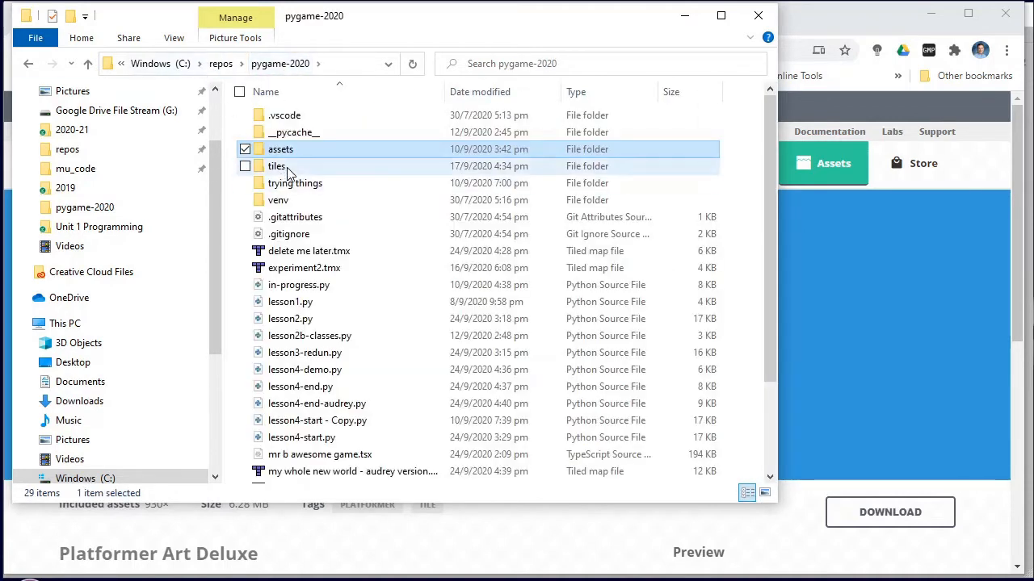
pyautogui.doubleClick(278, 165)
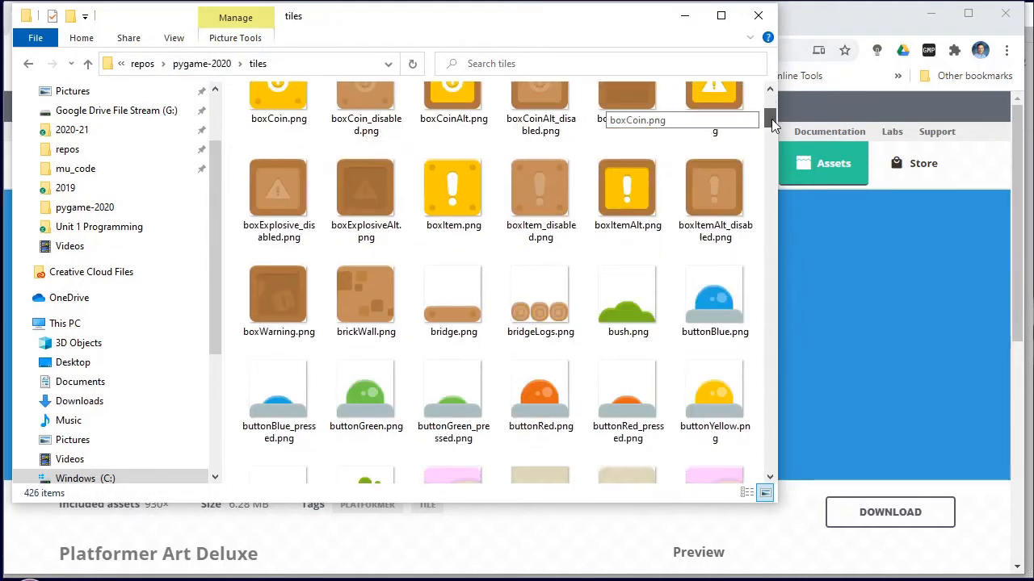
pyautogui.scroll(-3)
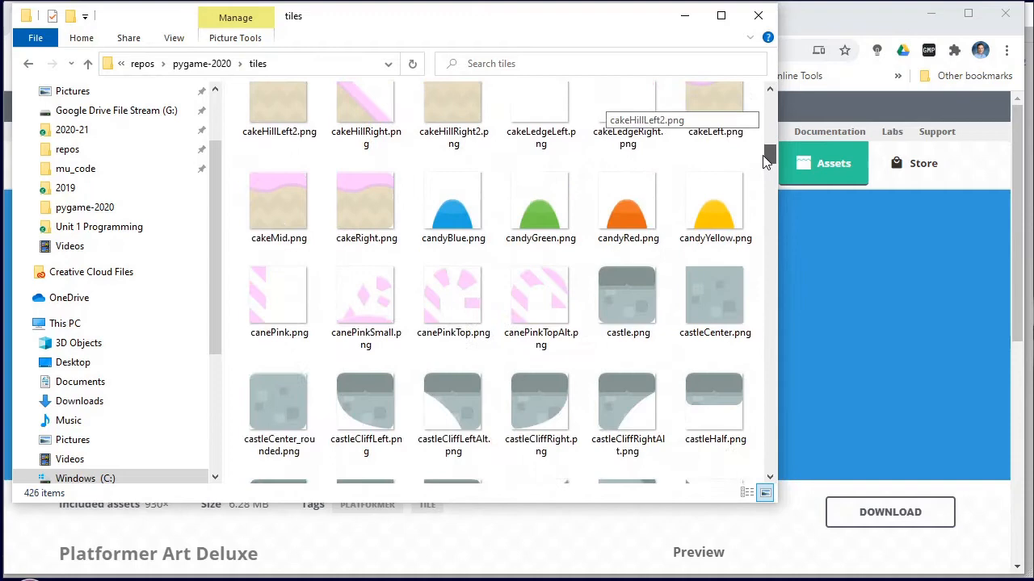
pyautogui.scroll(-3)
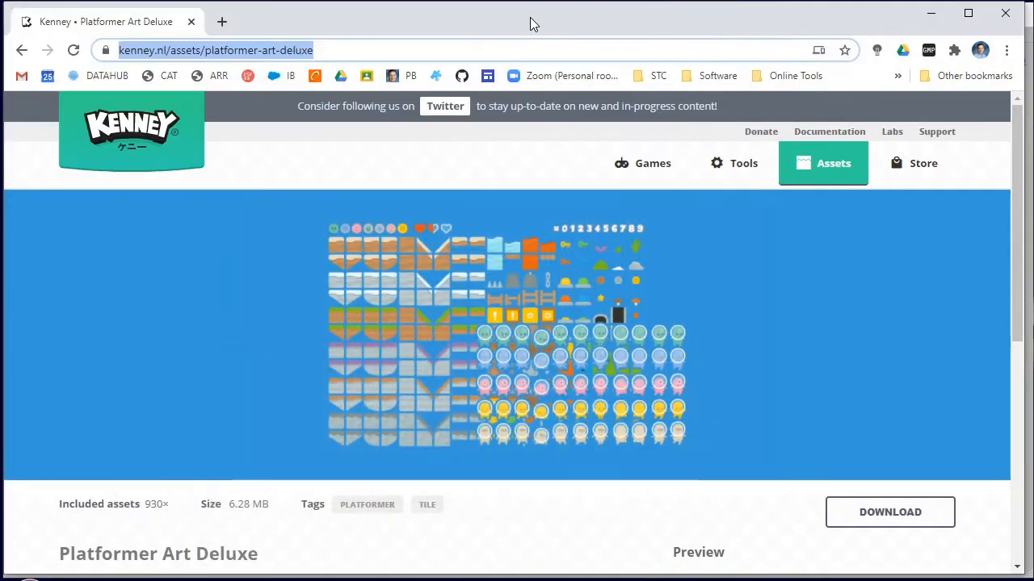
# Step: Start a new Chrome tab with 'tiled' in the address bar
pyautogui.click(221, 23)
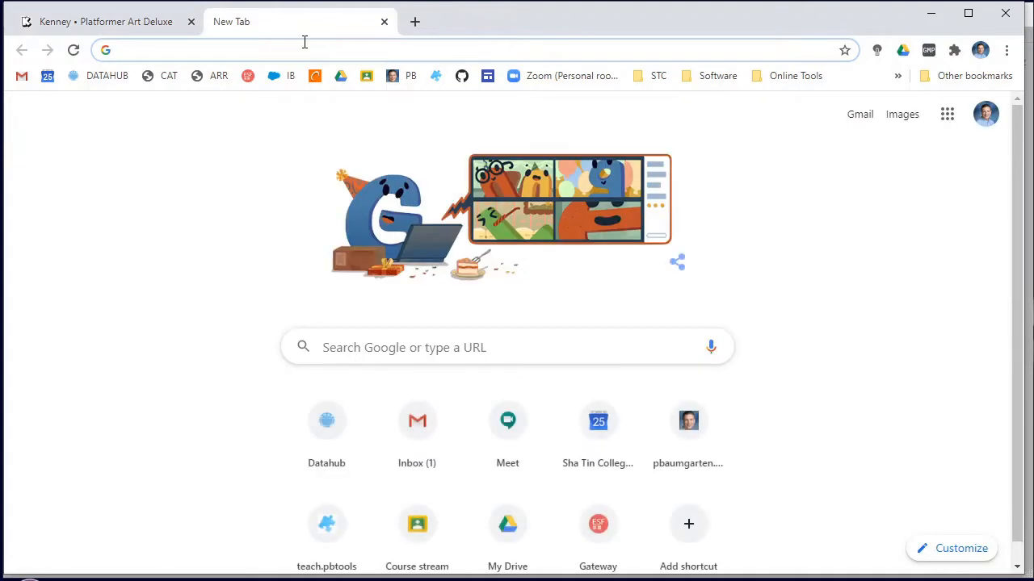
pyautogui.write('tiled')
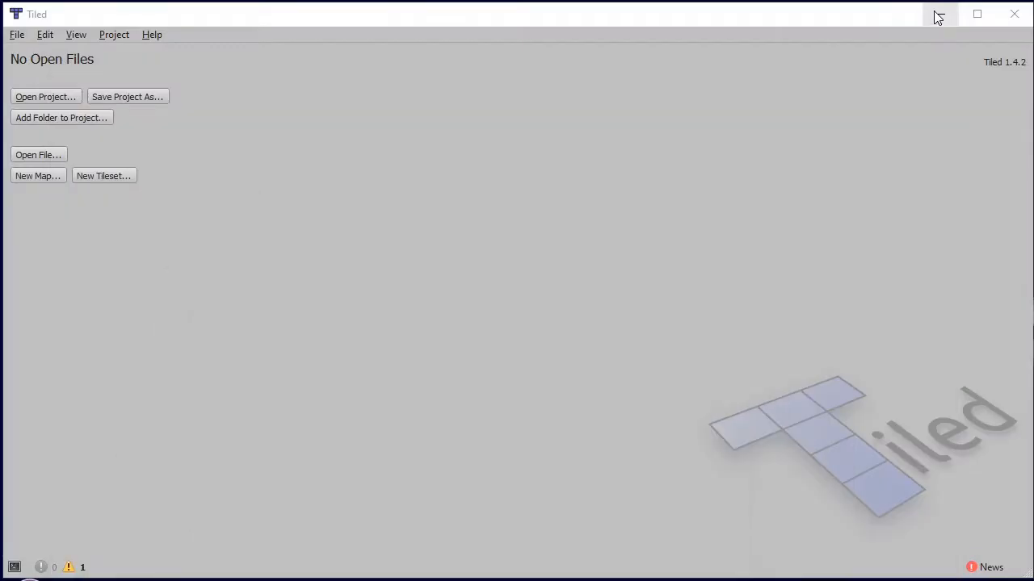
pyautogui.moveTo(589, 116)
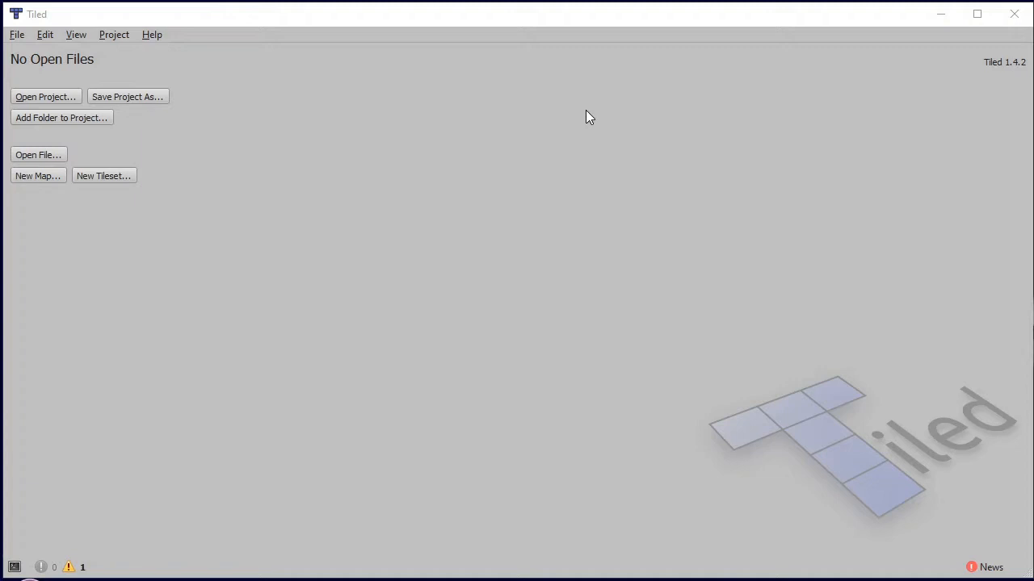
pyautogui.moveTo(88, 126)
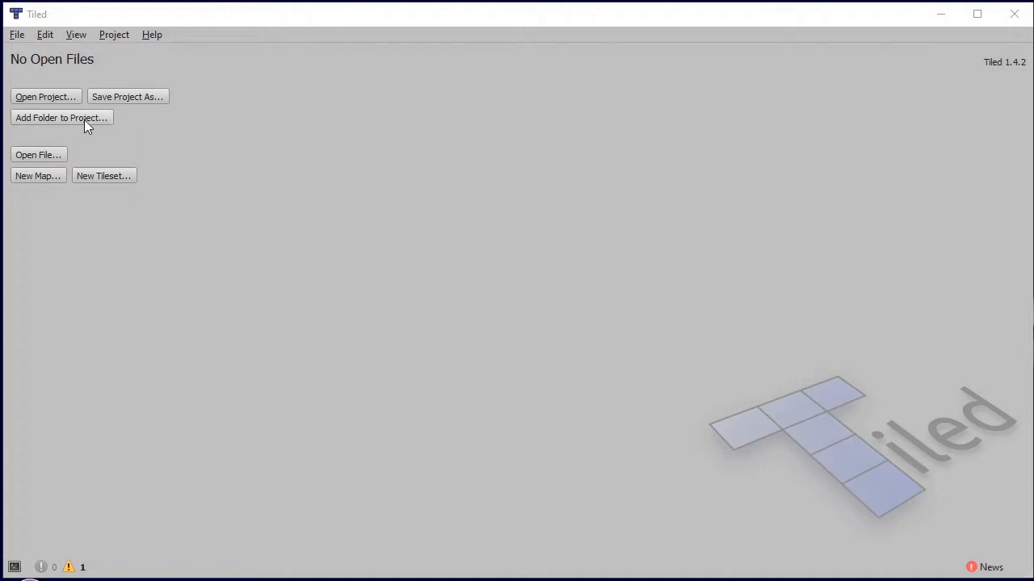
pyautogui.moveTo(20, 47)
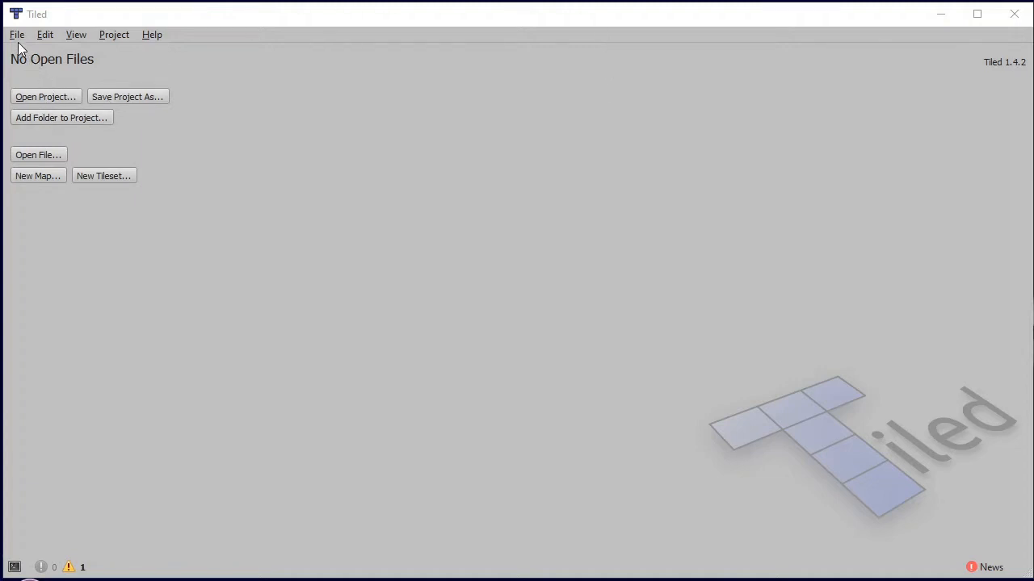
pyautogui.moveTo(103, 174)
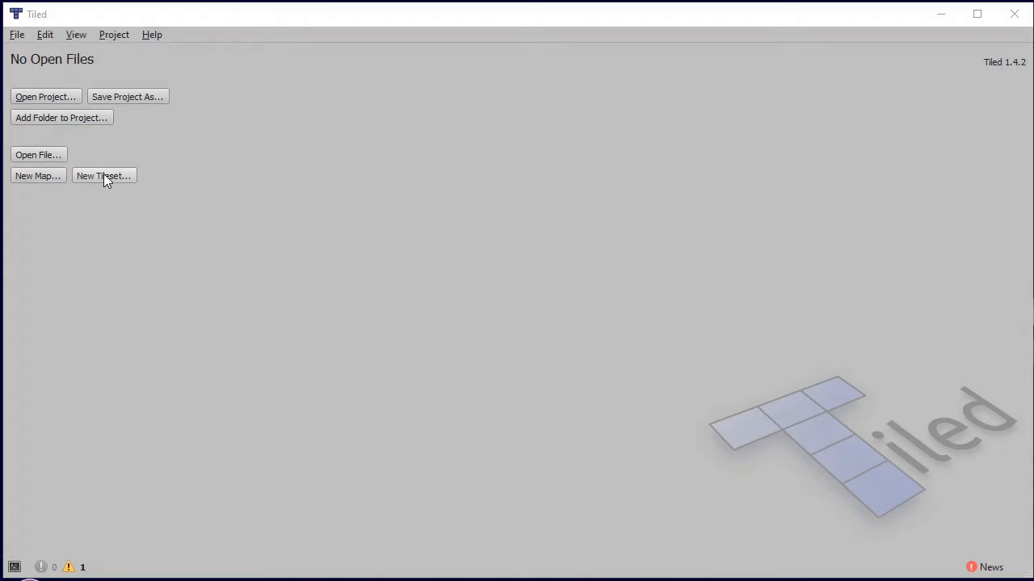
# Step: Create a new tileset named 'video demo' of type Collection of Images and begin saving it
pyautogui.click(104, 175)
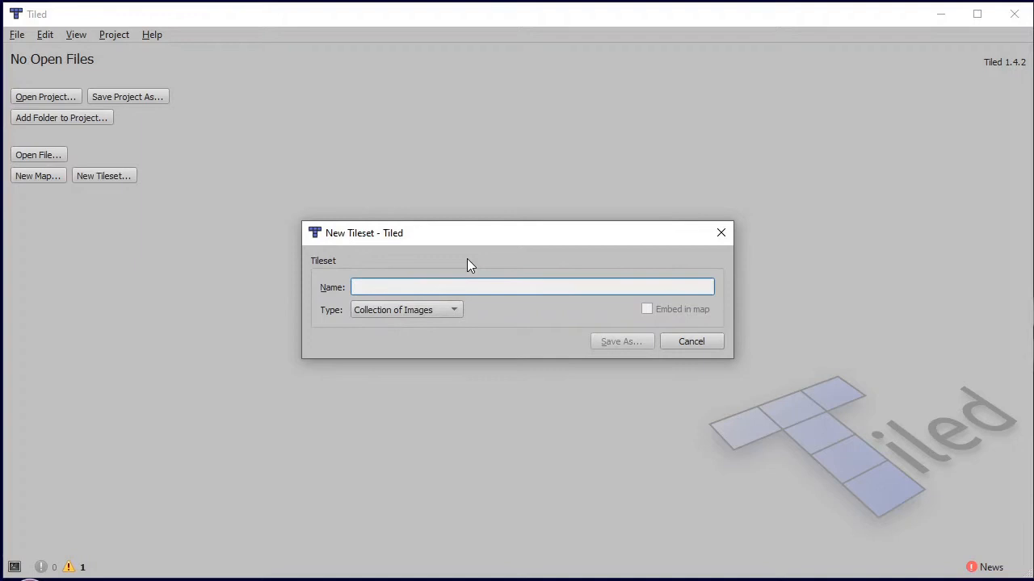
pyautogui.write('video demo')
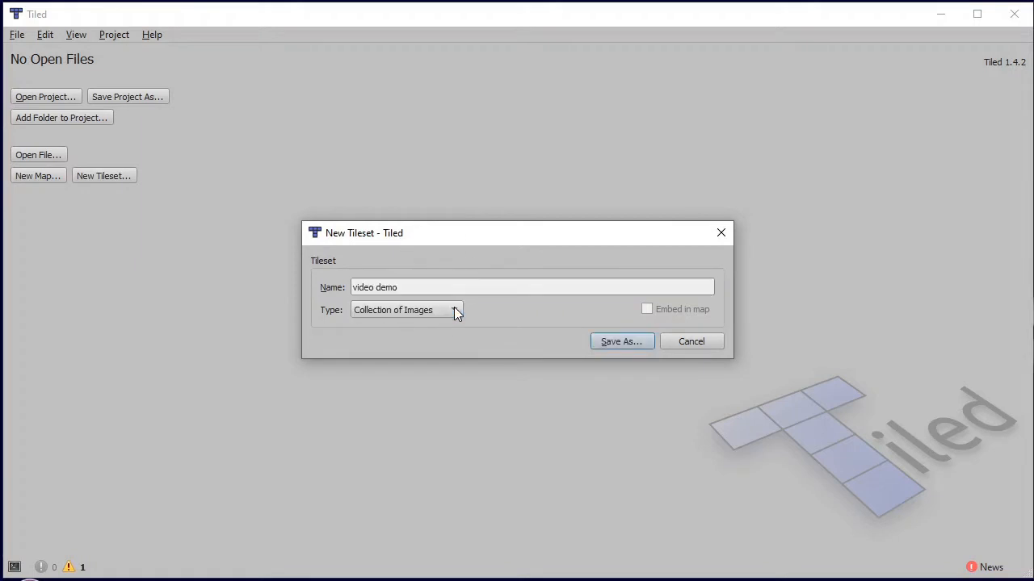
pyautogui.click(455, 310)
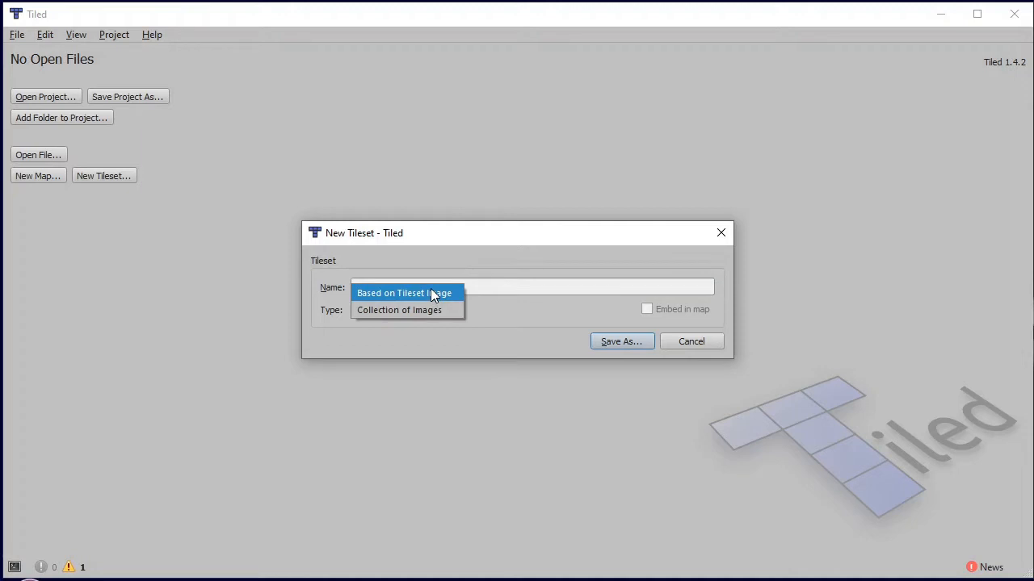
pyautogui.moveTo(443, 307)
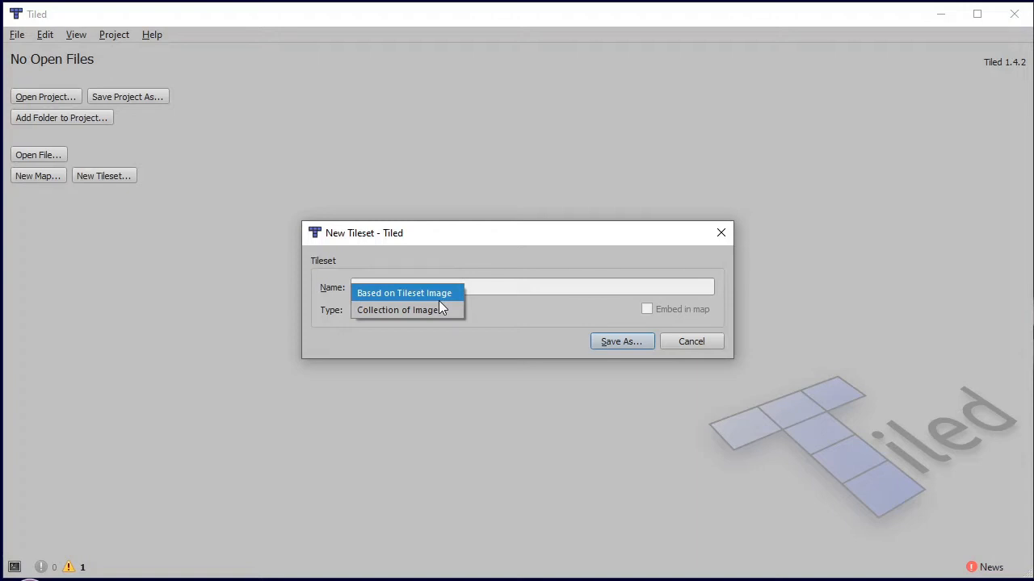
pyautogui.moveTo(399, 310)
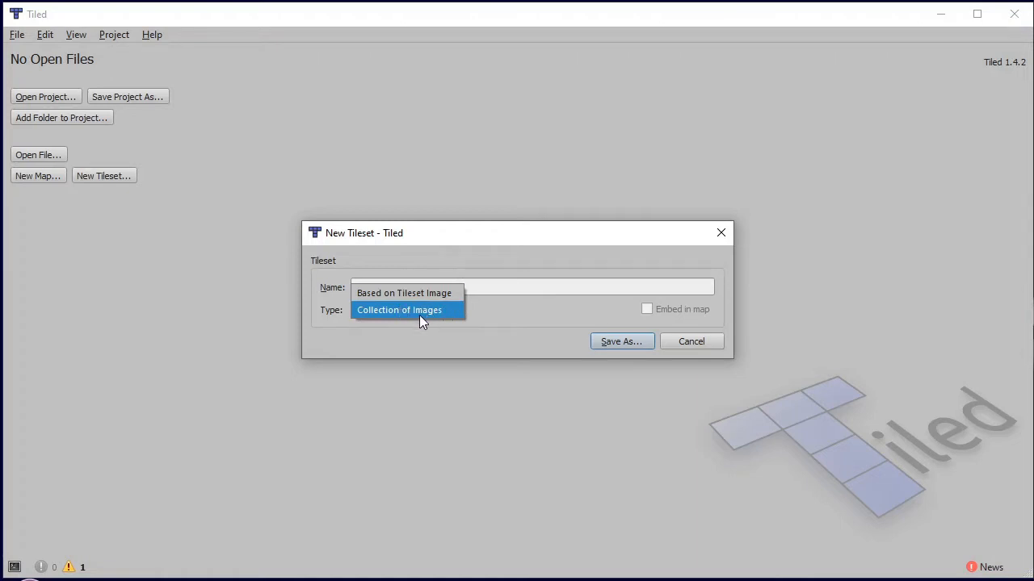
pyautogui.click(399, 310)
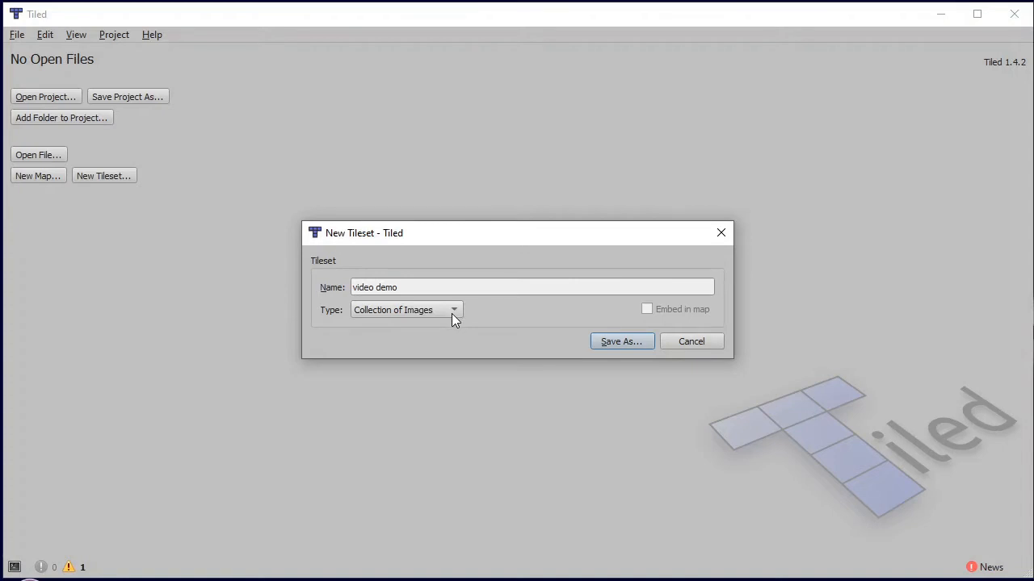
pyautogui.moveTo(411, 320)
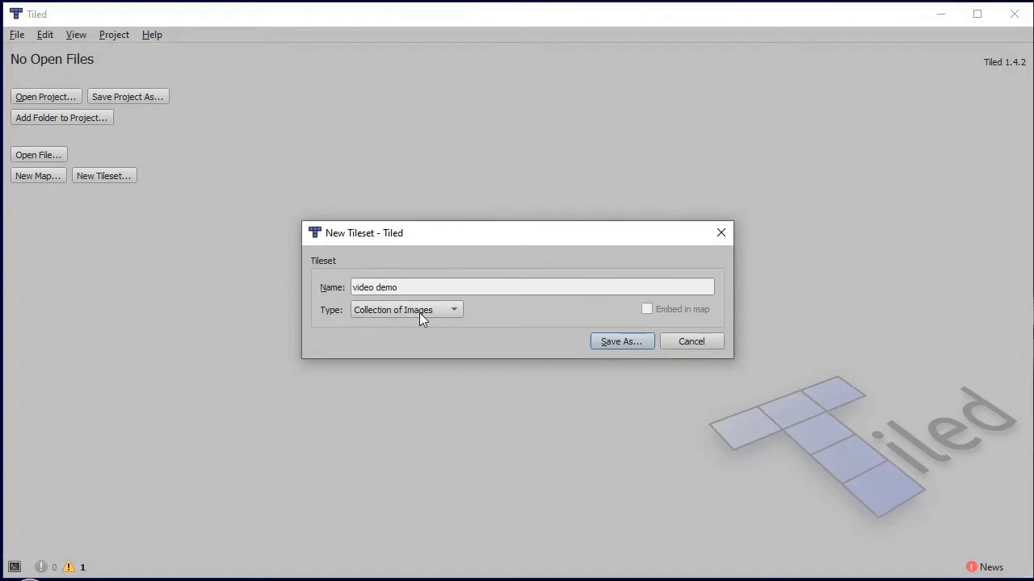
pyautogui.click(620, 340)
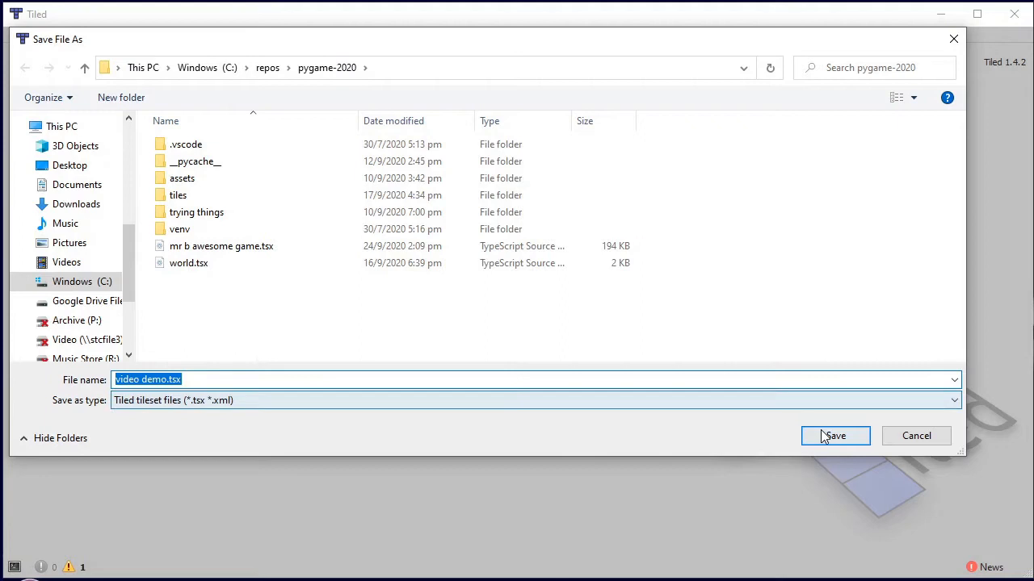
# Step: Save video demo.tsx into the pygame-2020 folder
pyautogui.click(835, 436)
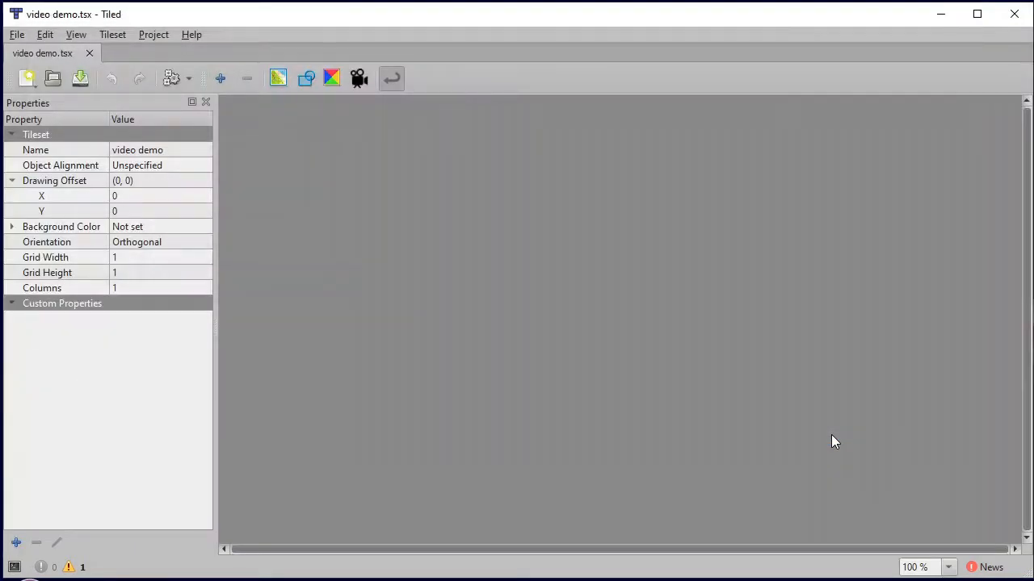
pyautogui.moveTo(719, 381)
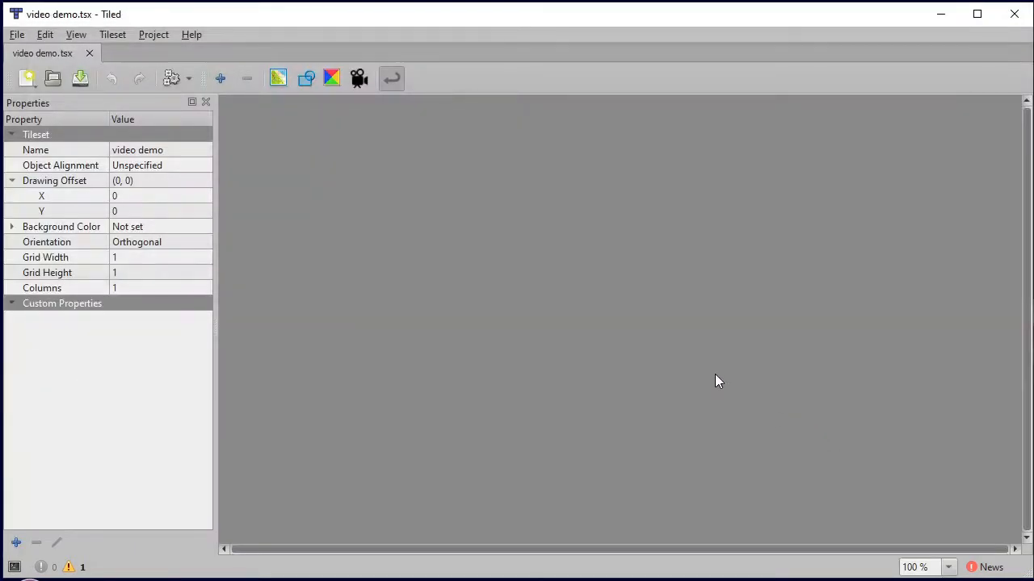
pyautogui.moveTo(174, 44)
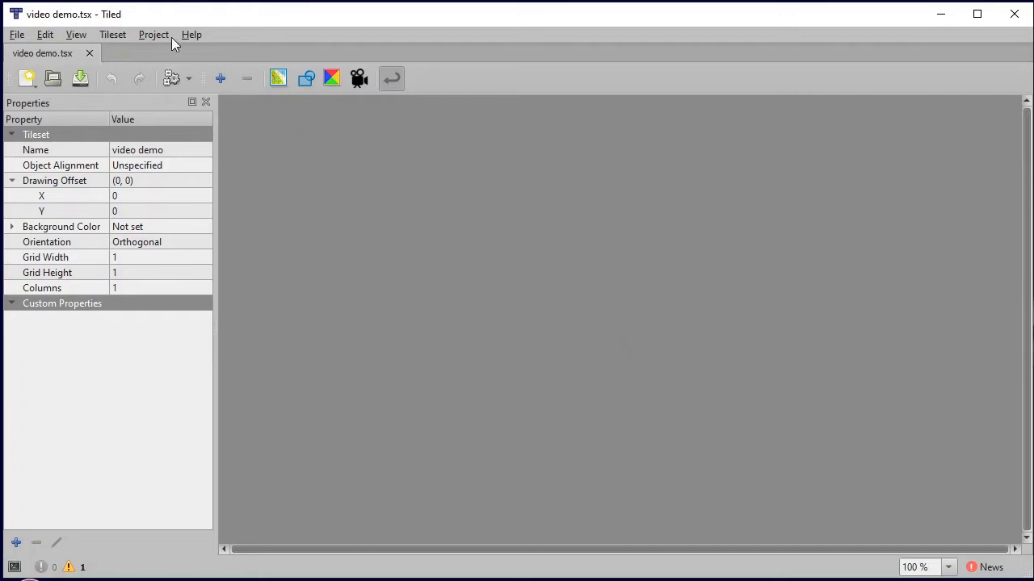
pyautogui.click(114, 34)
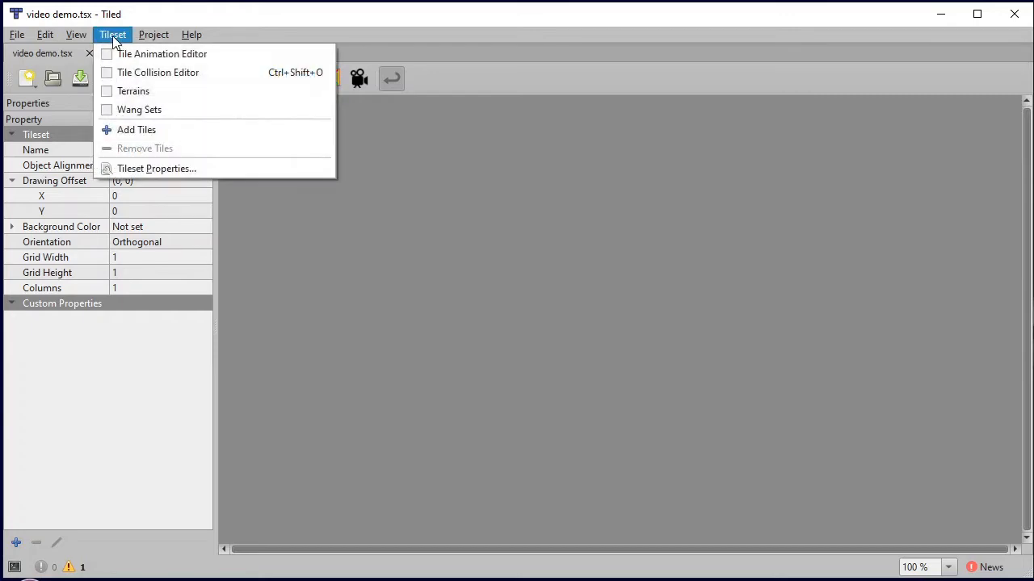
pyautogui.moveTo(135, 129)
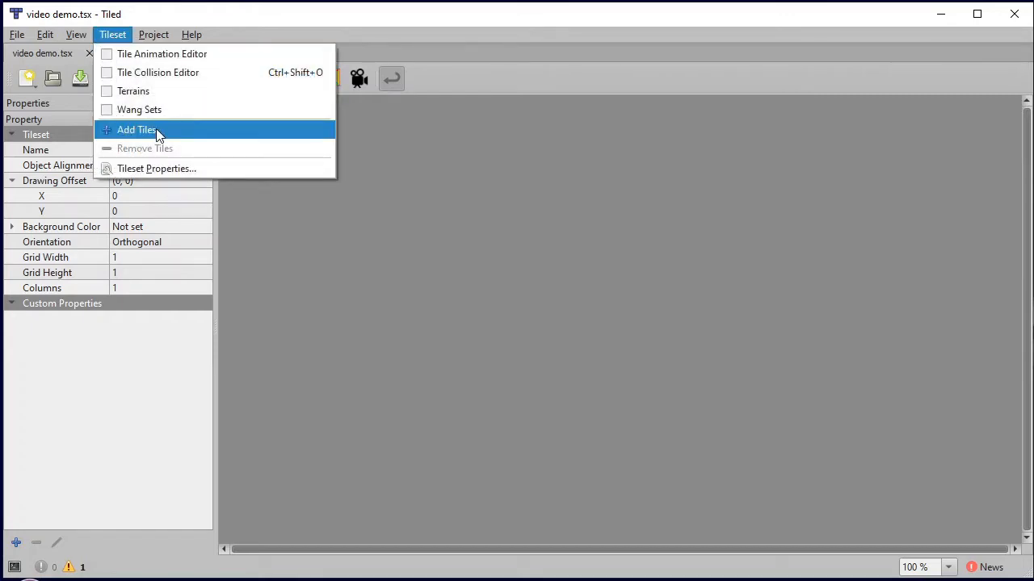
# Step: Via Add Tiles, select every PNG image in the pygame-2020 tiles folder
pyautogui.click(135, 129)
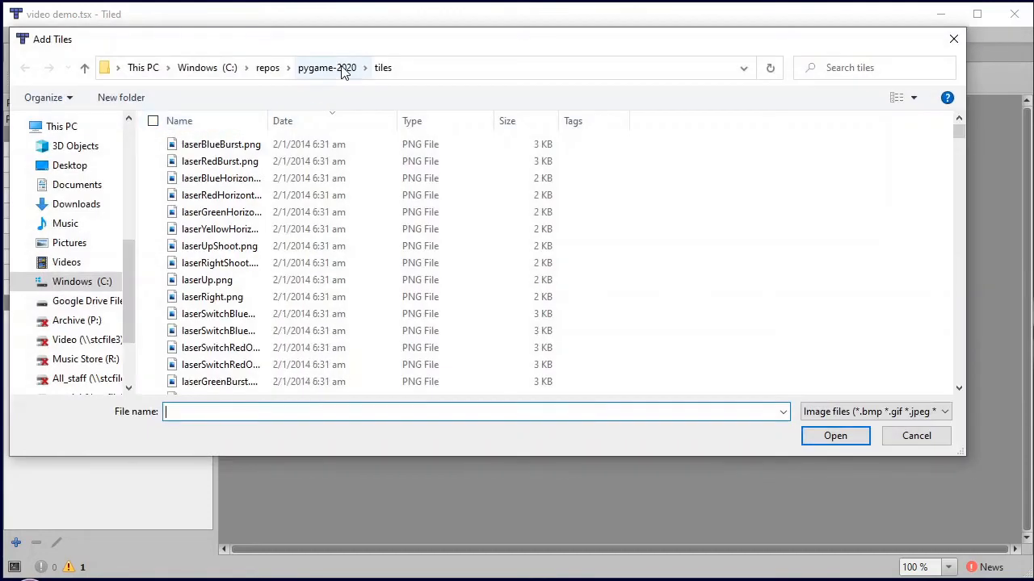
pyautogui.click(326, 68)
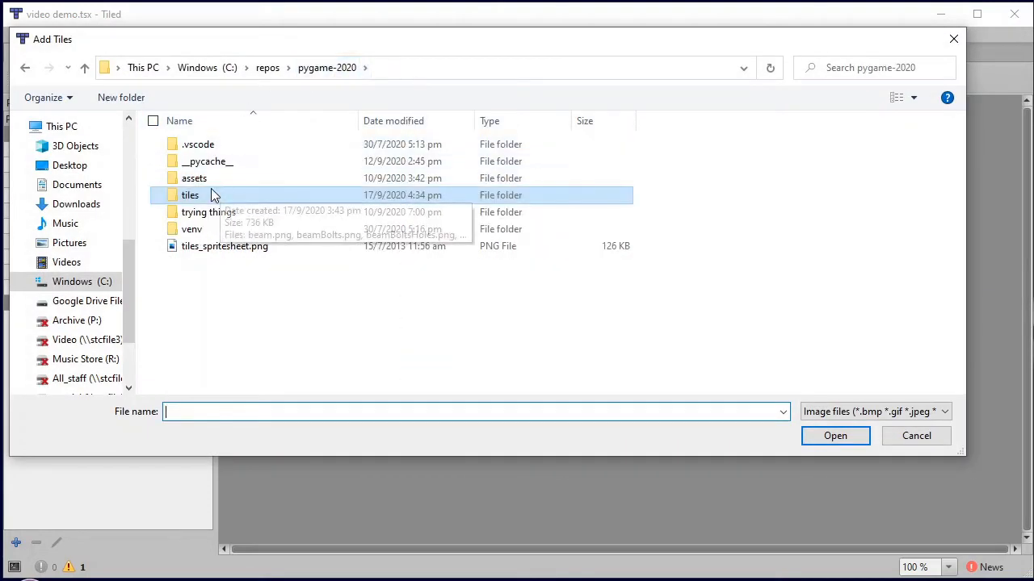
pyautogui.doubleClick(190, 193)
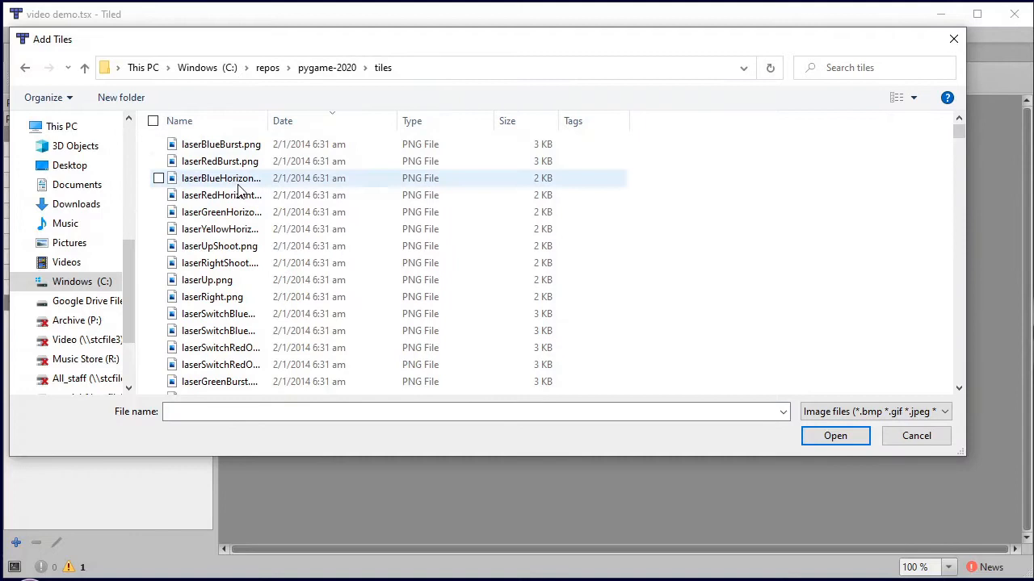
pyautogui.click(219, 144)
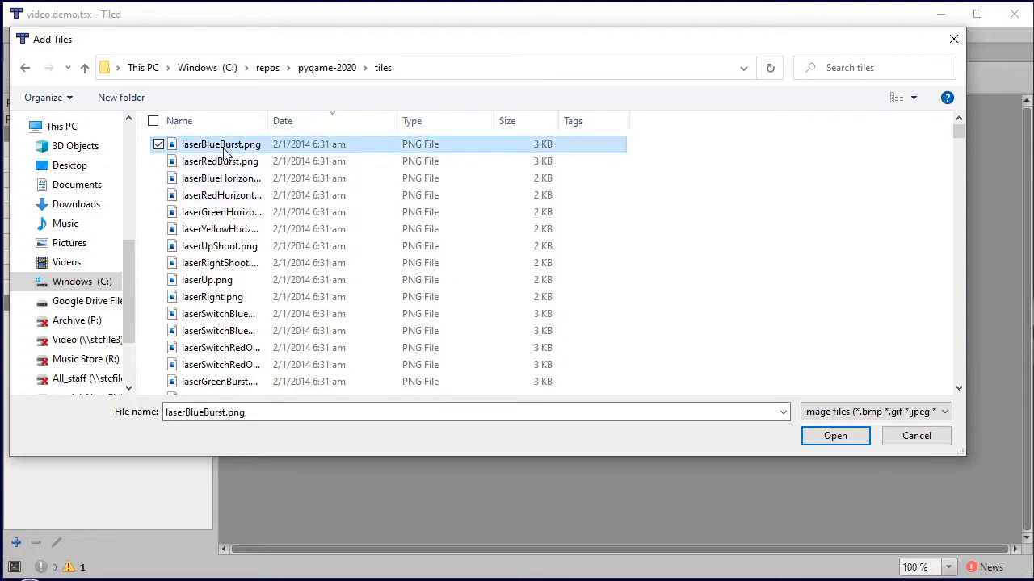
pyautogui.click(152, 120)
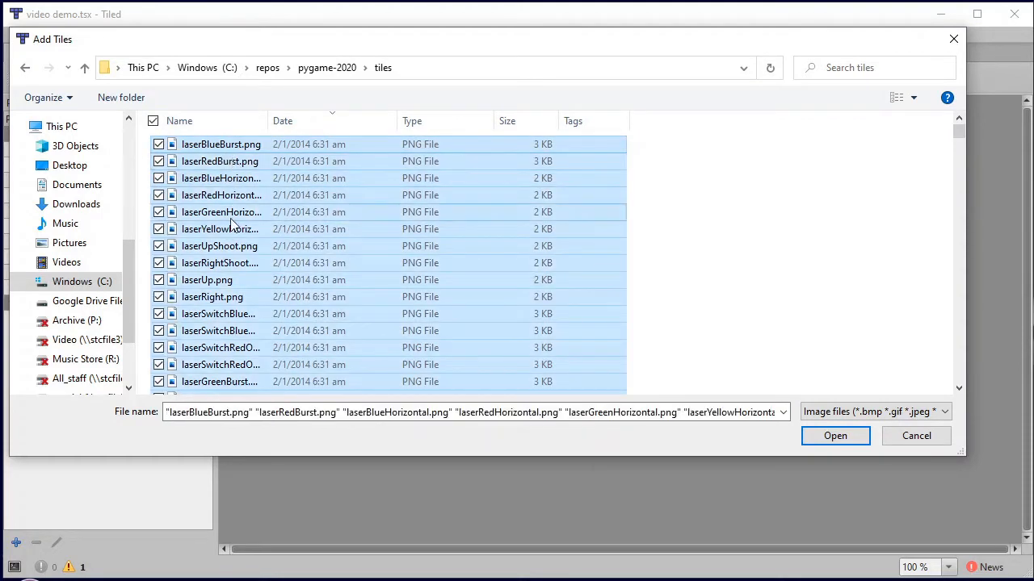
pyautogui.scroll(-3)
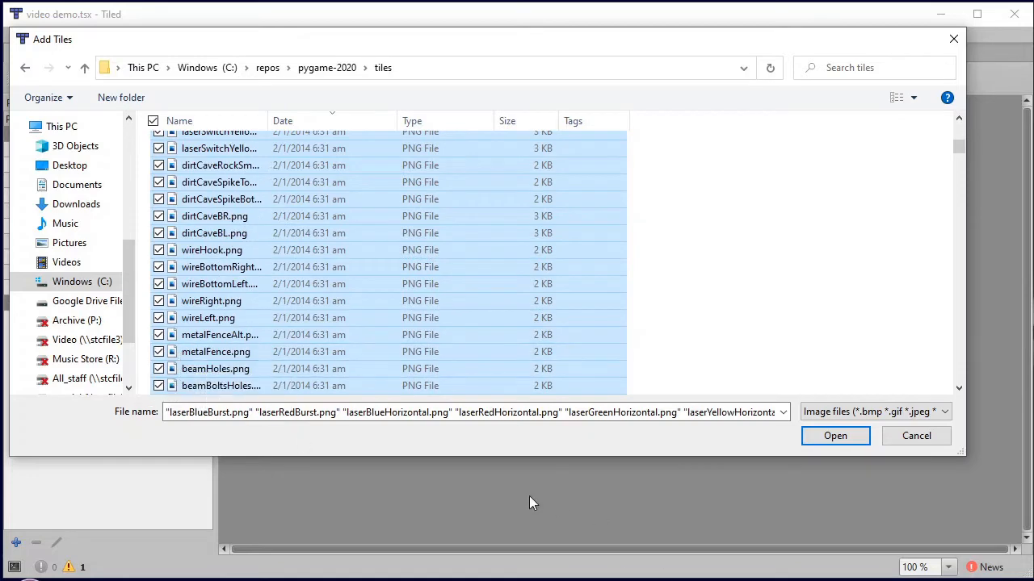
# Step: Add the selected images to the tileset and zoom to 12% to see them all
pyautogui.click(835, 436)
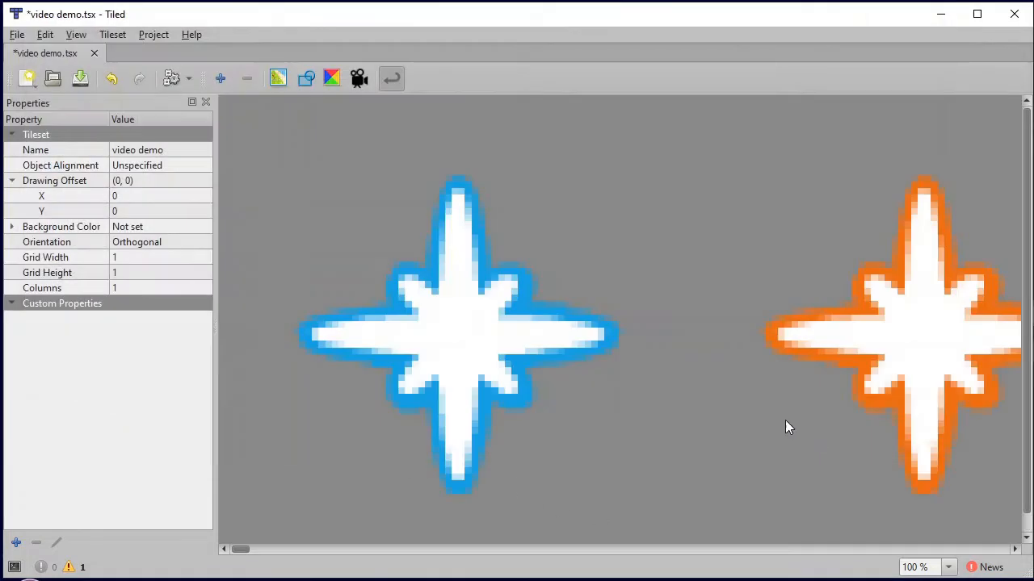
pyautogui.moveTo(546, 316)
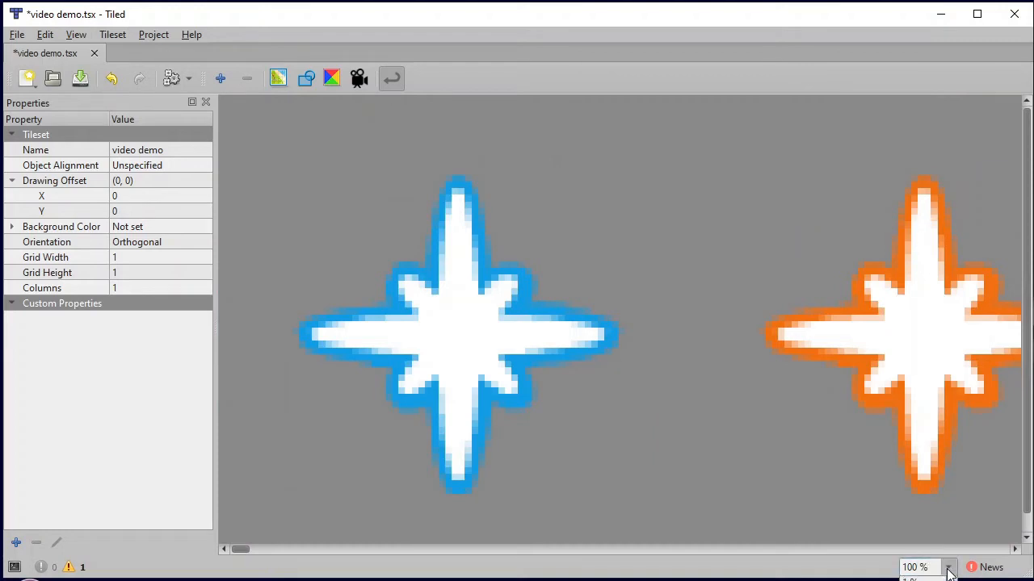
pyautogui.click(948, 567)
pyautogui.write('12')
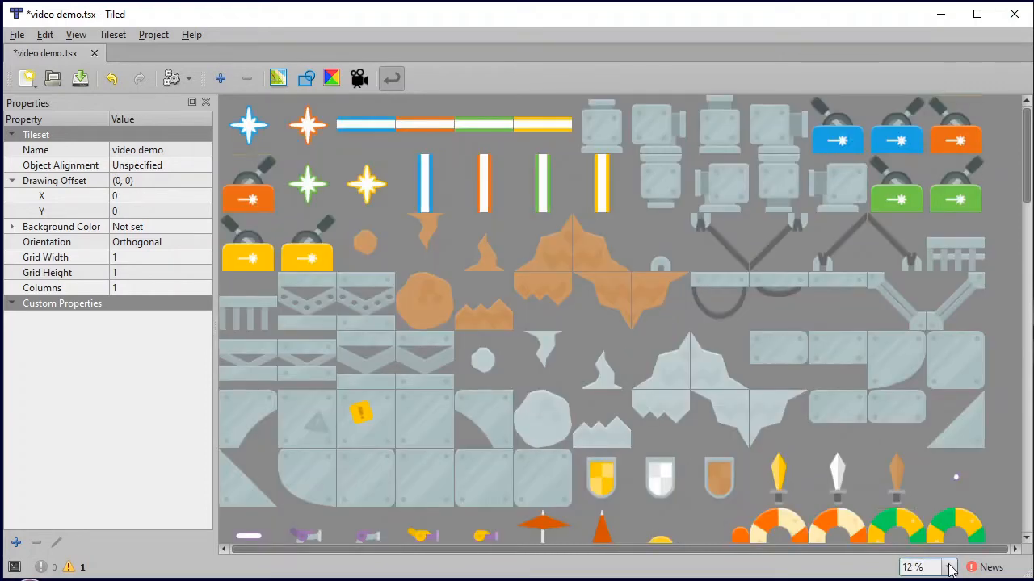
pyautogui.moveTo(389, 43)
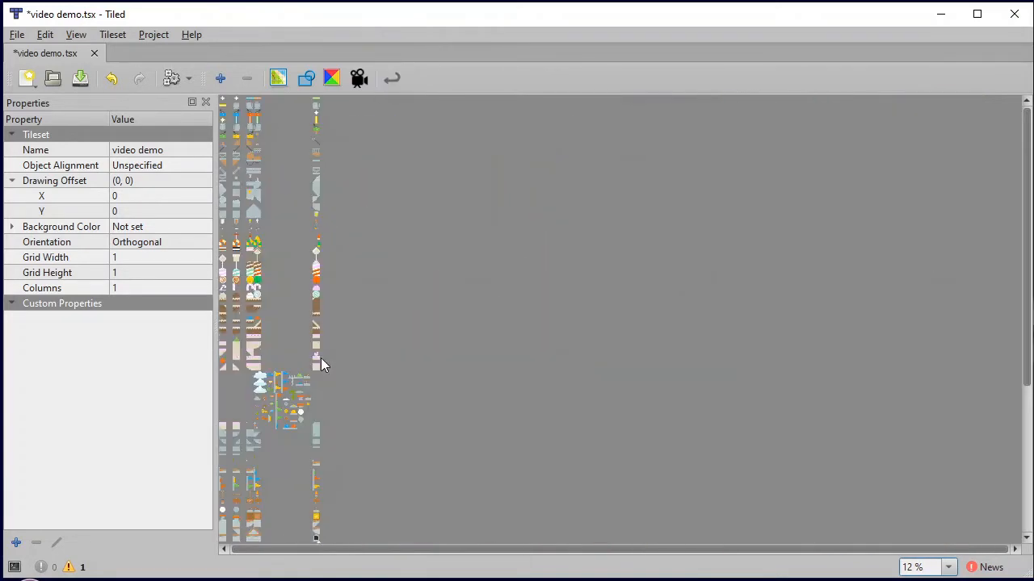
# Step: Remove the items_spritesheet tile and enable Dynamic Wrapping so tiles flow in rows
pyautogui.click(281, 401)
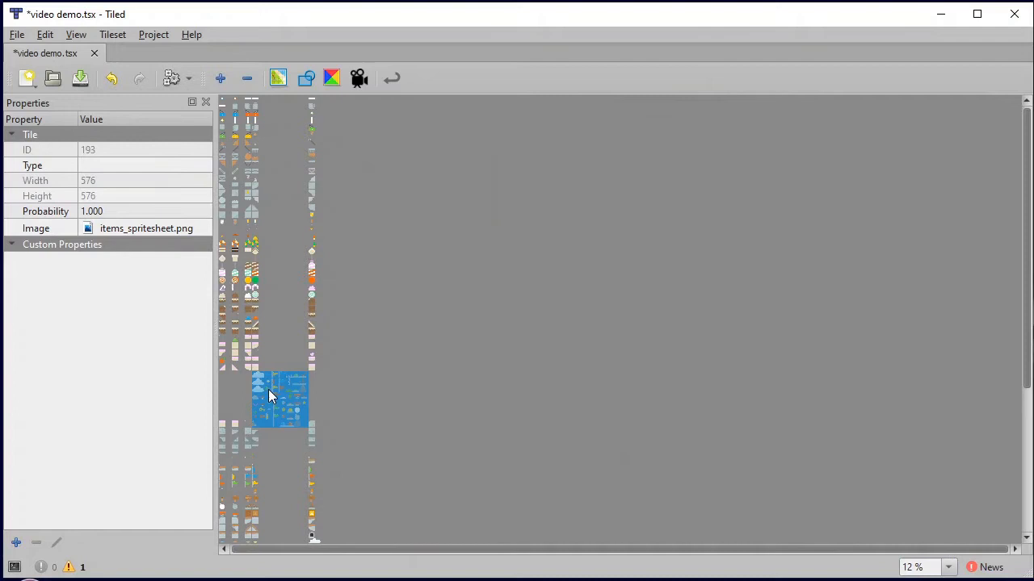
pyautogui.moveTo(282, 401)
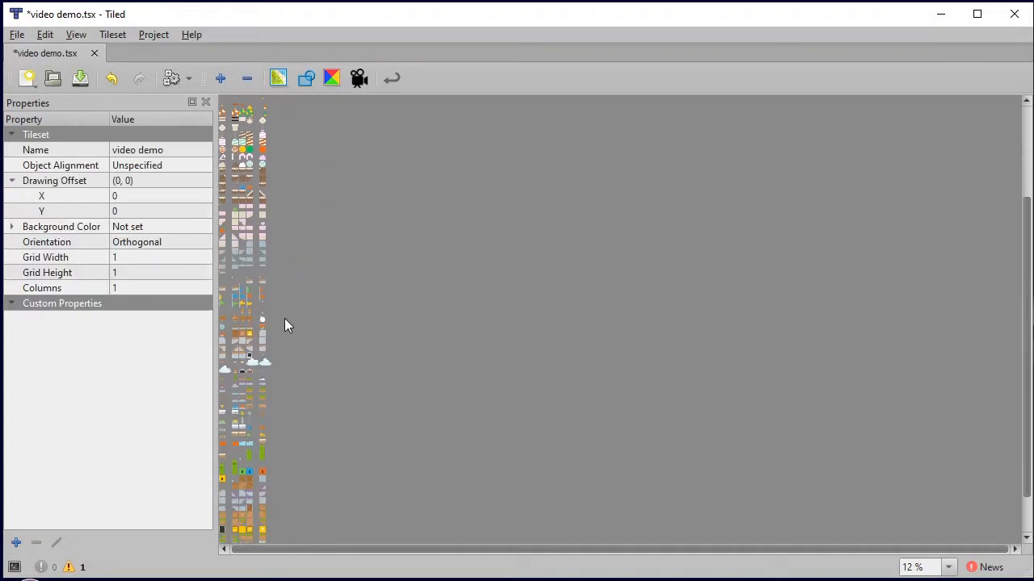
pyautogui.click(391, 78)
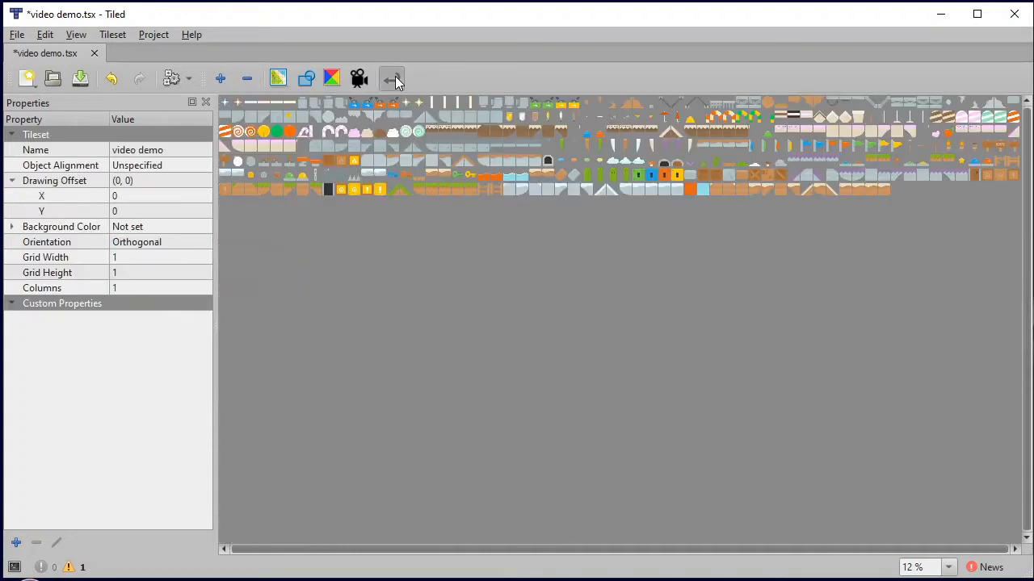
pyautogui.click(391, 78)
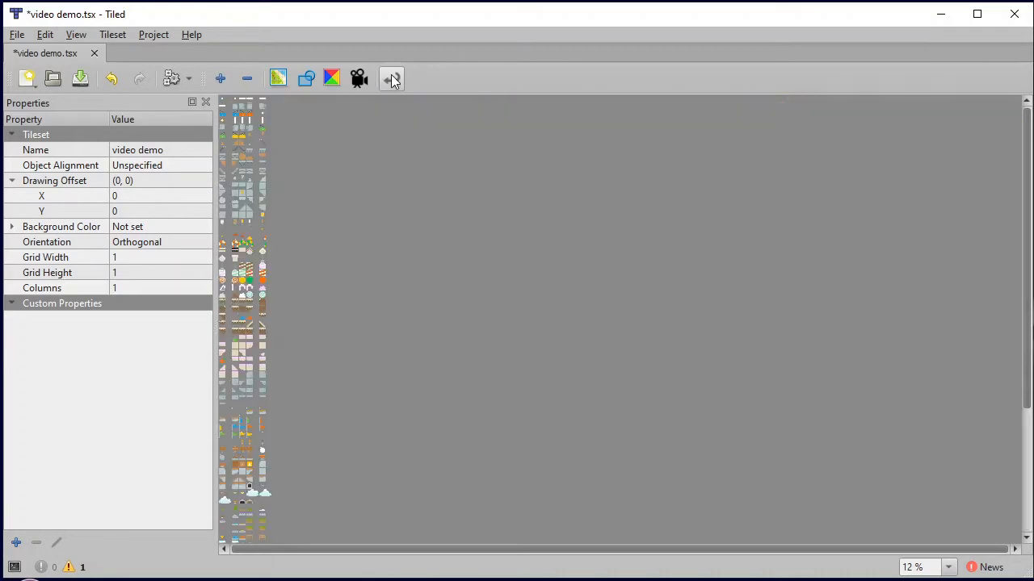
pyautogui.click(391, 77)
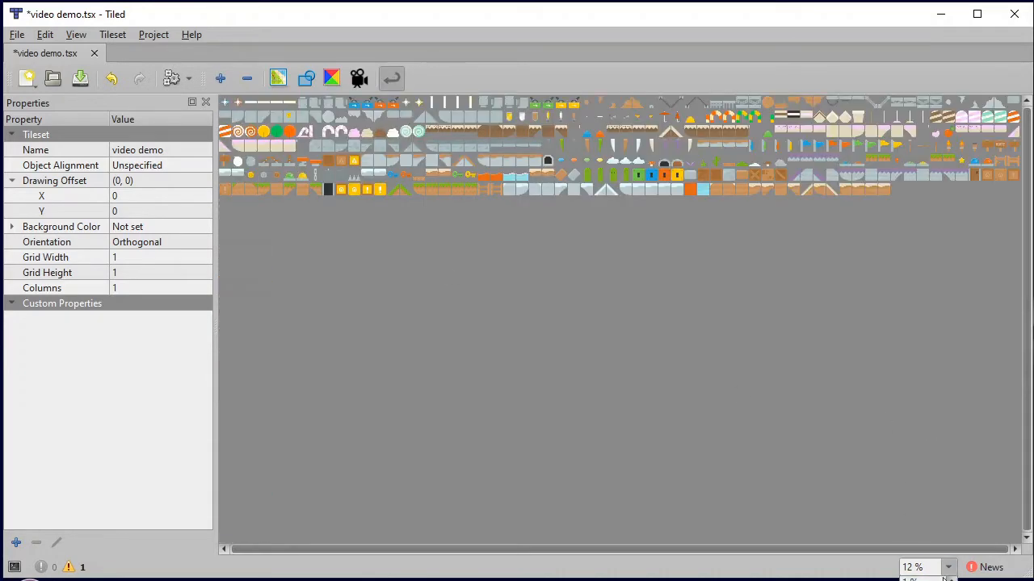
# Step: Select the cakeCliffLeft.png tile (ID 187) to show its 70×70 tile properties
pyautogui.click(947, 567)
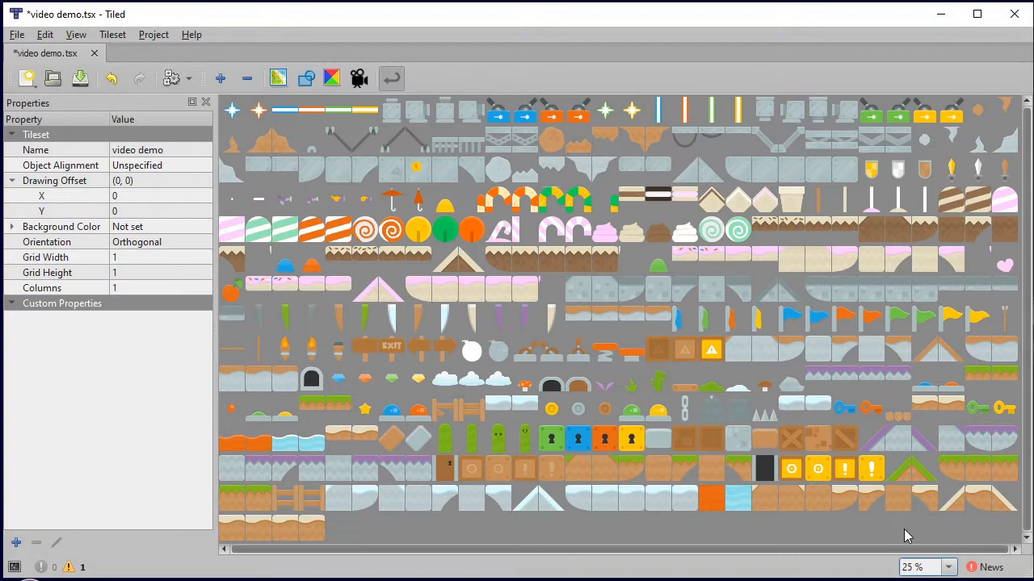
pyautogui.moveTo(330, 128)
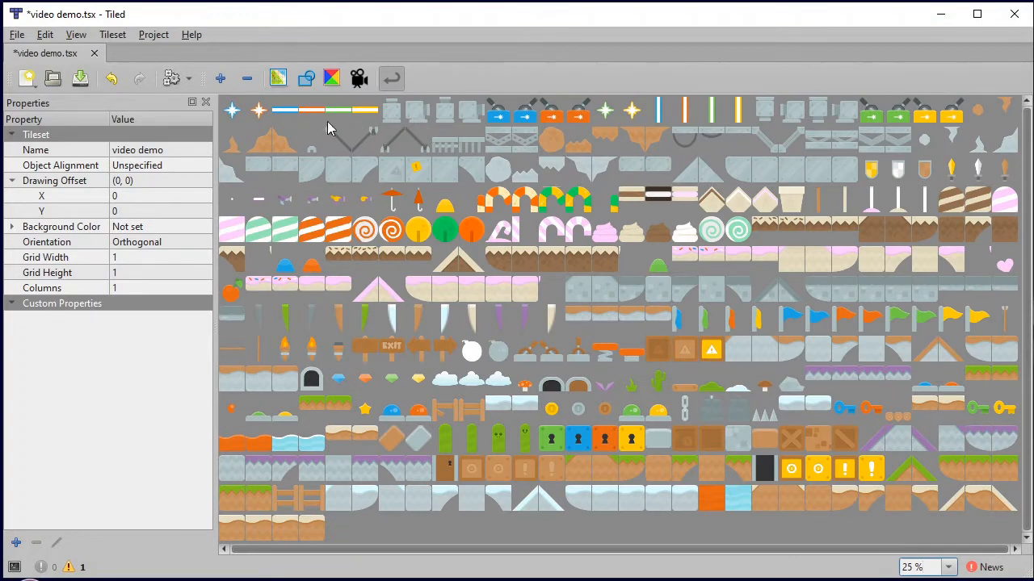
pyautogui.moveTo(552, 317)
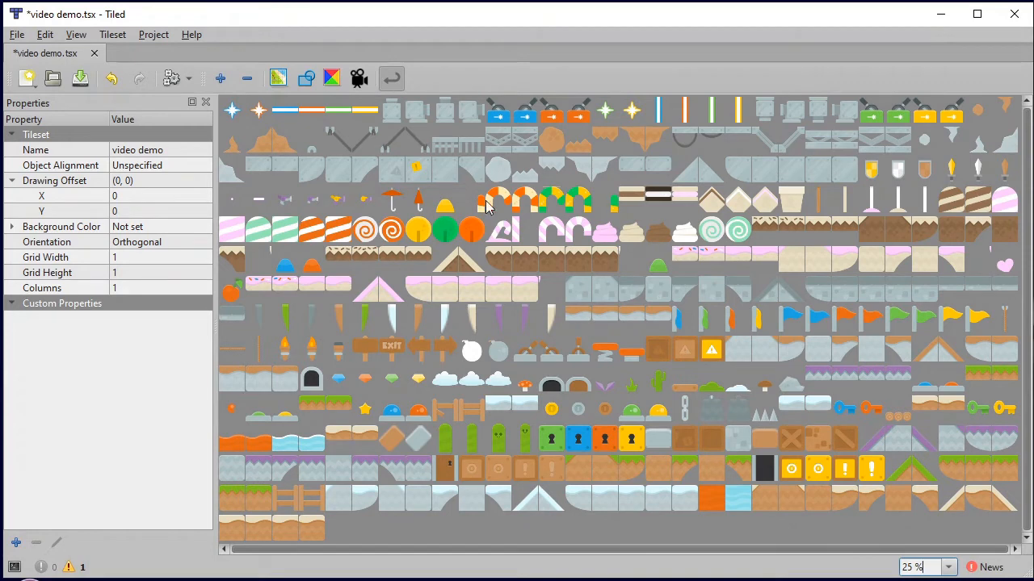
pyautogui.moveTo(381, 176)
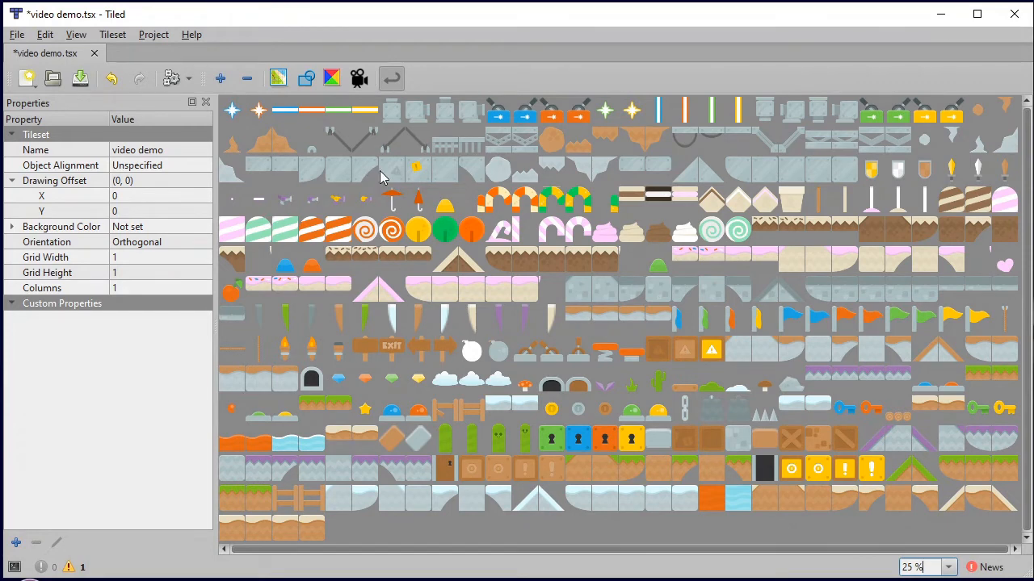
pyautogui.moveTo(436, 281)
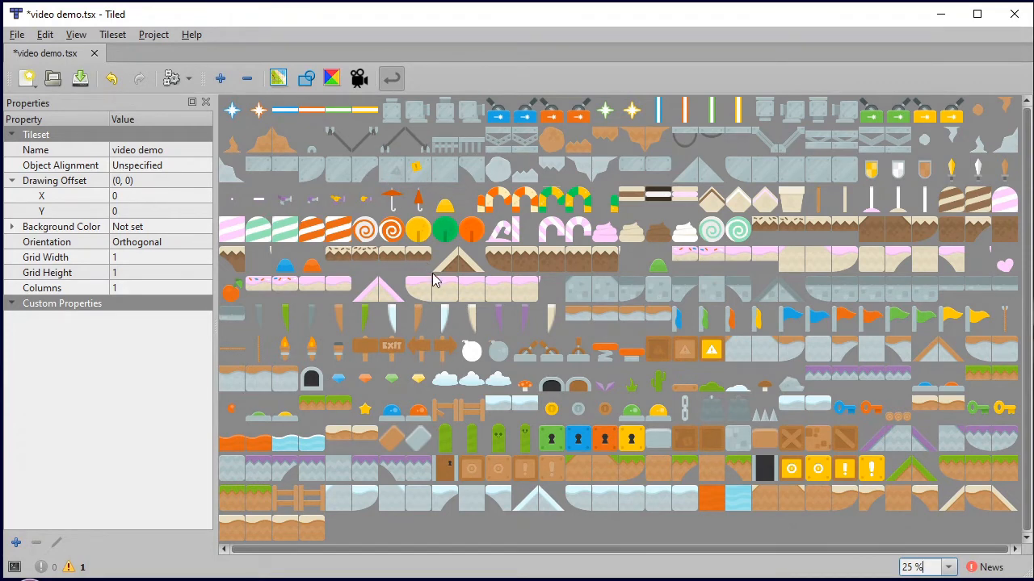
pyautogui.moveTo(449, 257)
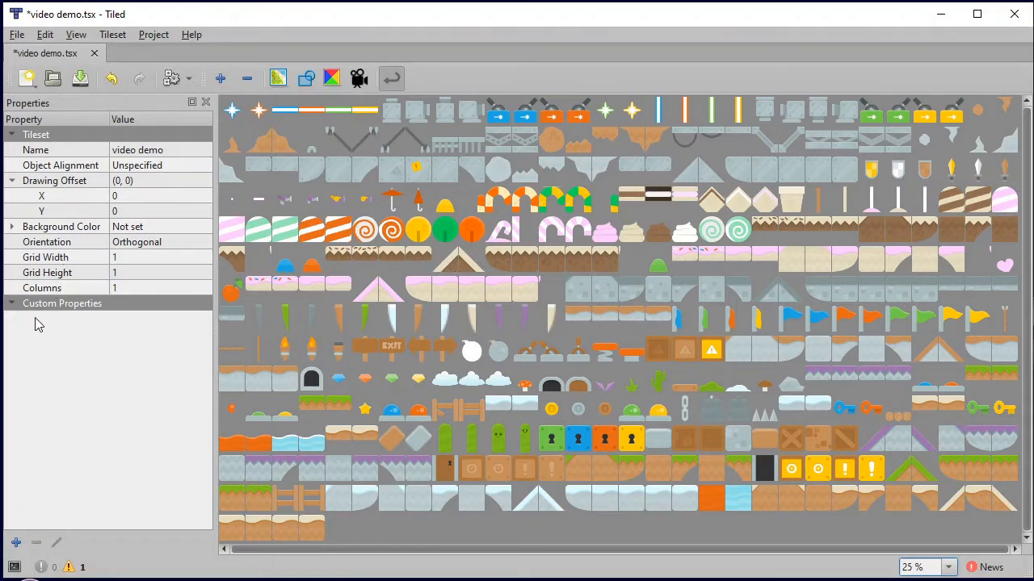
pyautogui.moveTo(60, 359)
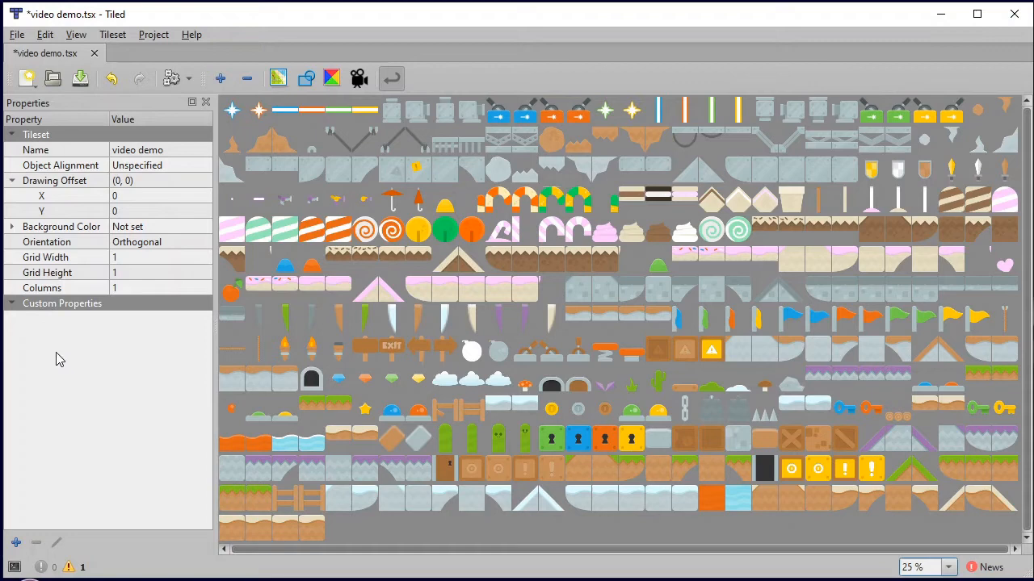
pyautogui.moveTo(449, 281)
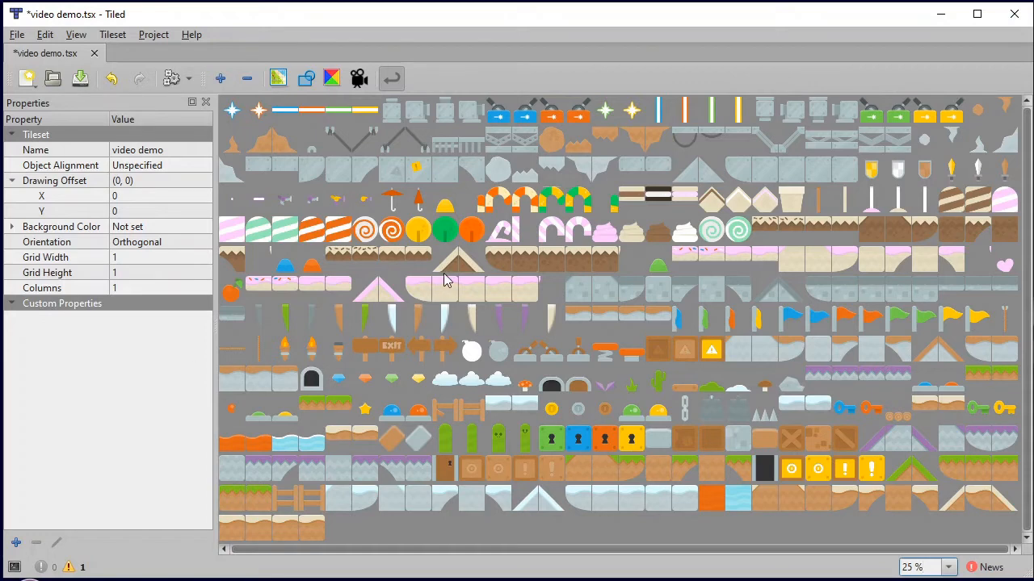
pyautogui.click(472, 287)
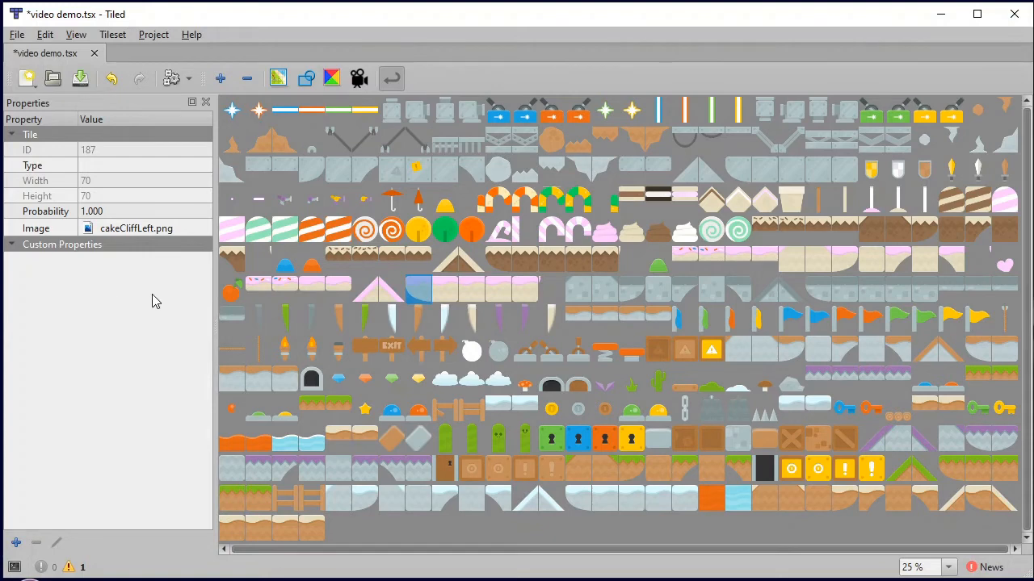
pyautogui.moveTo(84, 297)
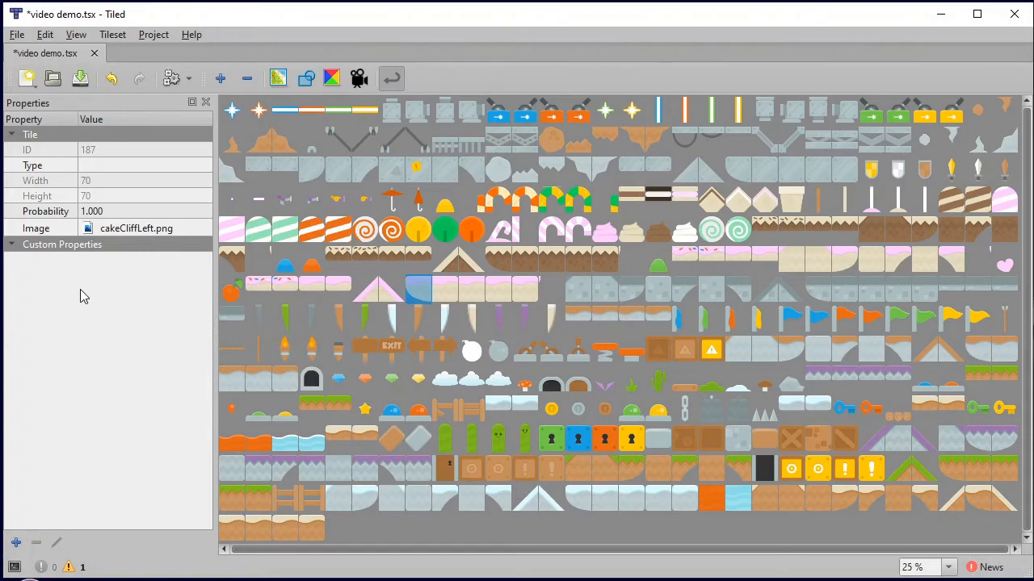
pyautogui.moveTo(63, 265)
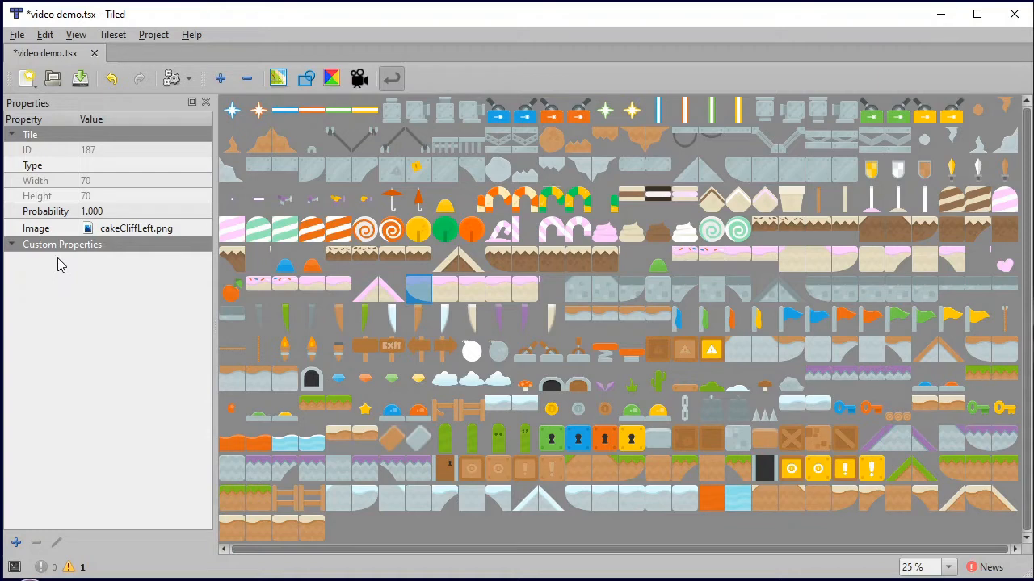
pyautogui.moveTo(74, 262)
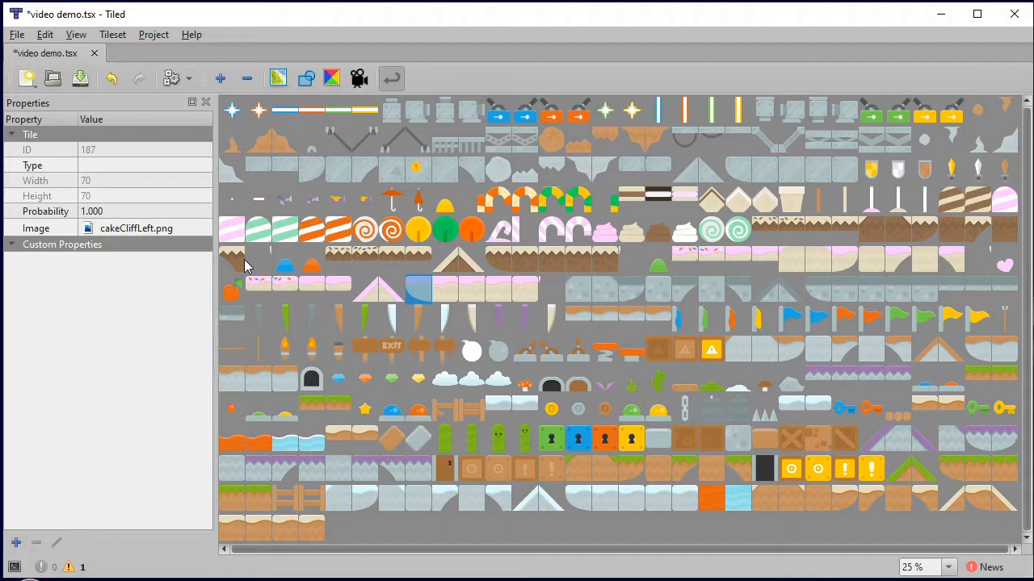
pyautogui.moveTo(262, 244)
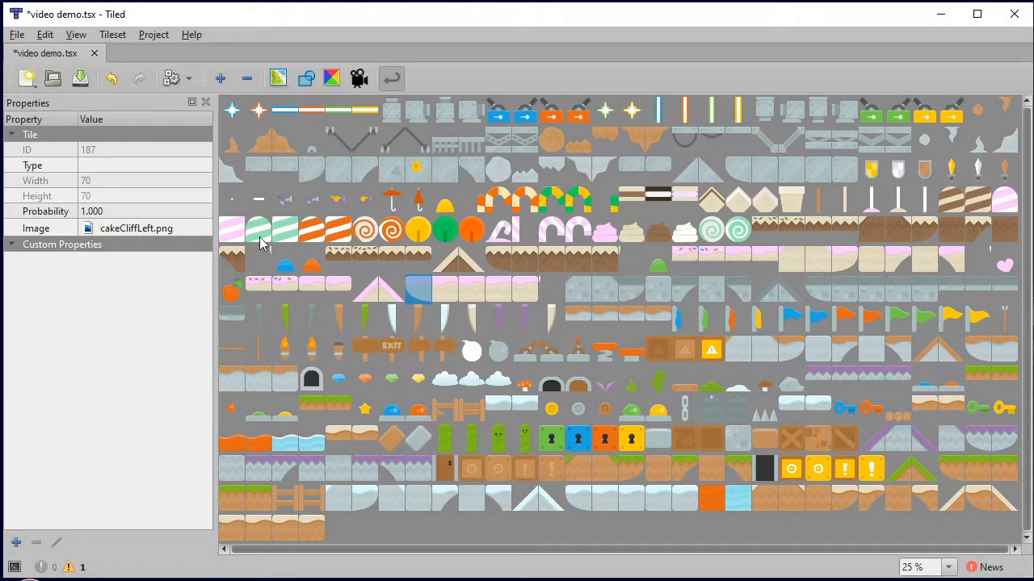
pyautogui.moveTo(254, 126)
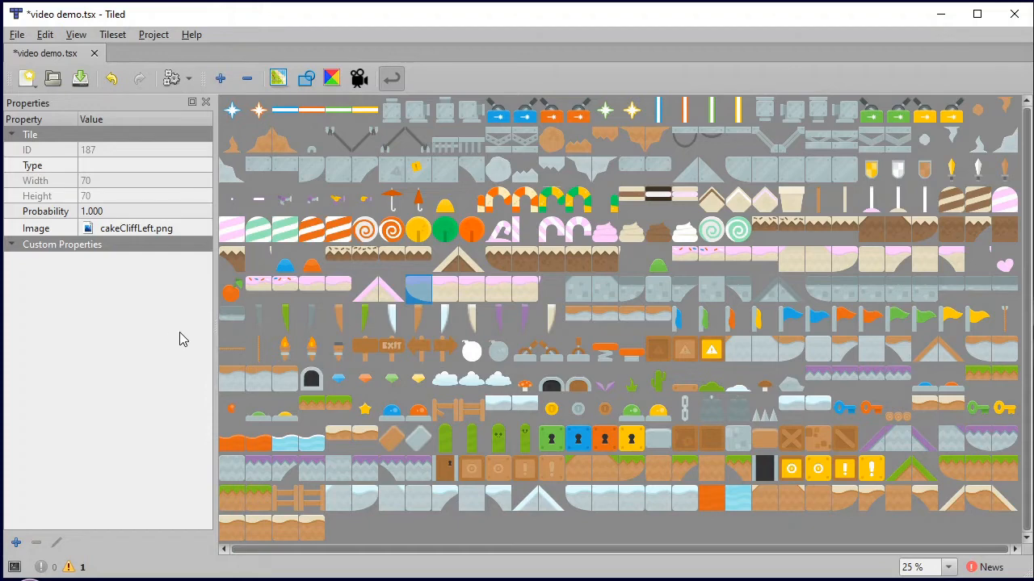
pyautogui.moveTo(177, 330)
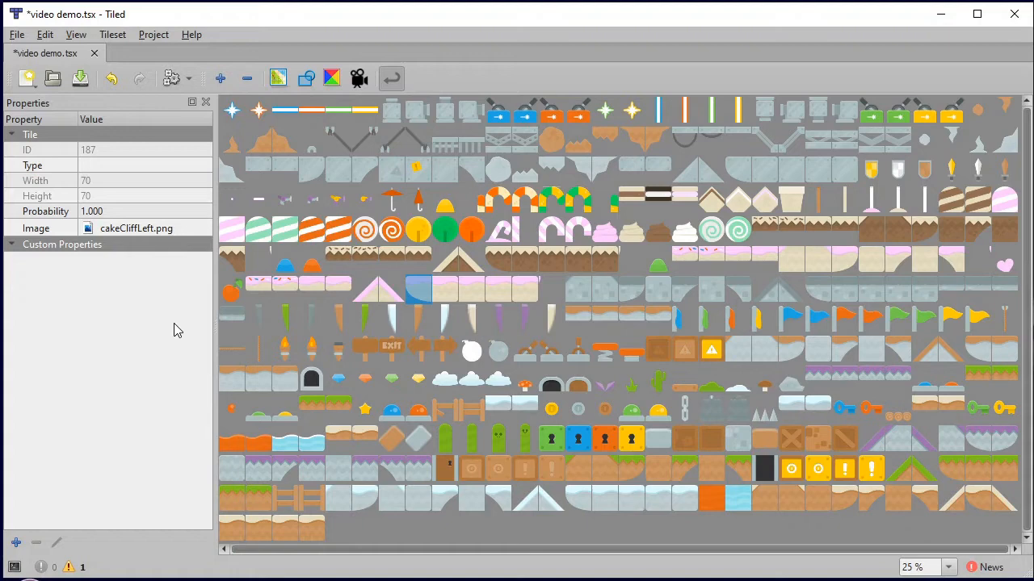
pyautogui.moveTo(120, 258)
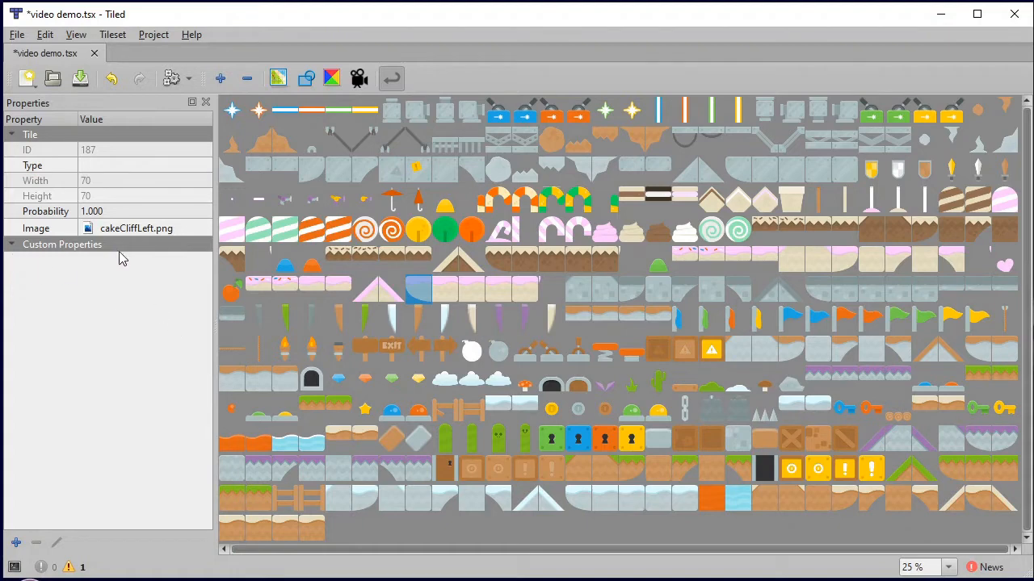
pyautogui.moveTo(93, 428)
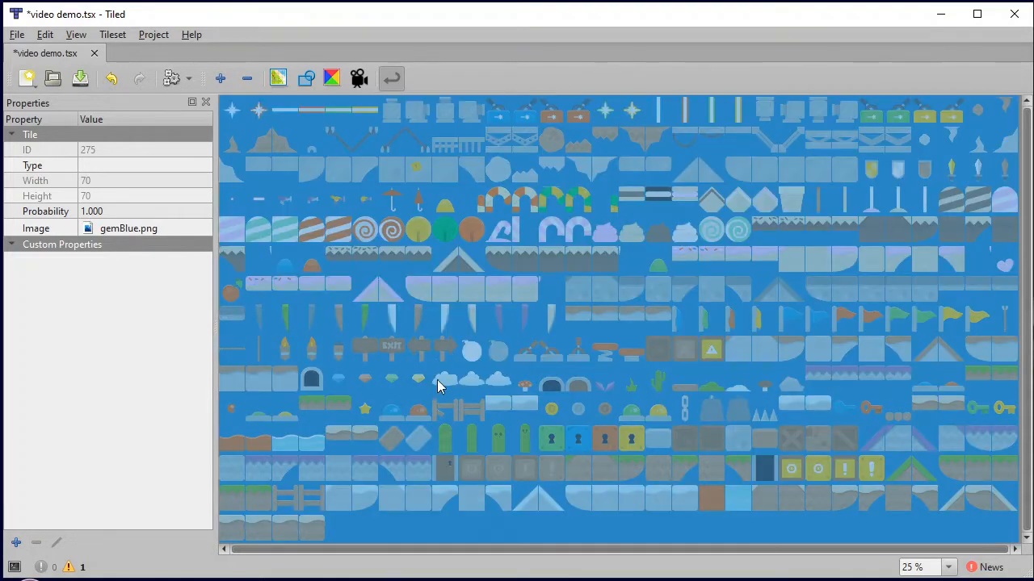
pyautogui.moveTo(71, 284)
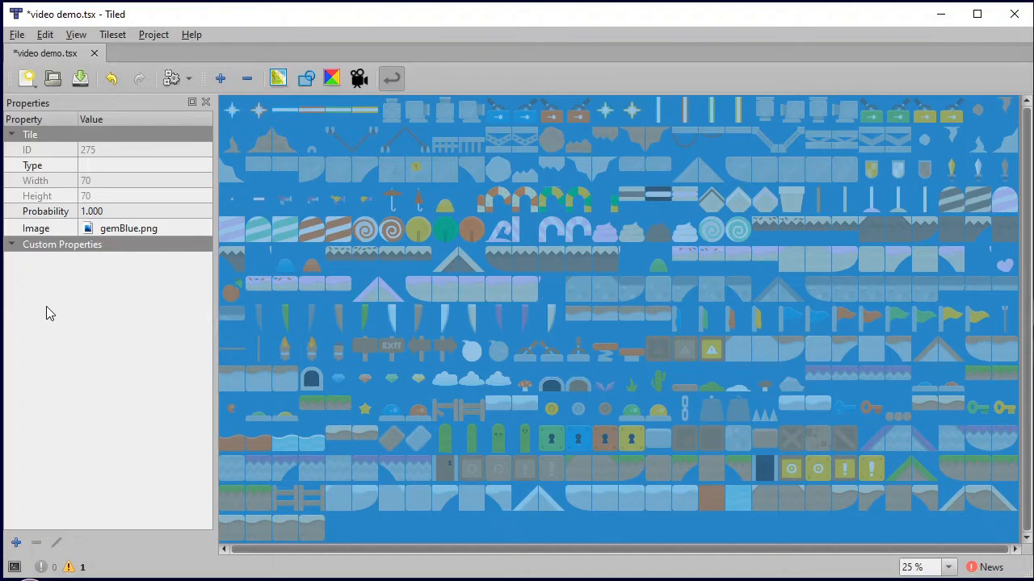
pyautogui.moveTo(601, 304)
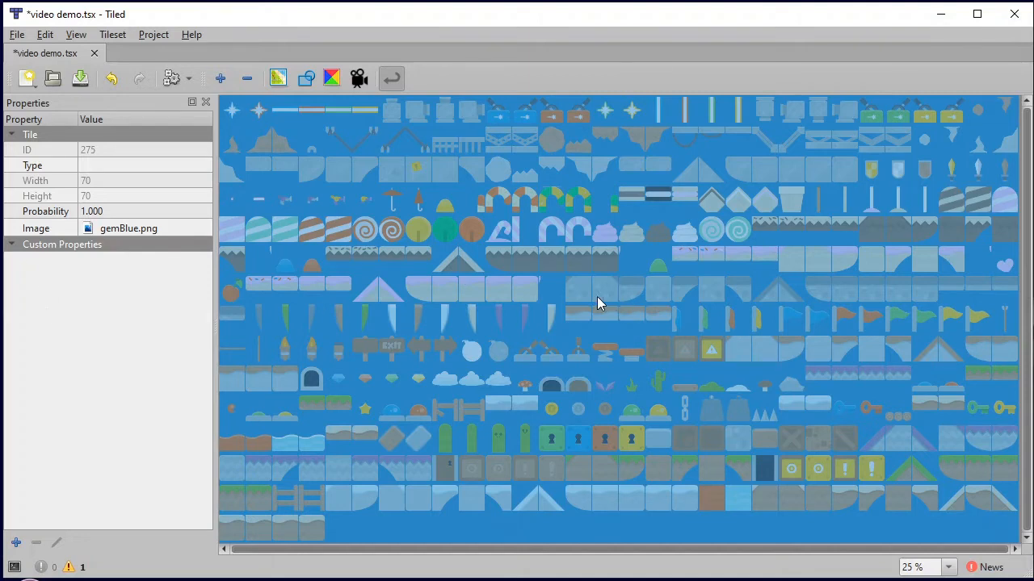
pyautogui.moveTo(274, 407)
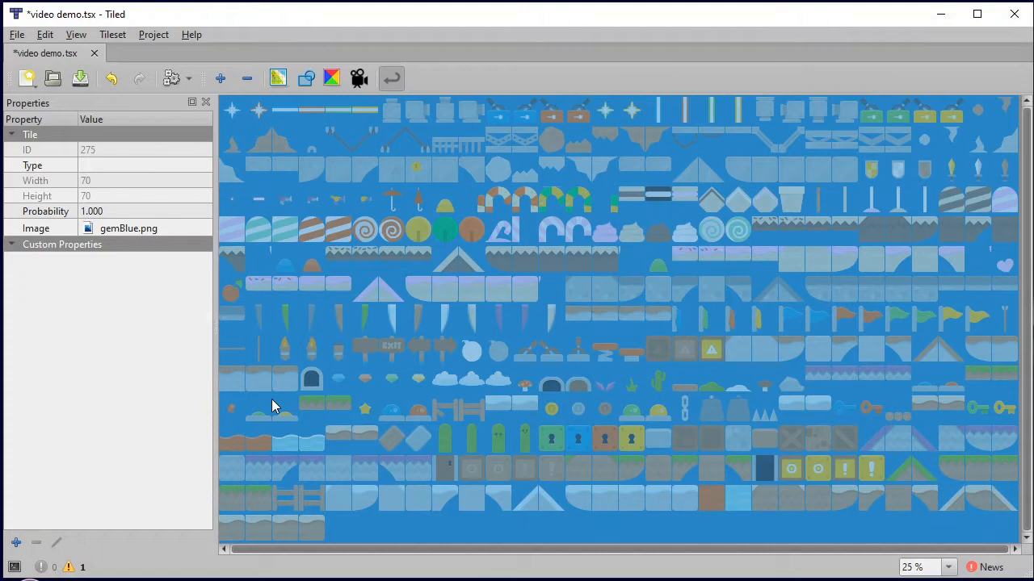
pyautogui.moveTo(95, 413)
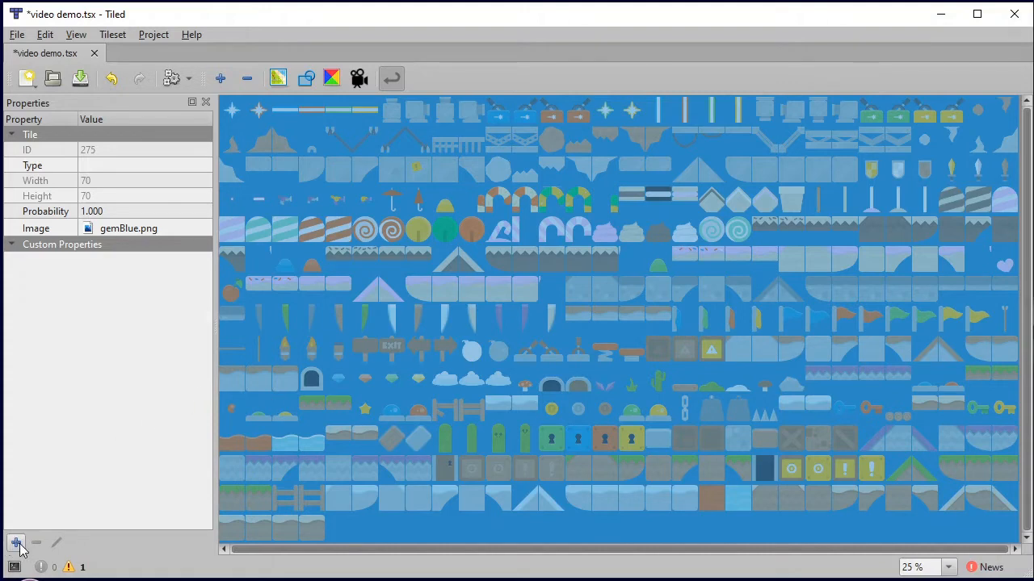
# Step: Add a custom int property named 'solid' to the selected tiles
pyautogui.click(16, 543)
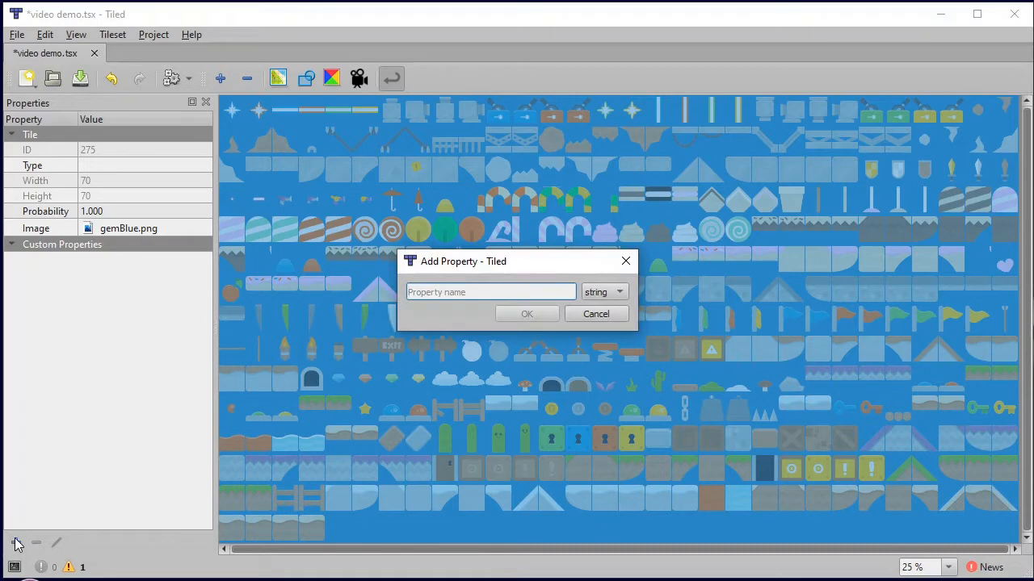
pyautogui.write('solid')
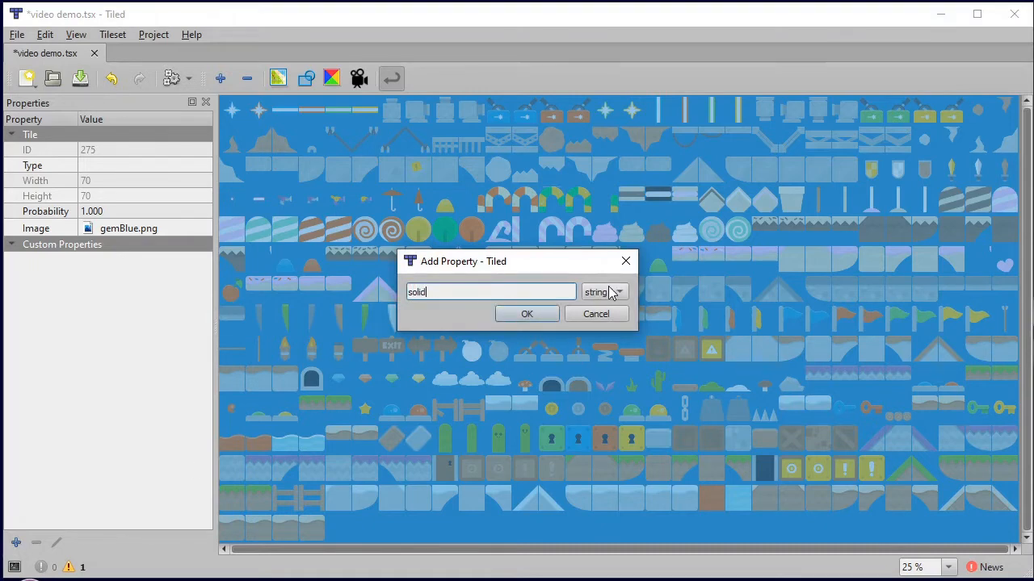
pyautogui.click(604, 291)
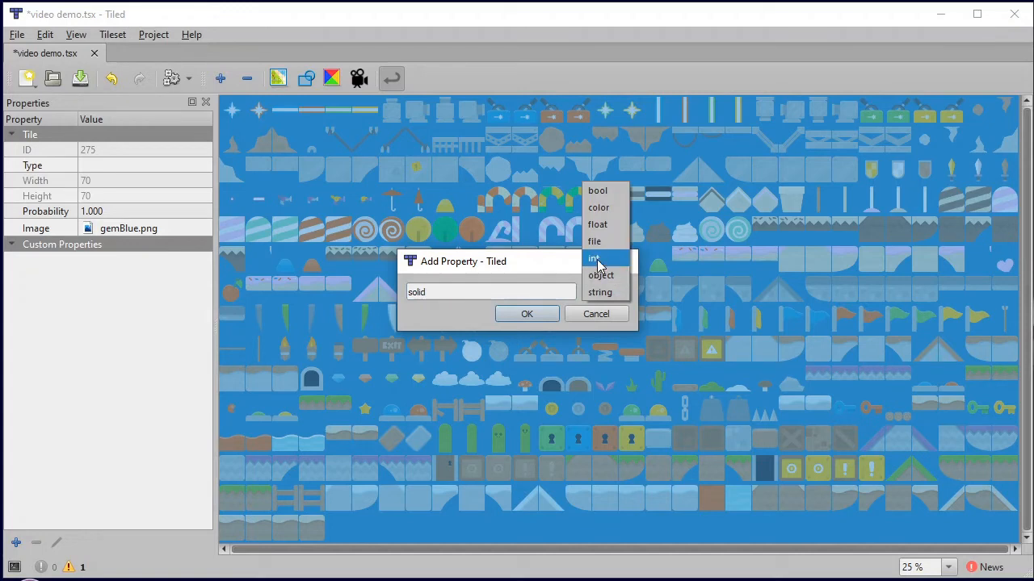
pyautogui.moveTo(598, 190)
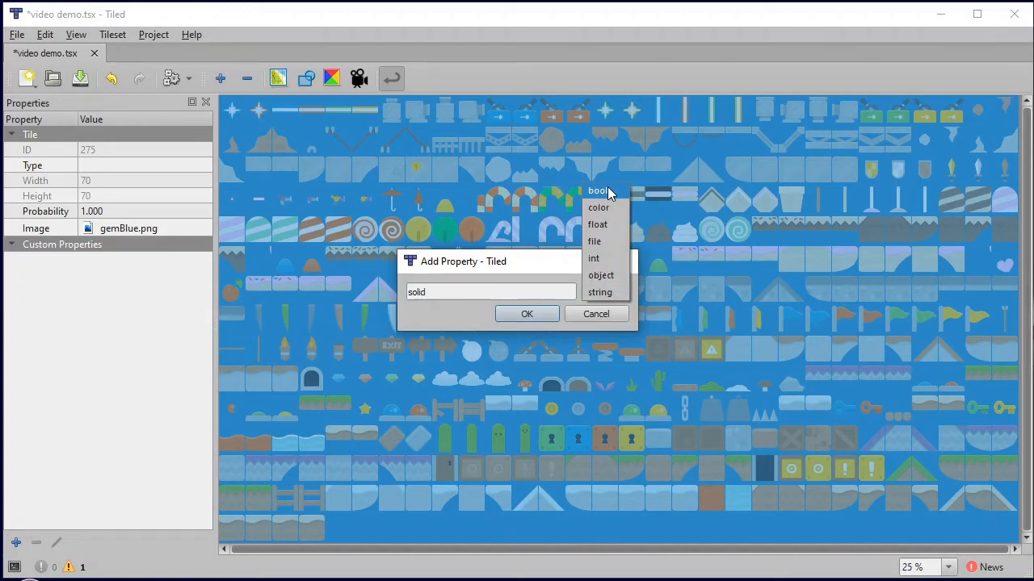
pyautogui.moveTo(606, 197)
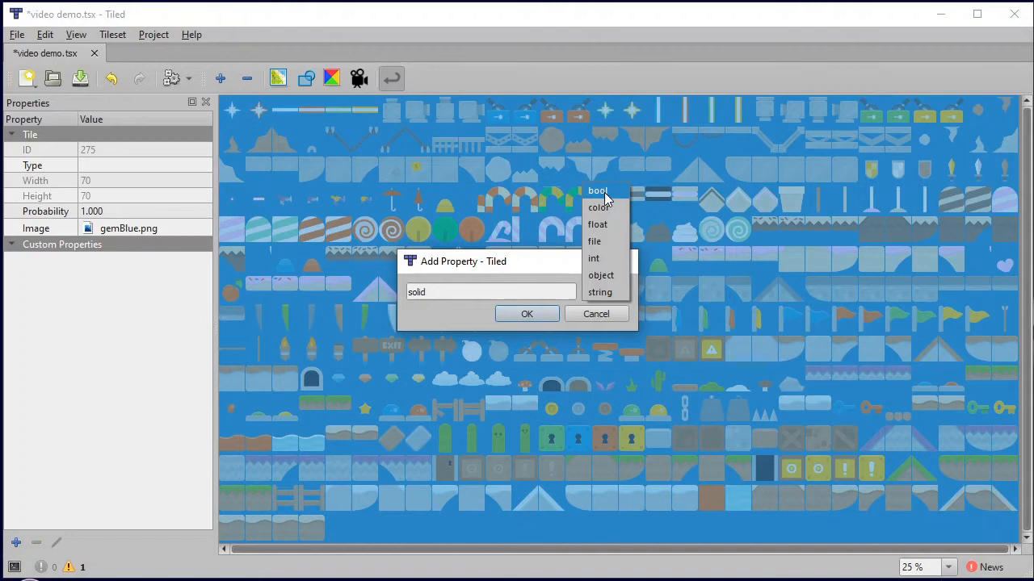
pyautogui.moveTo(604, 259)
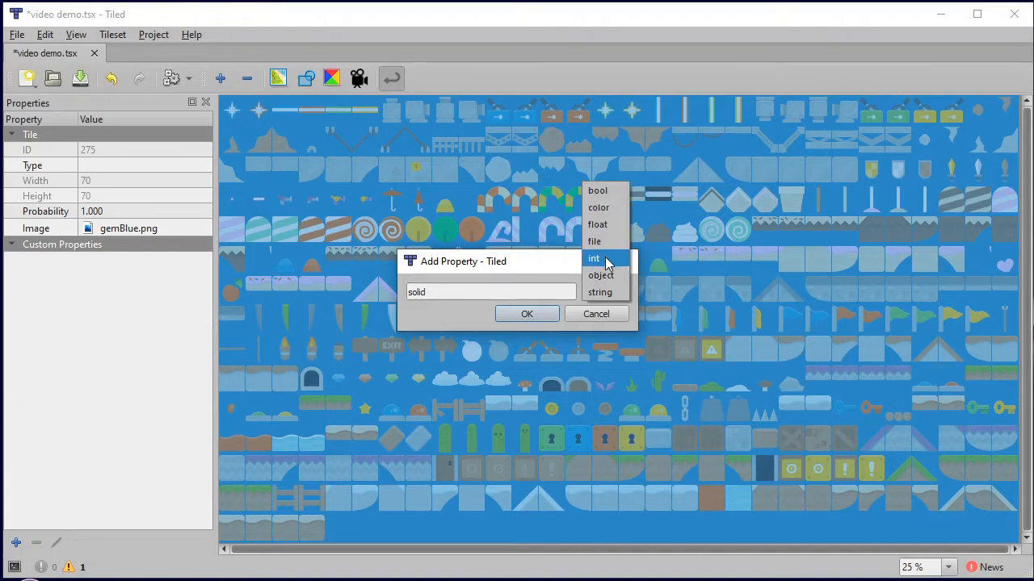
pyautogui.click(595, 259)
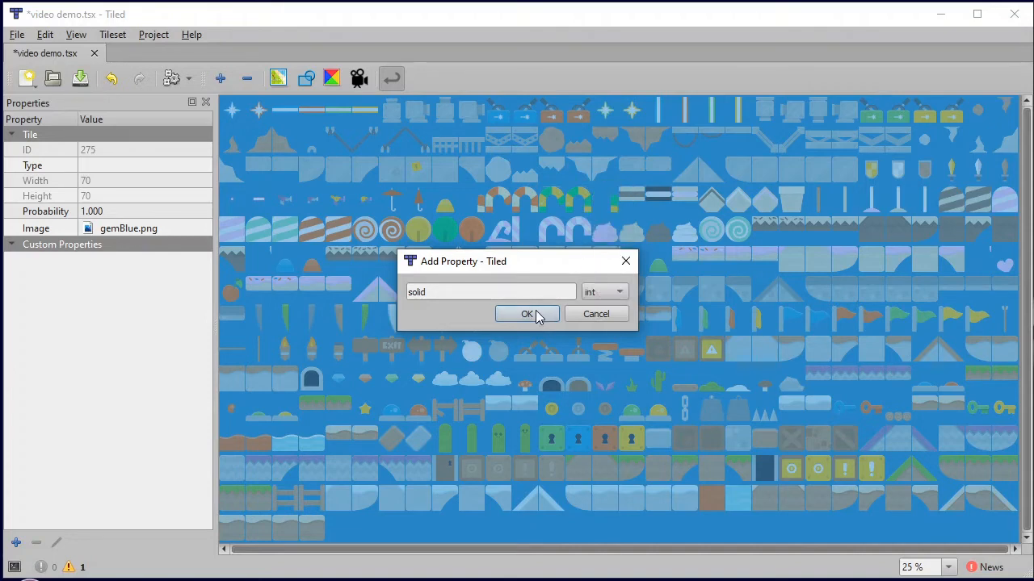
pyautogui.click(527, 313)
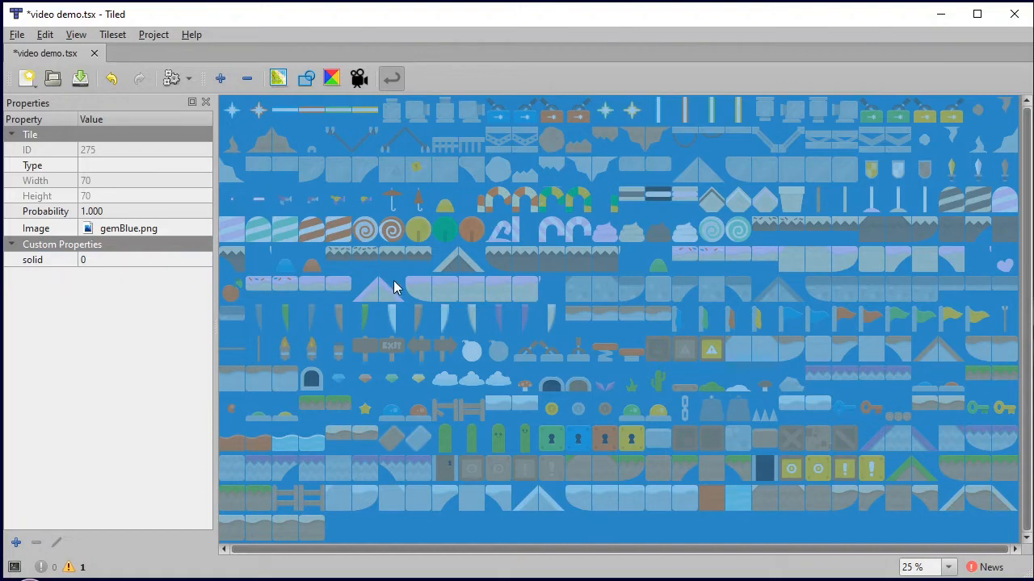
pyautogui.moveTo(61, 268)
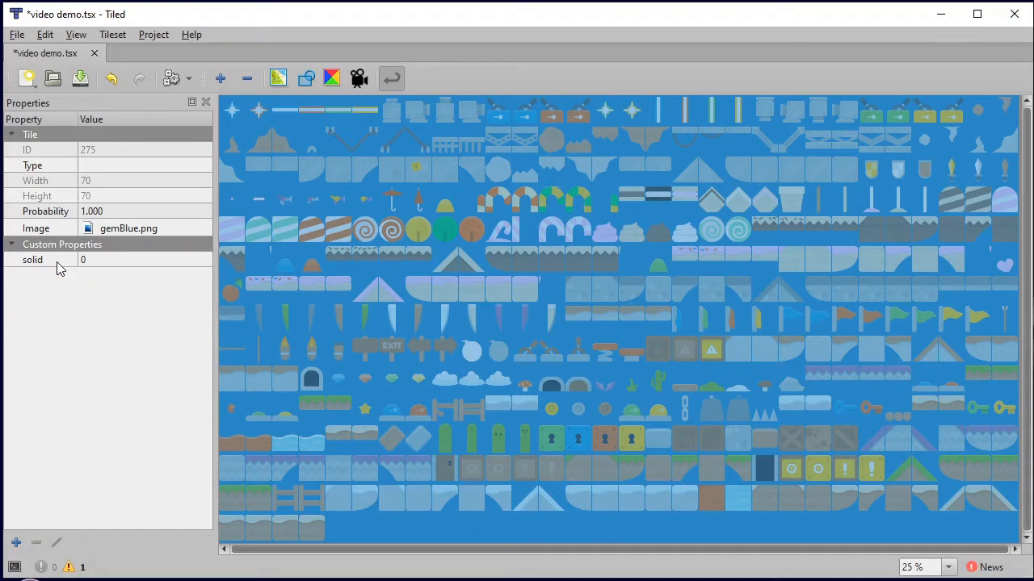
pyautogui.moveTo(96, 271)
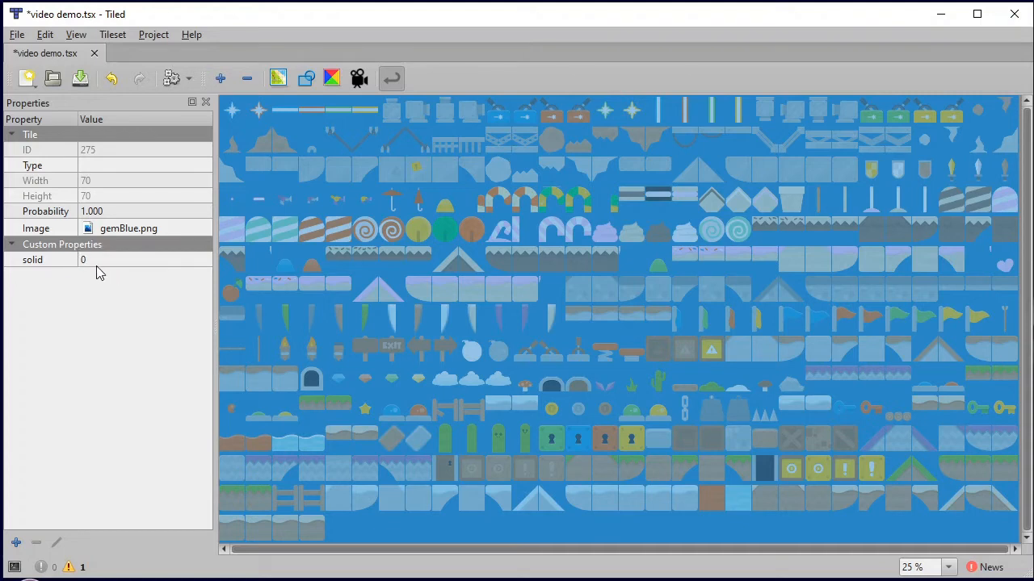
pyautogui.moveTo(63, 339)
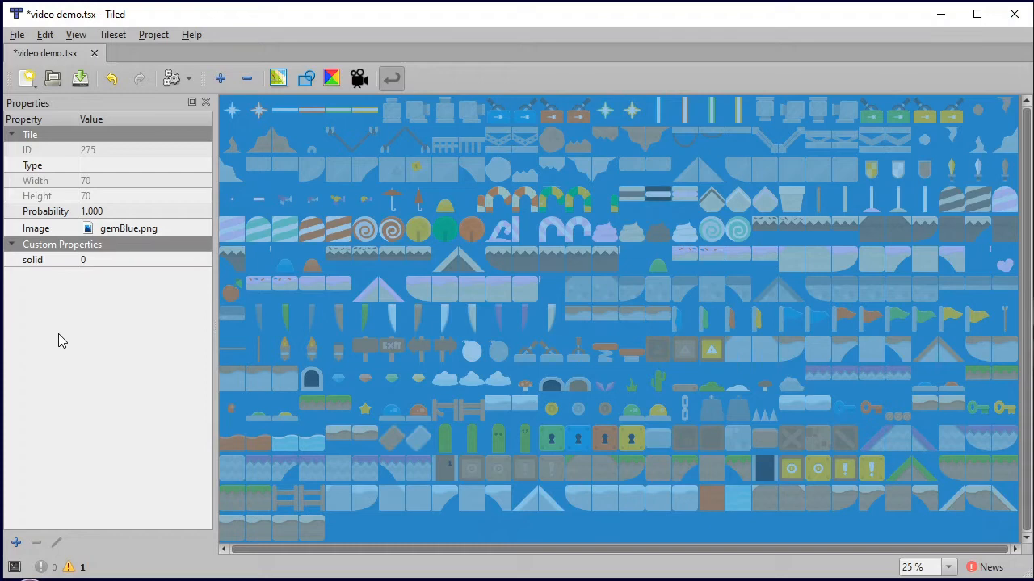
pyautogui.moveTo(51, 266)
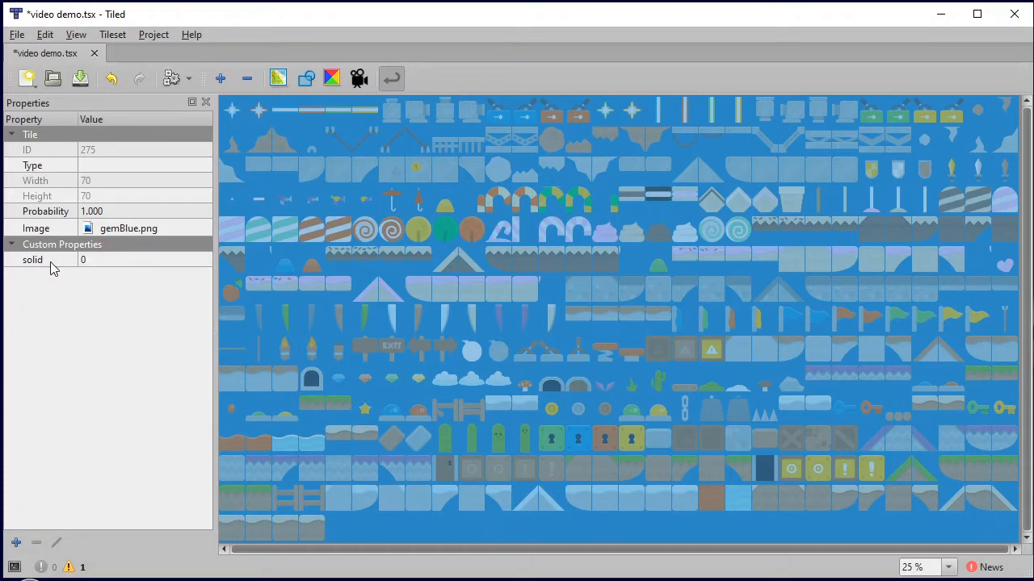
pyautogui.moveTo(72, 265)
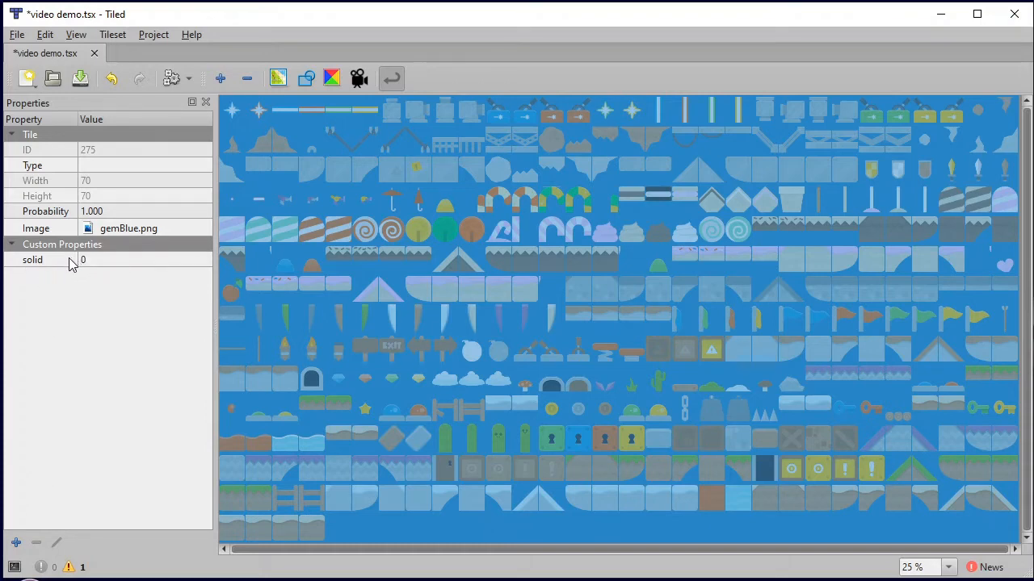
# Step: Add three more int properties: 'ground', 'climbable' and 'points'
pyautogui.click(16, 543)
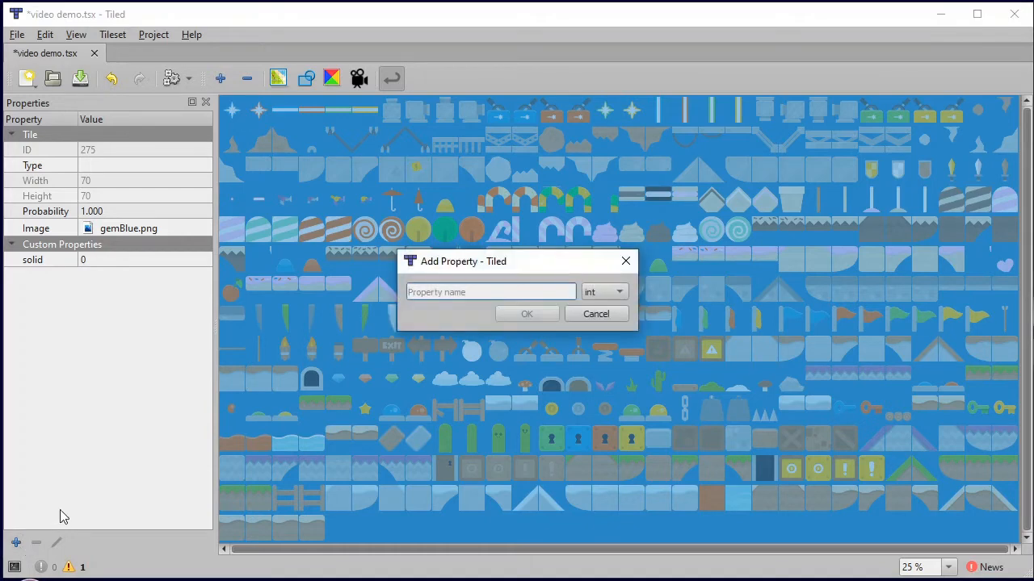
pyautogui.write('gr')
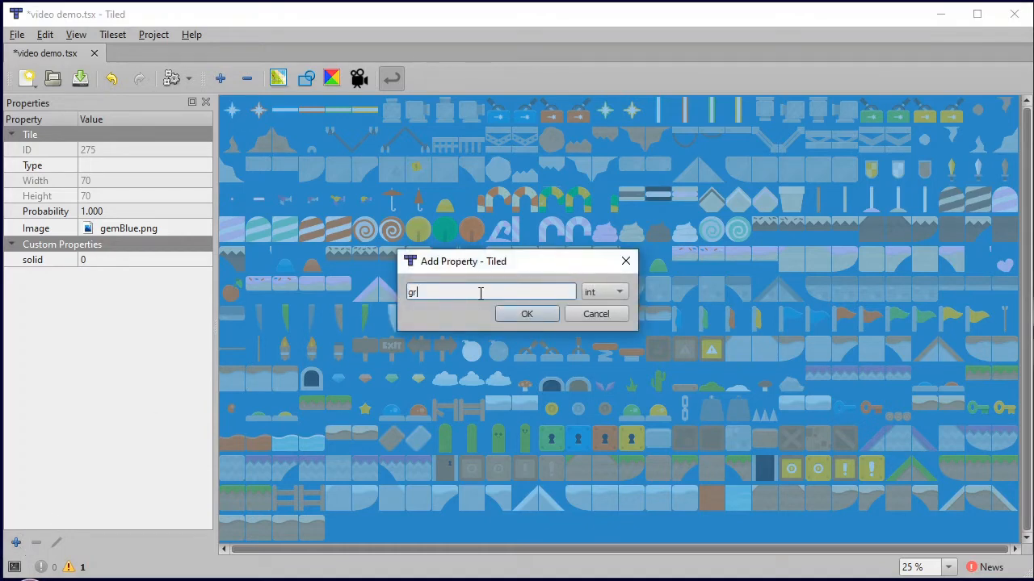
pyautogui.write('ound')
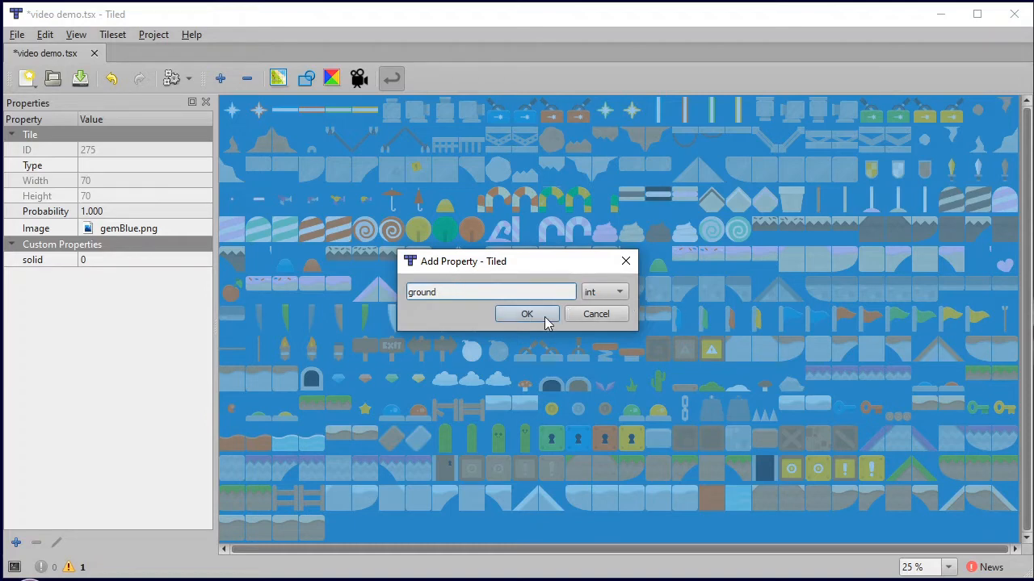
pyautogui.click(527, 313)
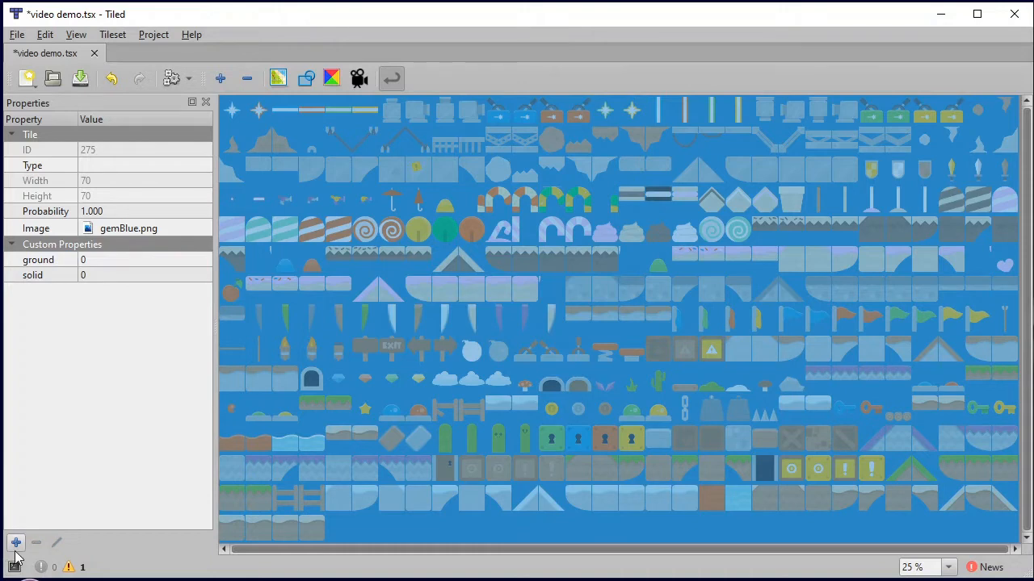
pyautogui.click(17, 543)
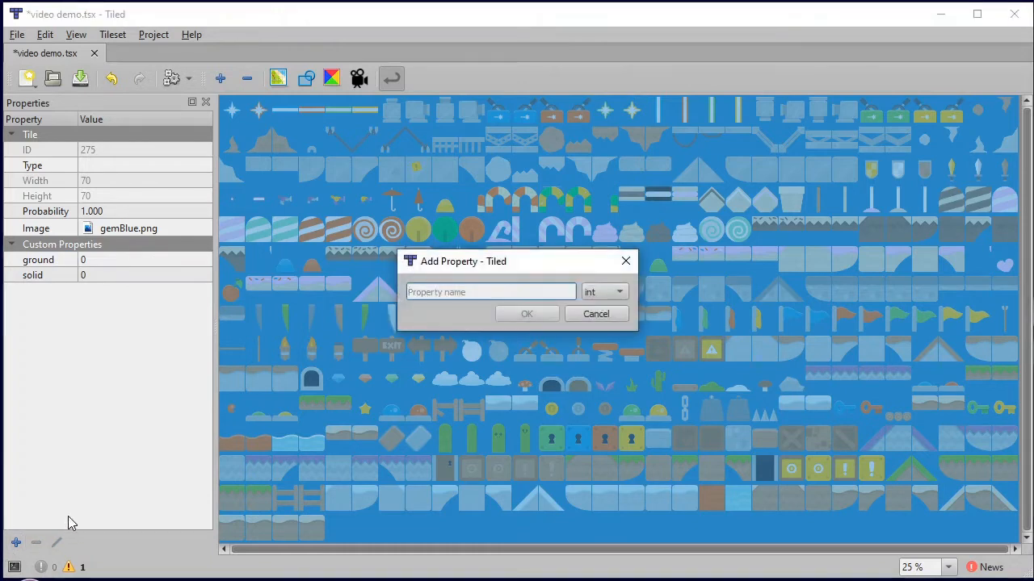
pyautogui.write('climbable')
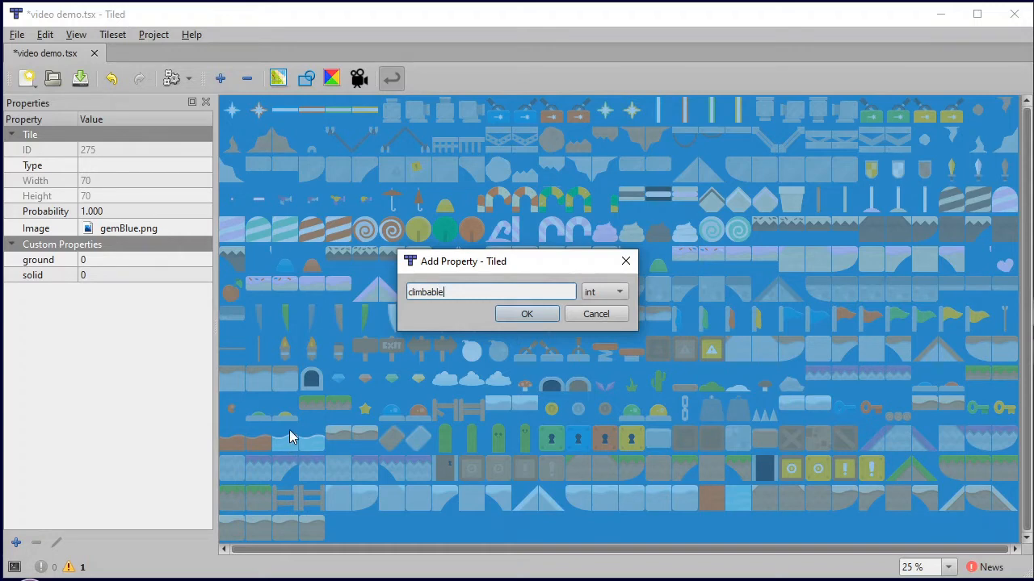
pyautogui.moveTo(329, 414)
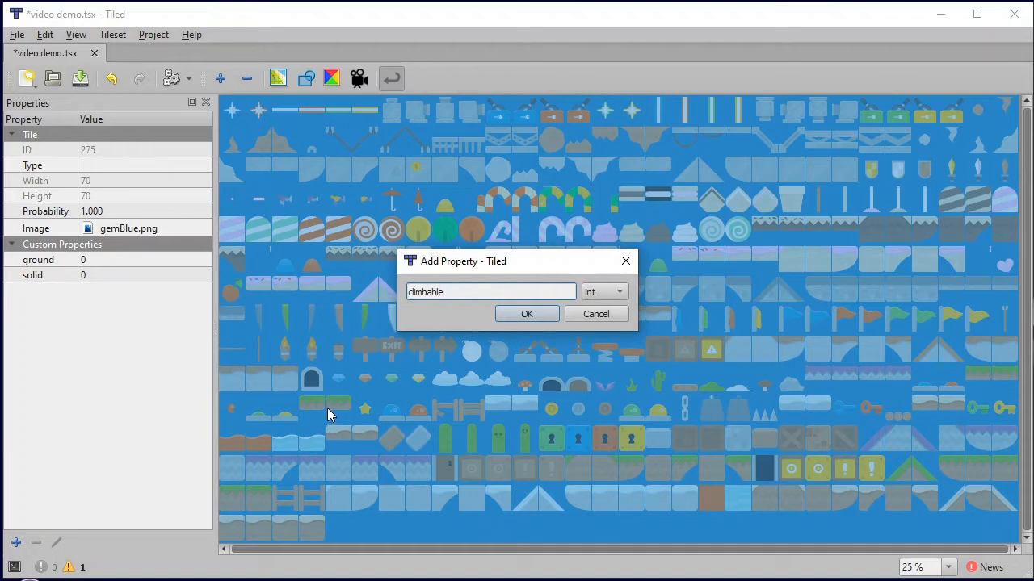
pyautogui.moveTo(391, 371)
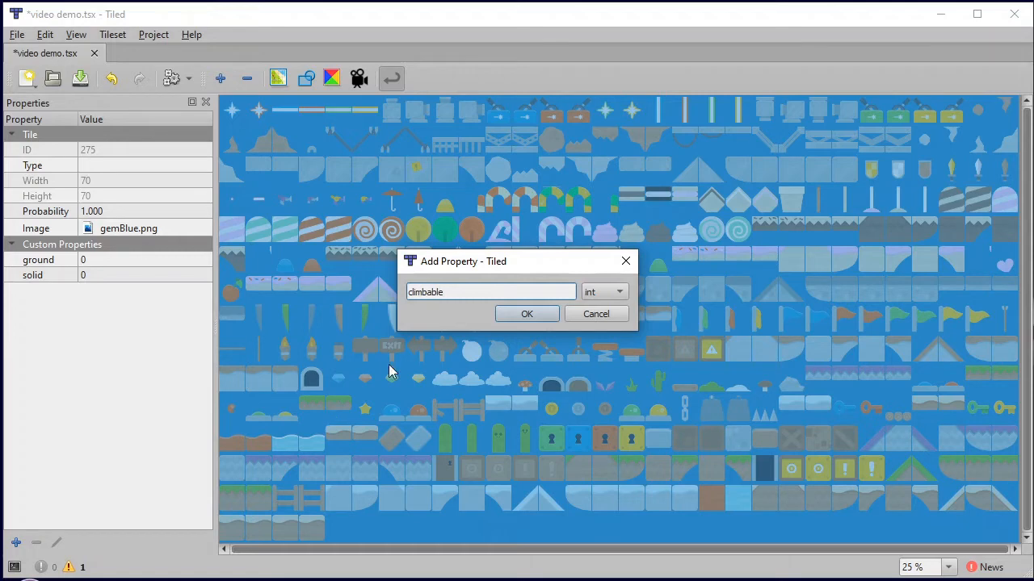
pyautogui.click(526, 314)
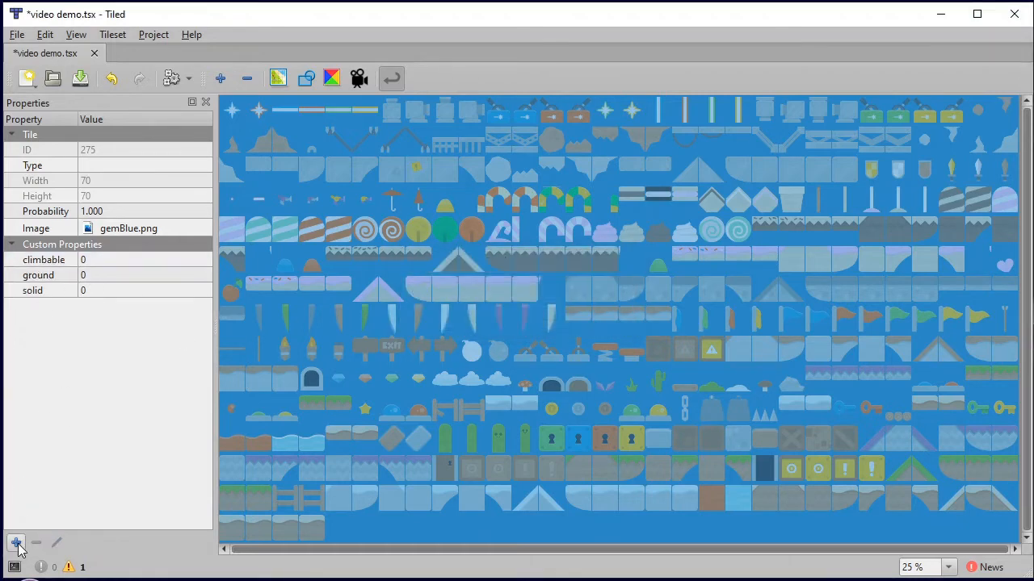
pyautogui.click(16, 543)
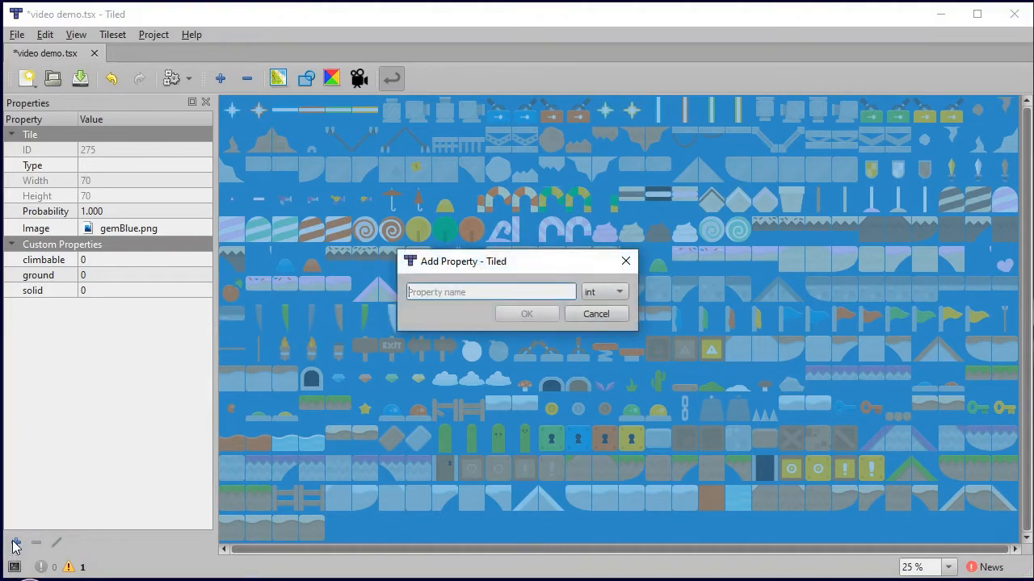
pyautogui.write('points')
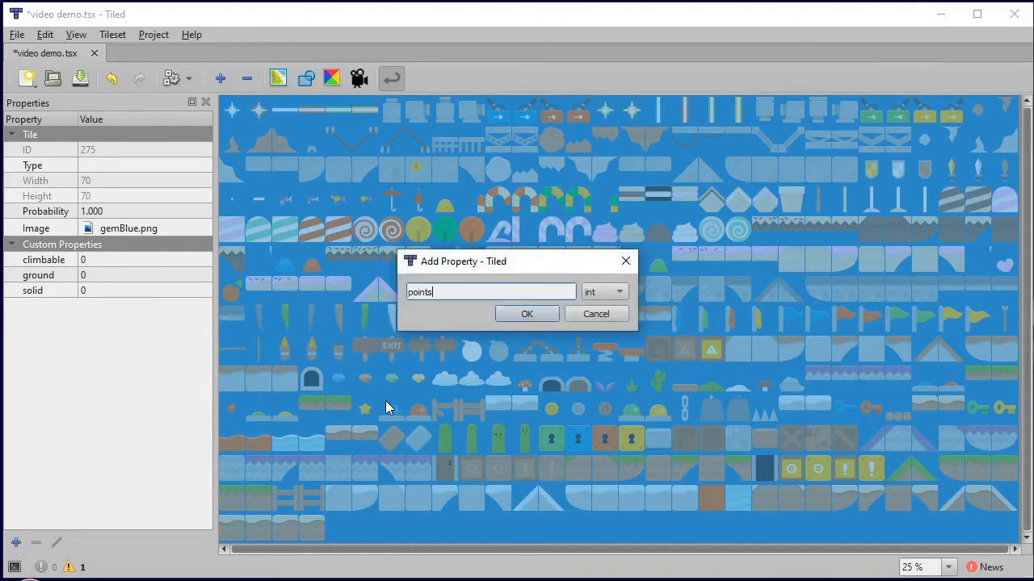
pyautogui.click(526, 313)
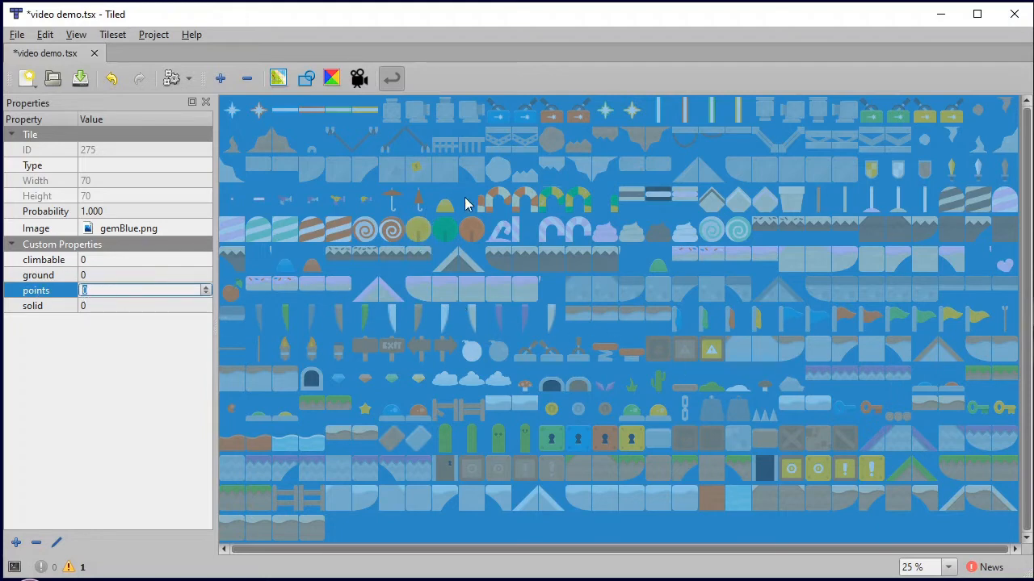
pyautogui.moveTo(420, 210)
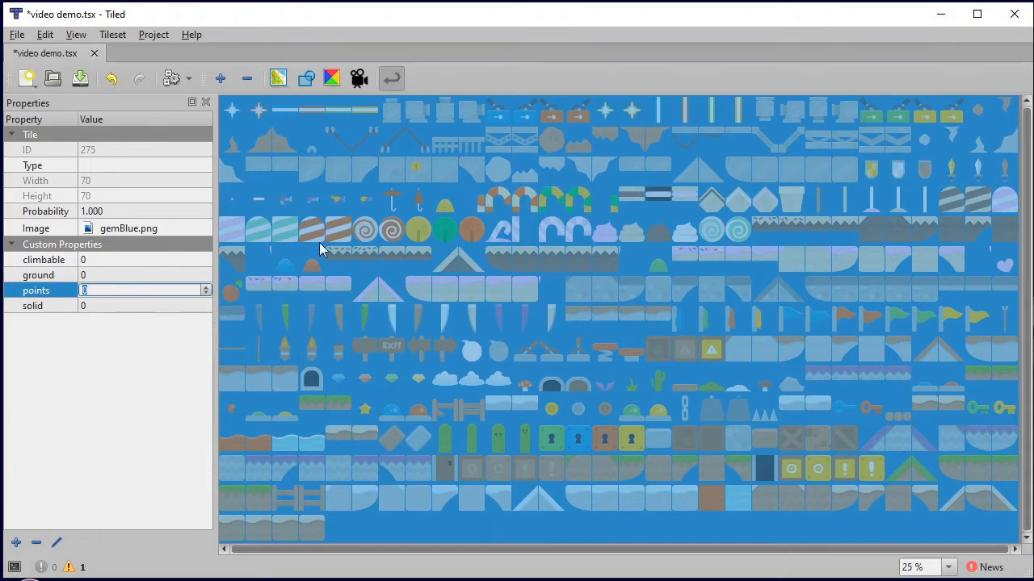
# Step: Add an int custom property named health with value 0
pyautogui.click(16, 543)
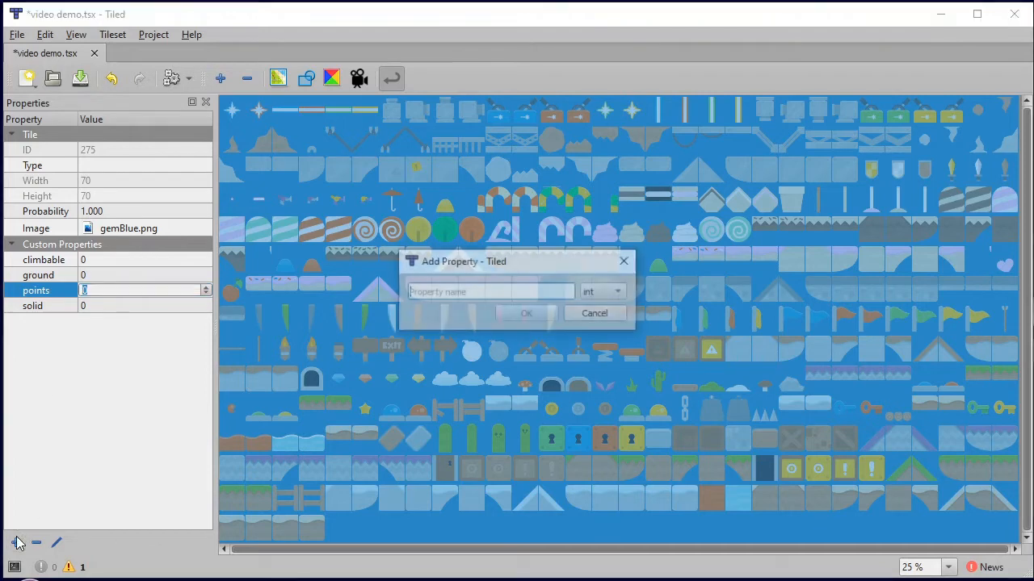
pyautogui.write('health')
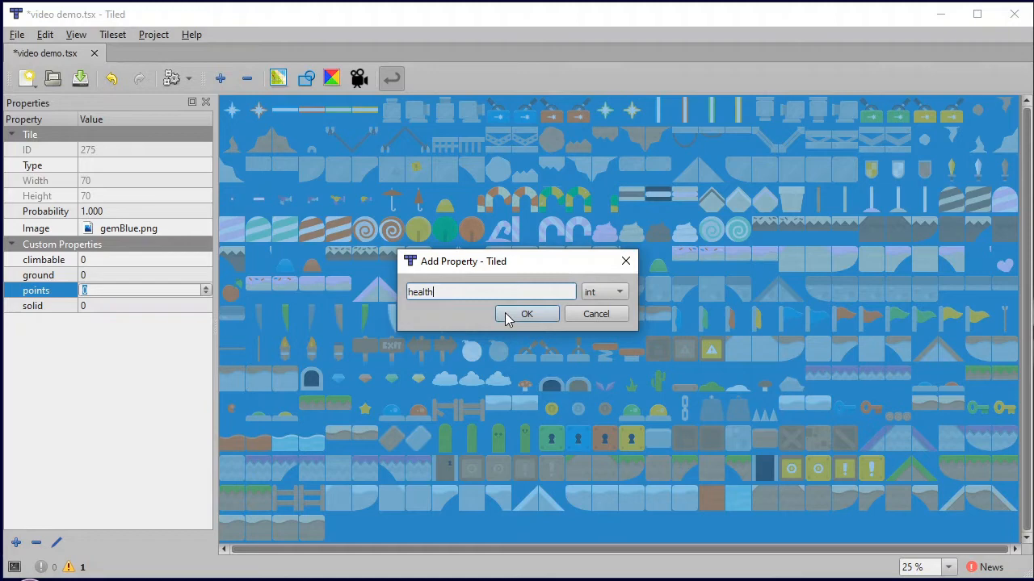
pyautogui.click(526, 313)
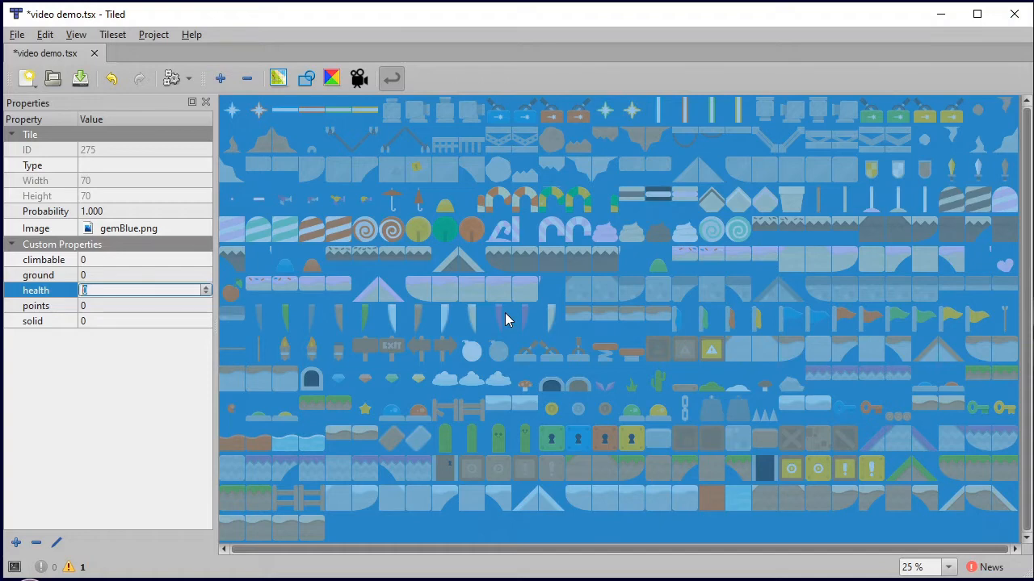
pyautogui.moveTo(498, 317)
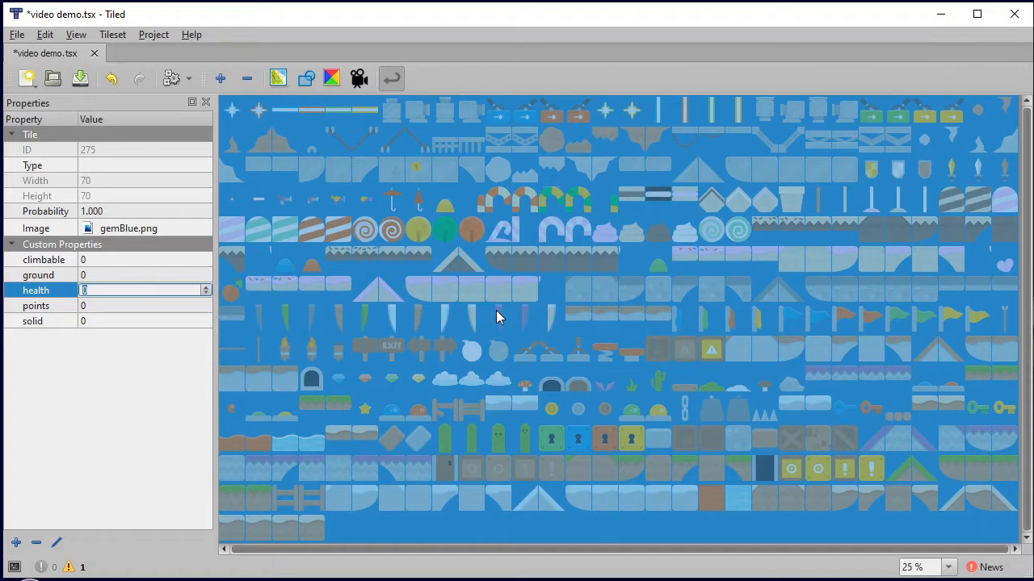
pyautogui.moveTo(45, 251)
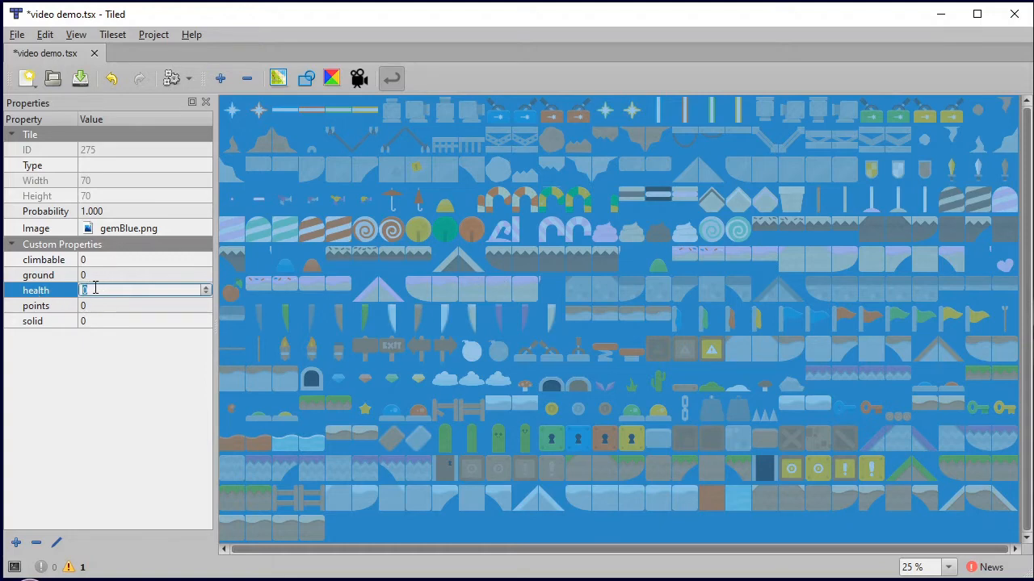
pyautogui.moveTo(164, 413)
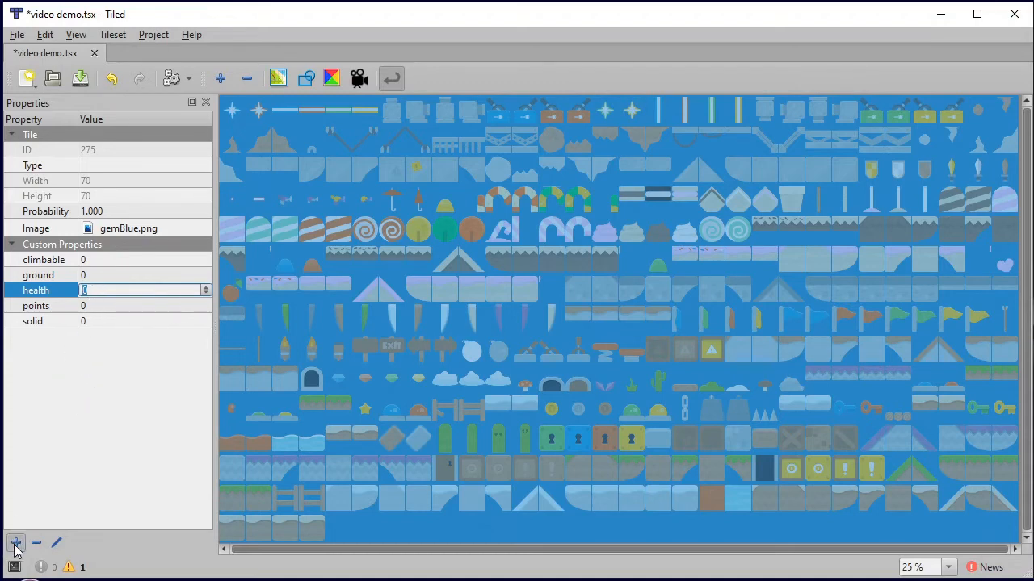
# Step: Add empty string properties named provides and requires to the tile
pyautogui.click(14, 542)
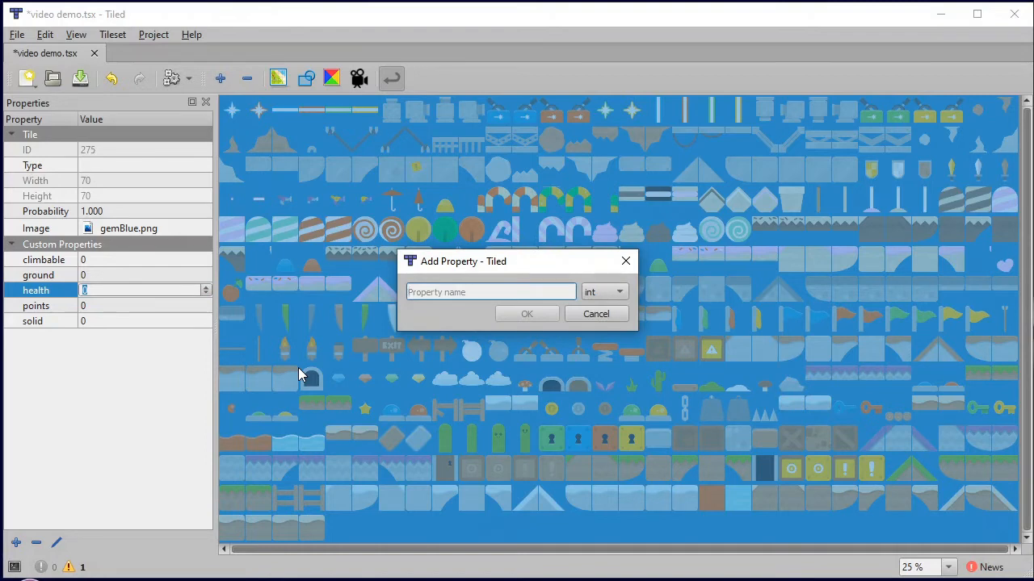
pyautogui.write('supp')
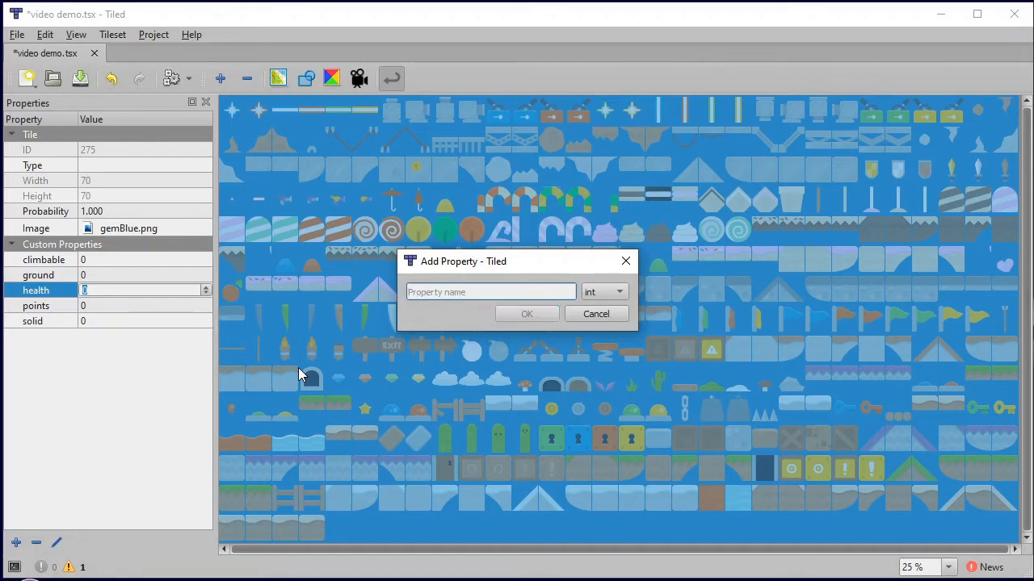
pyautogui.write('provides')
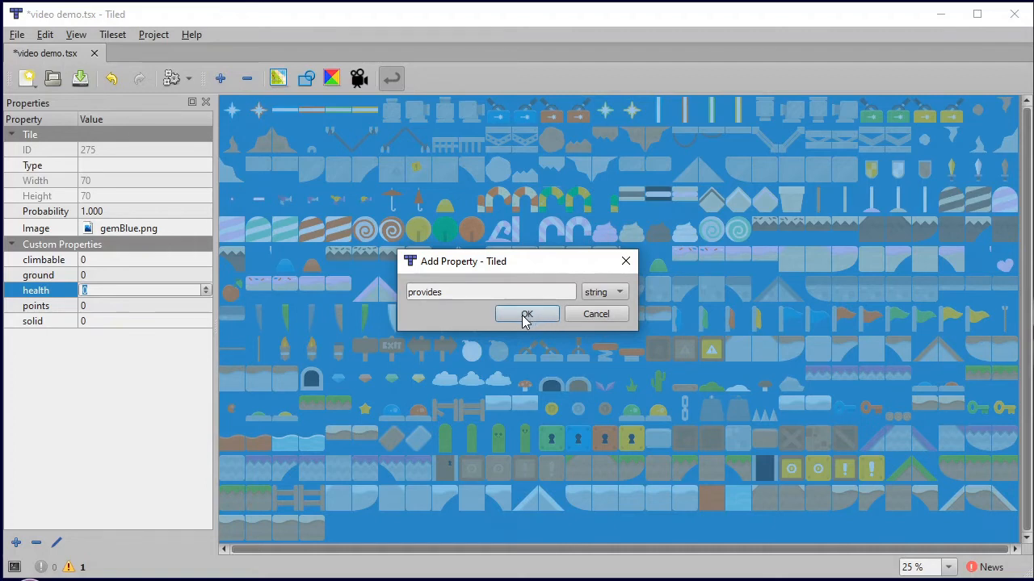
pyautogui.click(526, 314)
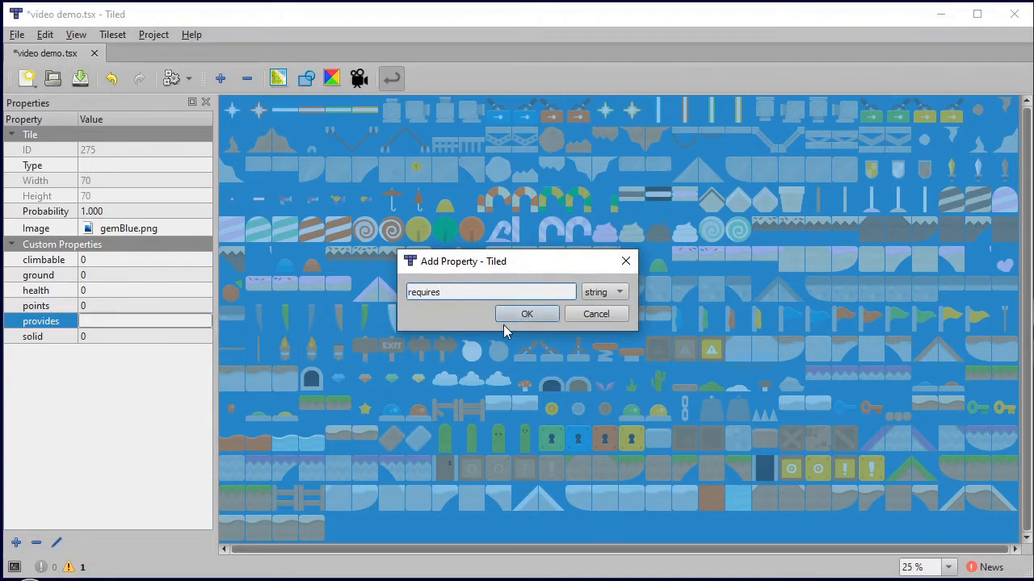
pyautogui.click(526, 313)
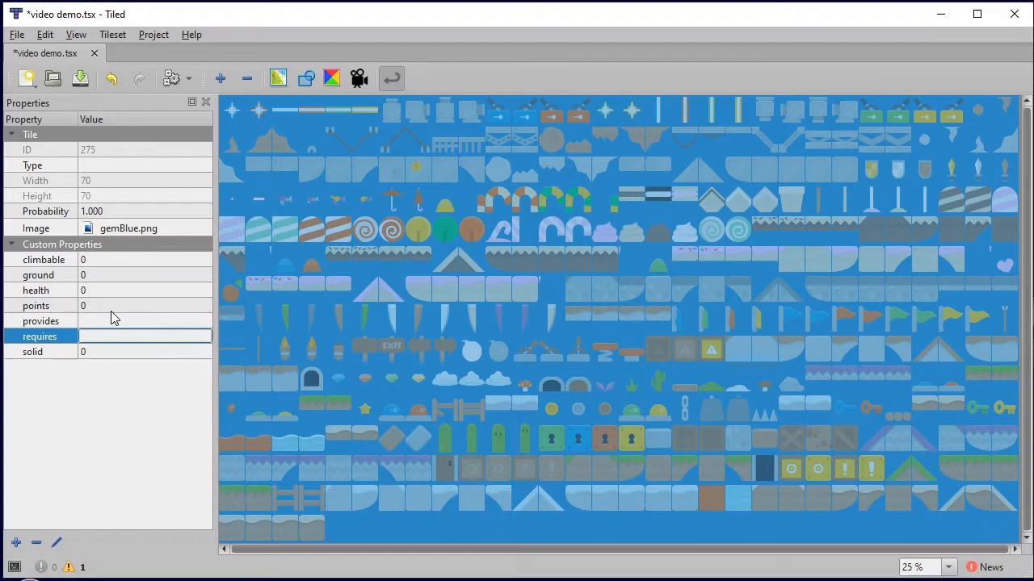
pyautogui.click(145, 320)
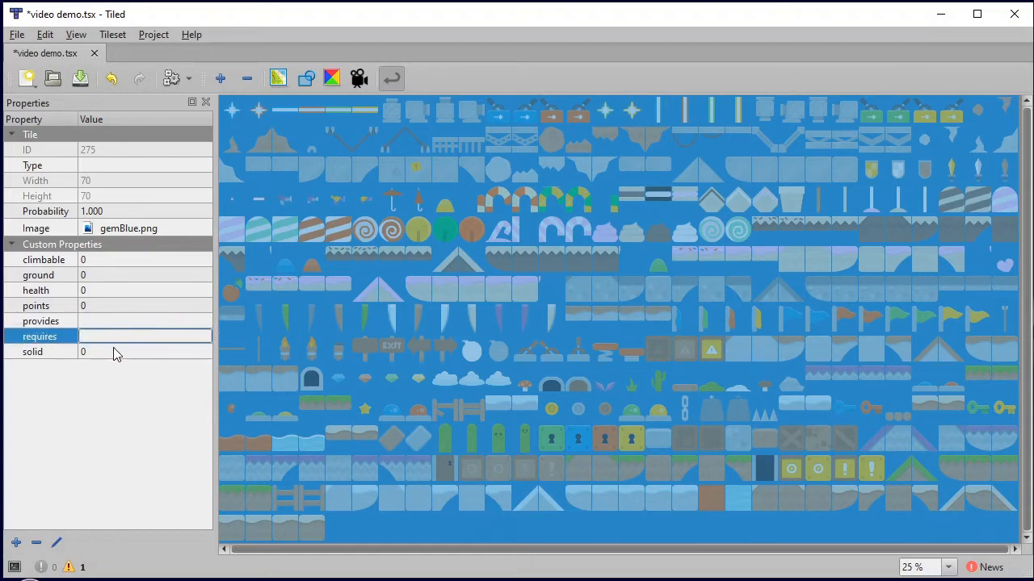
pyautogui.moveTo(856, 449)
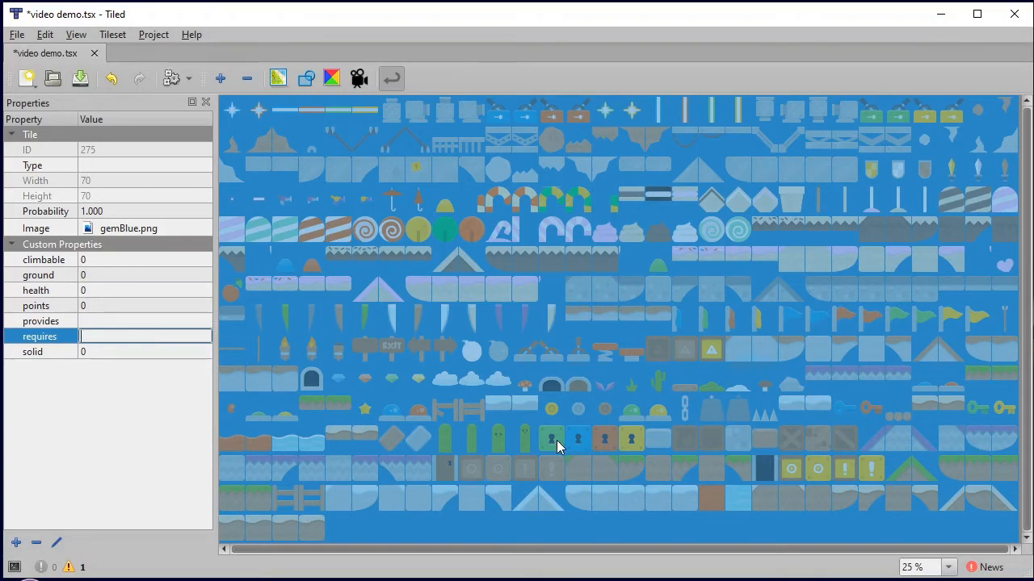
# Step: Give the green key tile a provides value and set the green lock tile's requires to green key
pyautogui.click(553, 439)
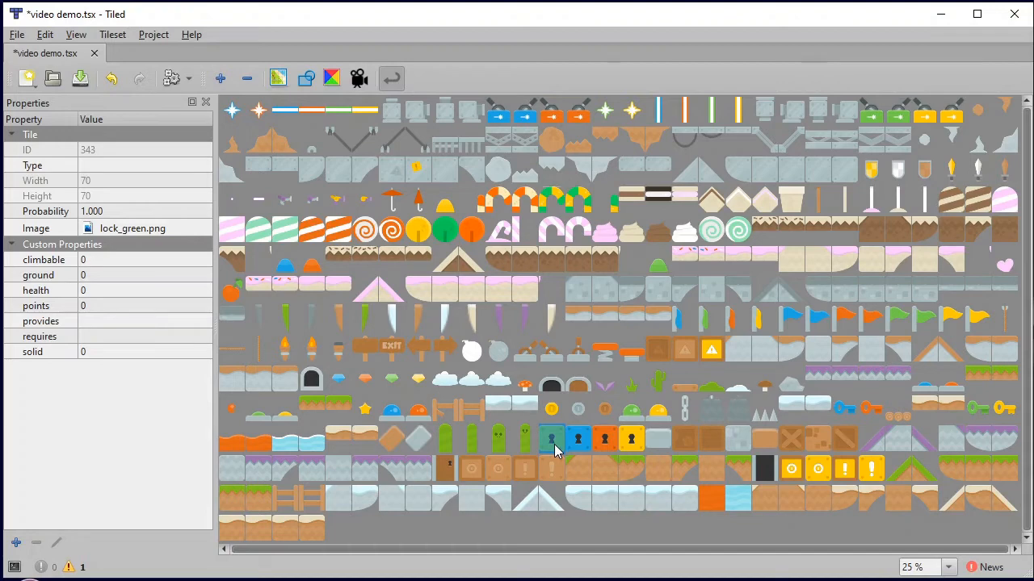
pyautogui.click(979, 409)
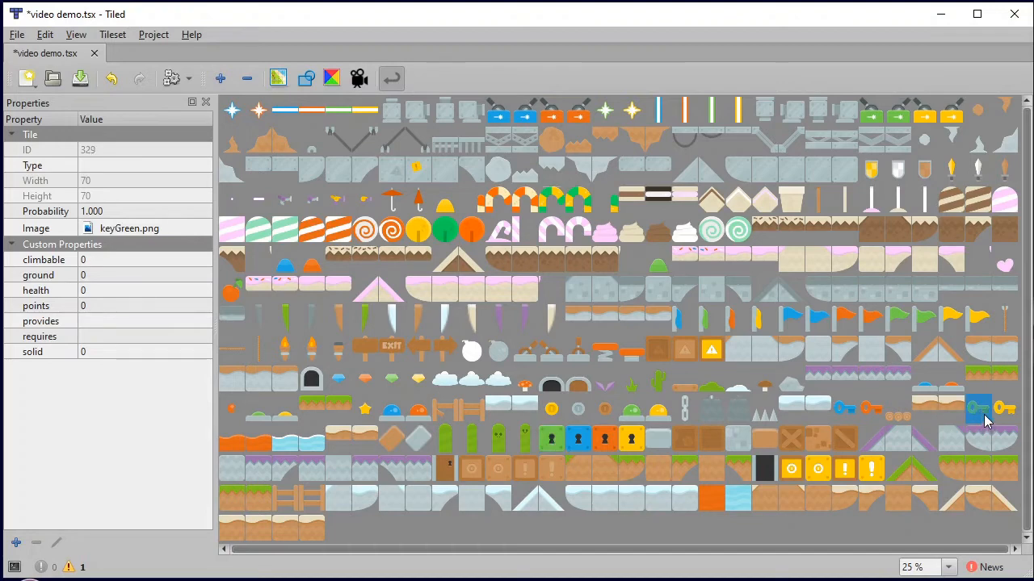
pyautogui.moveTo(976, 417)
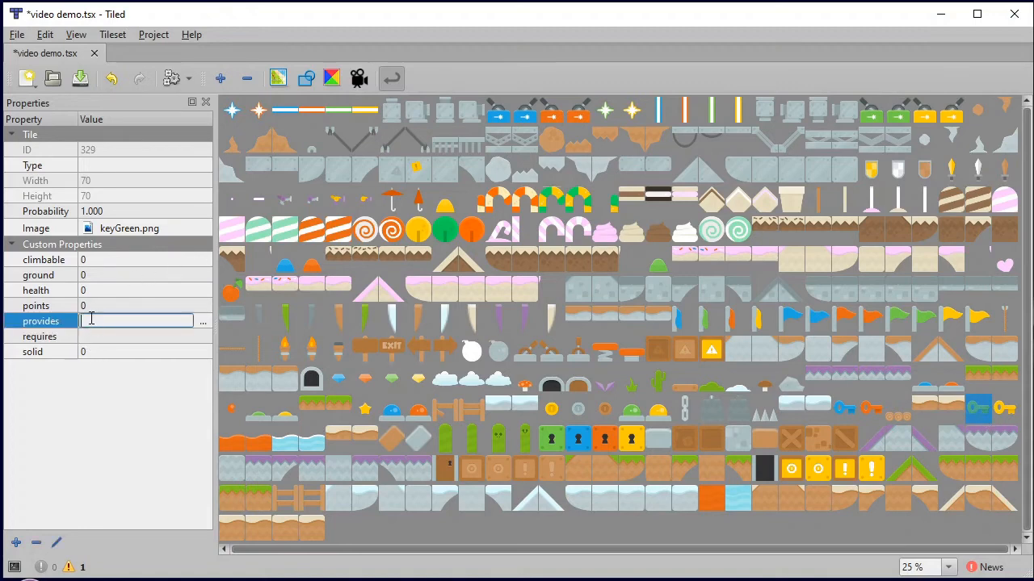
pyautogui.write('green ke')
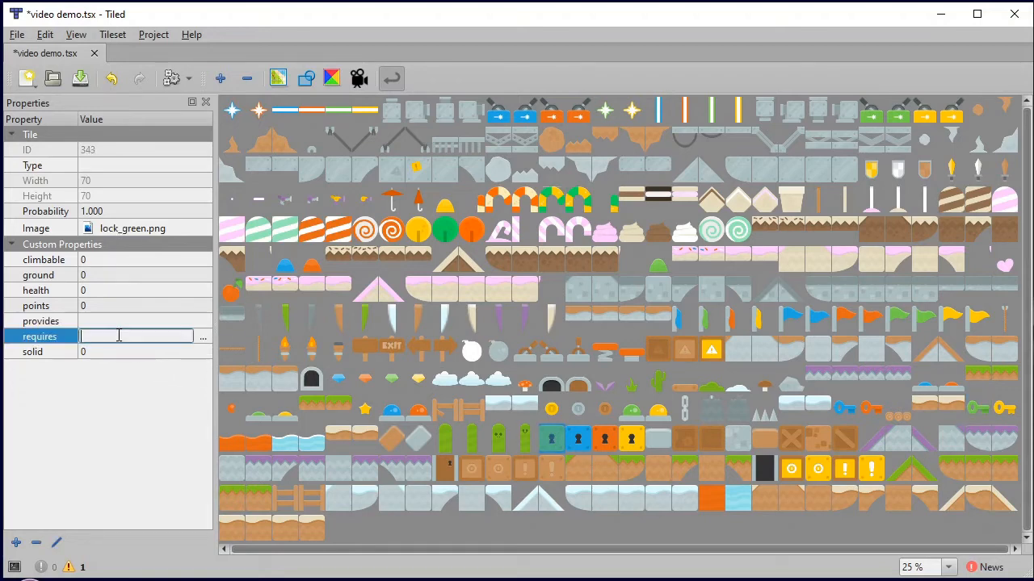
pyautogui.write('green key')
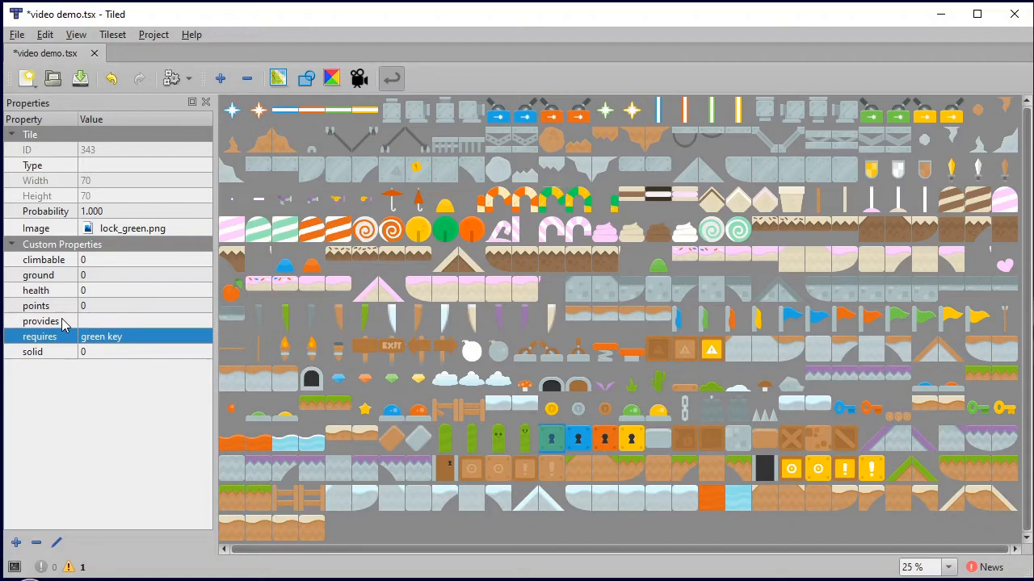
pyautogui.click(41, 322)
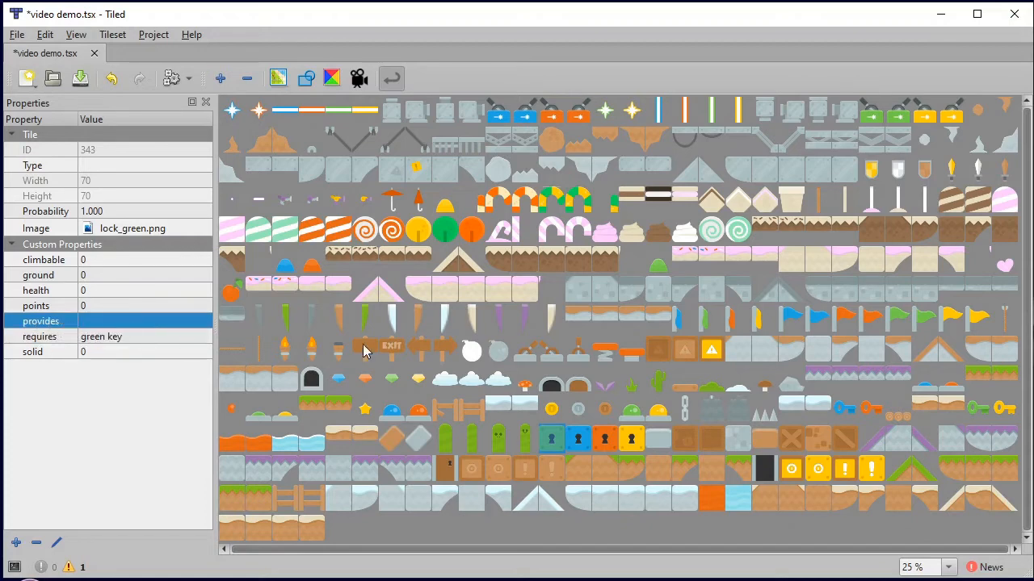
# Step: Set the ladder_mid tile's climbable property to 1
pyautogui.click(39, 337)
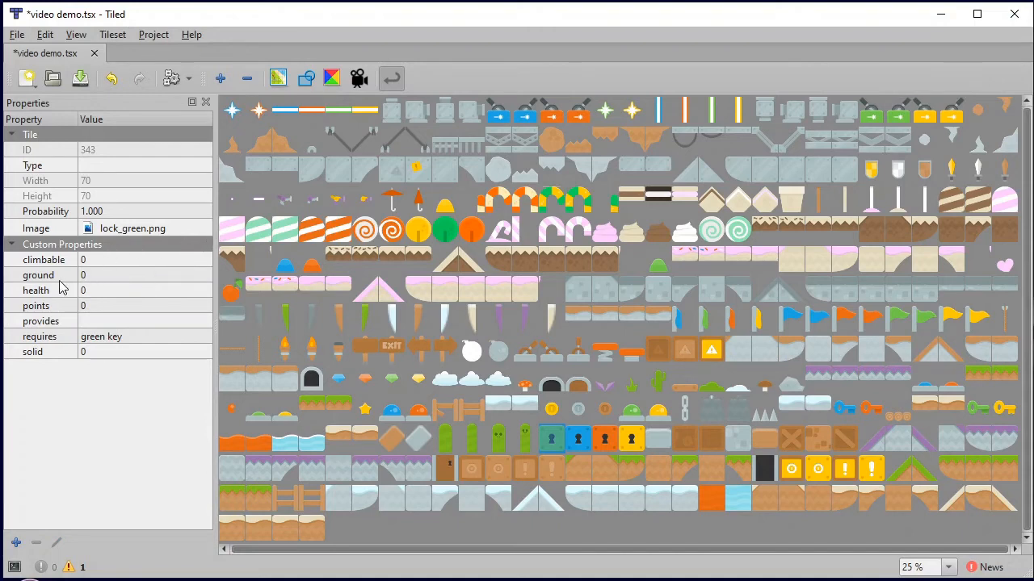
pyautogui.click(44, 258)
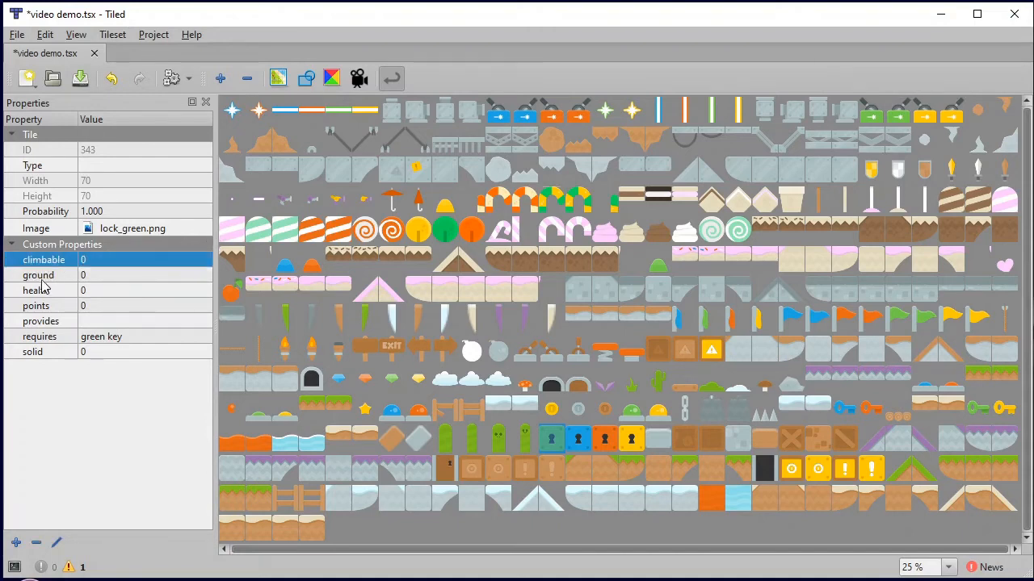
pyautogui.moveTo(135, 260)
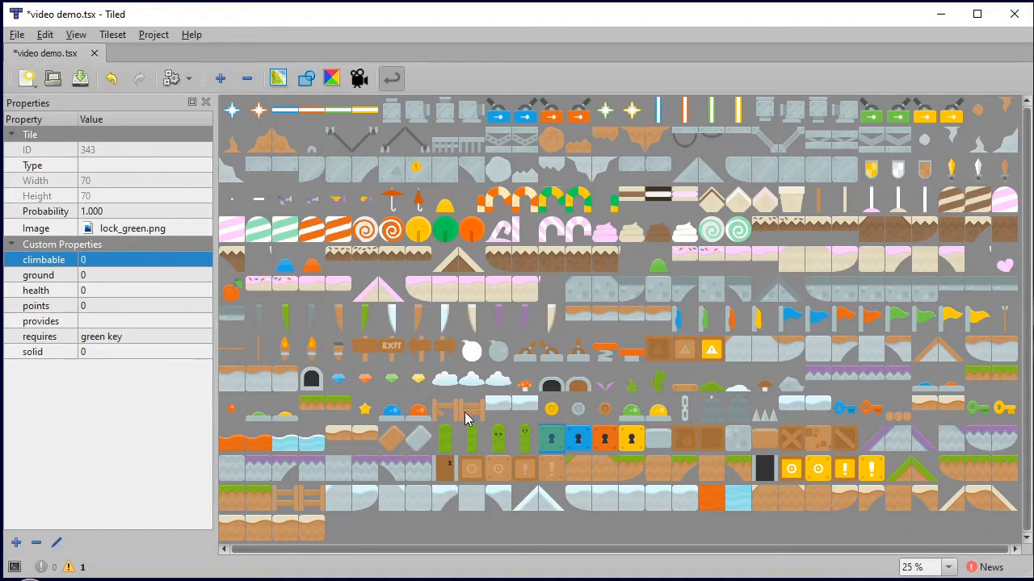
pyautogui.click(459, 407)
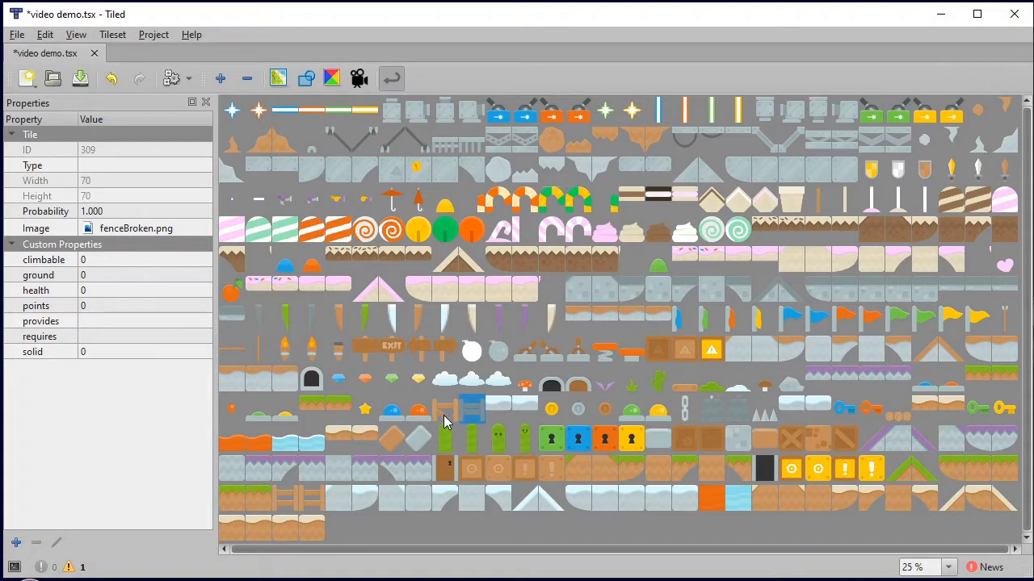
pyautogui.moveTo(396, 407)
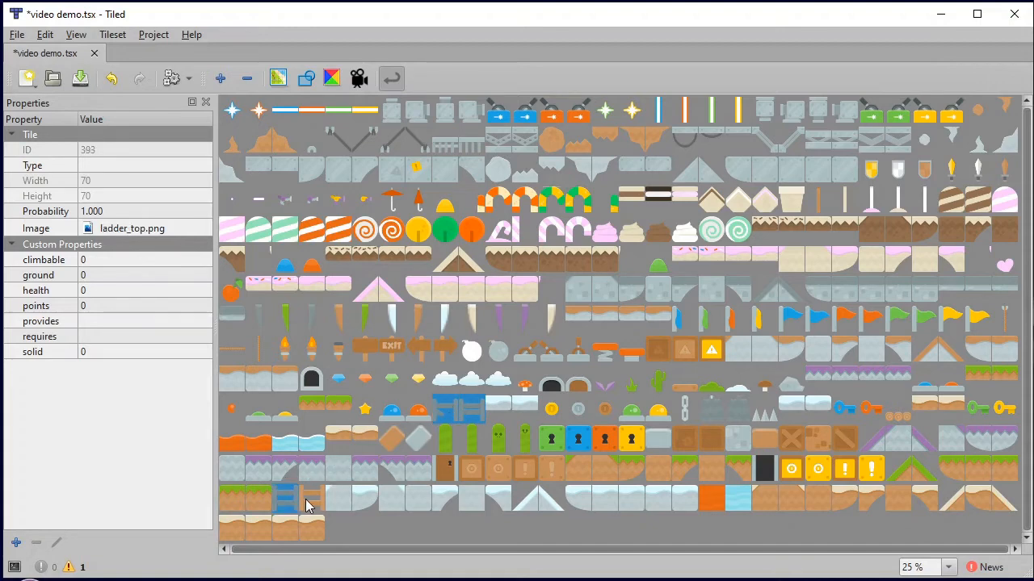
pyautogui.click(310, 497)
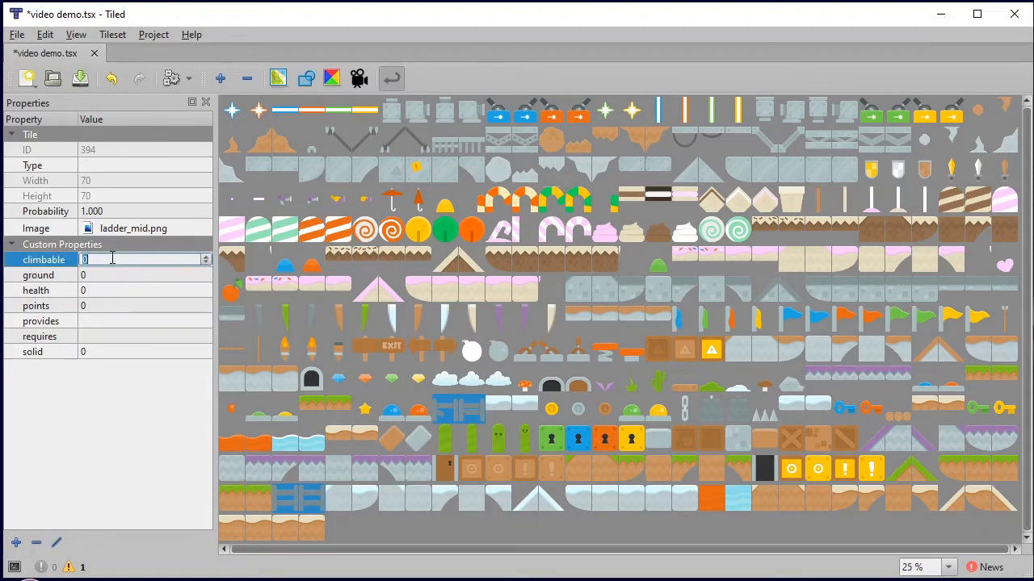
pyautogui.write('1')
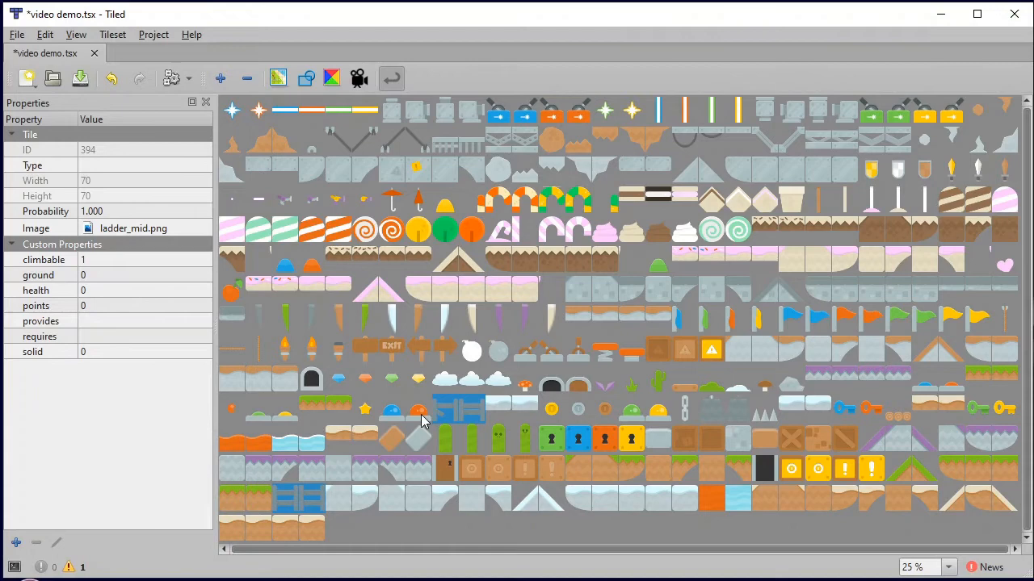
pyautogui.click(418, 411)
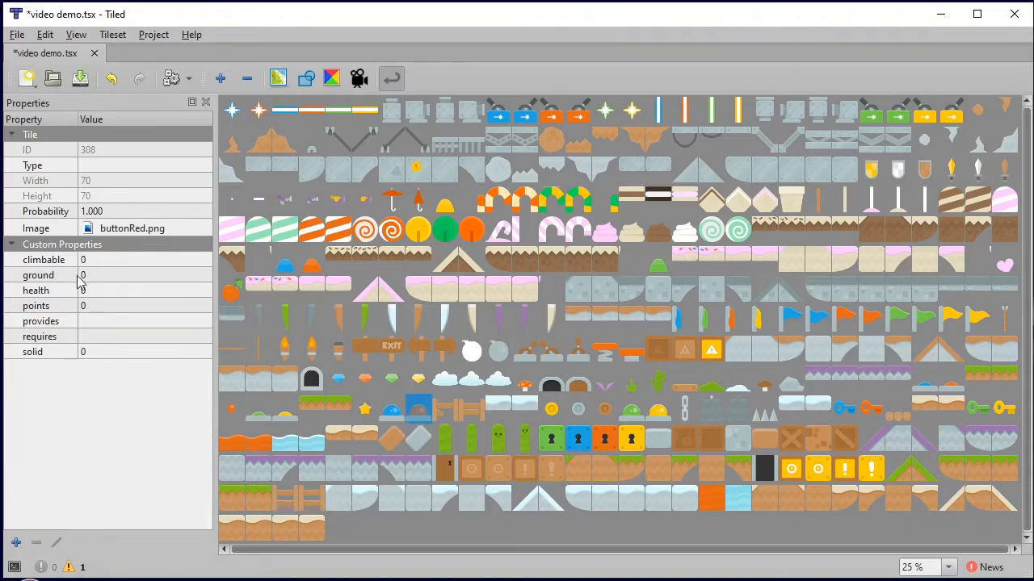
pyautogui.moveTo(289, 169)
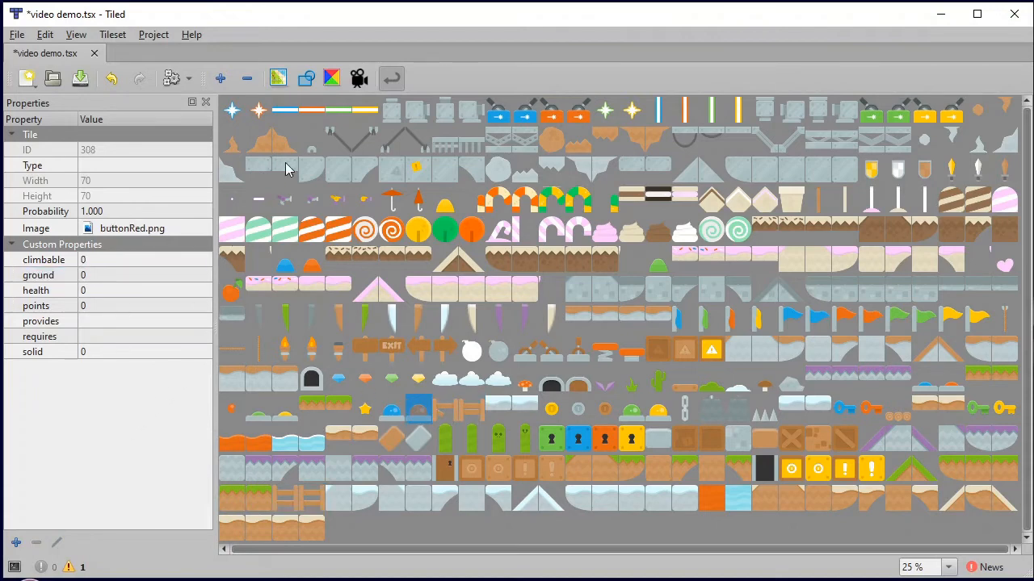
pyautogui.moveTo(315, 136)
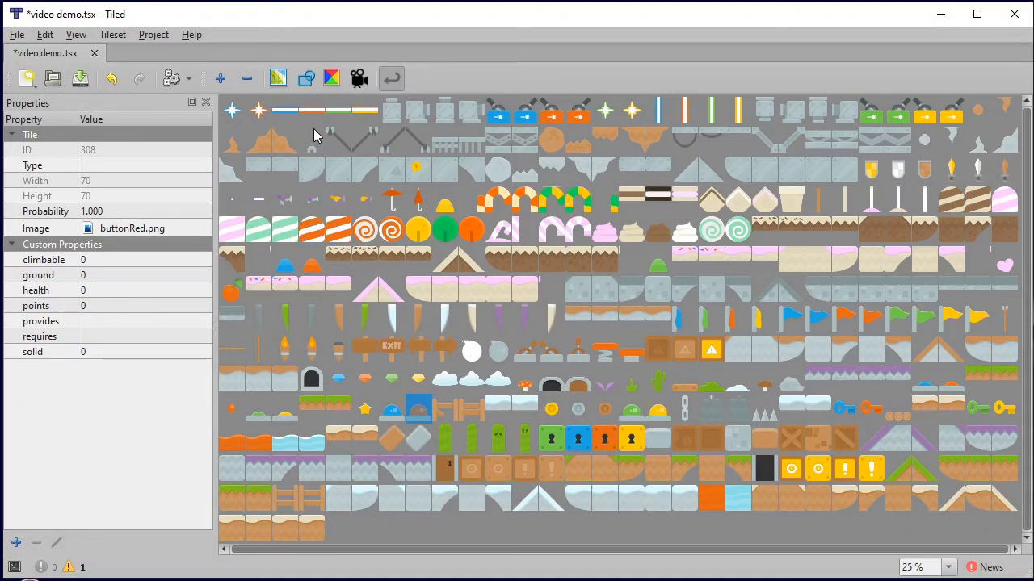
pyautogui.moveTo(338, 126)
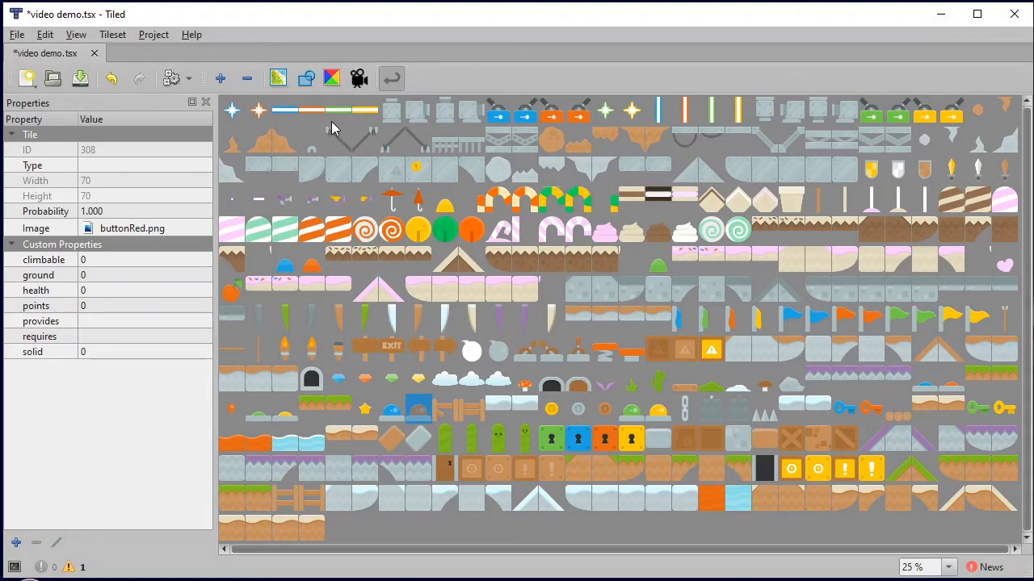
# Step: Ctrl-select the metal beam, metal platform, metal cliff, half tiles and castle tiles together
pyautogui.click(444, 139)
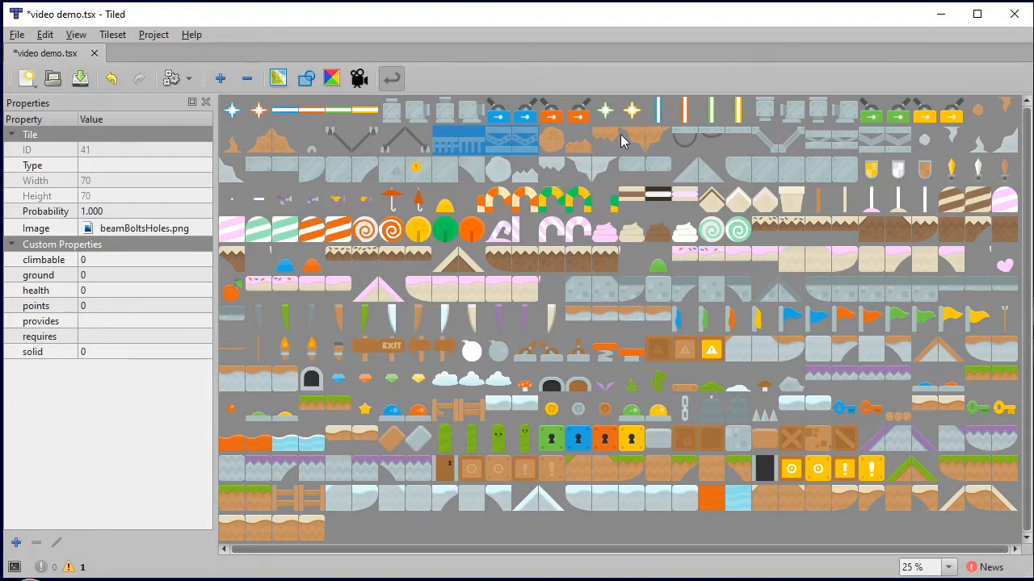
pyautogui.click(710, 139)
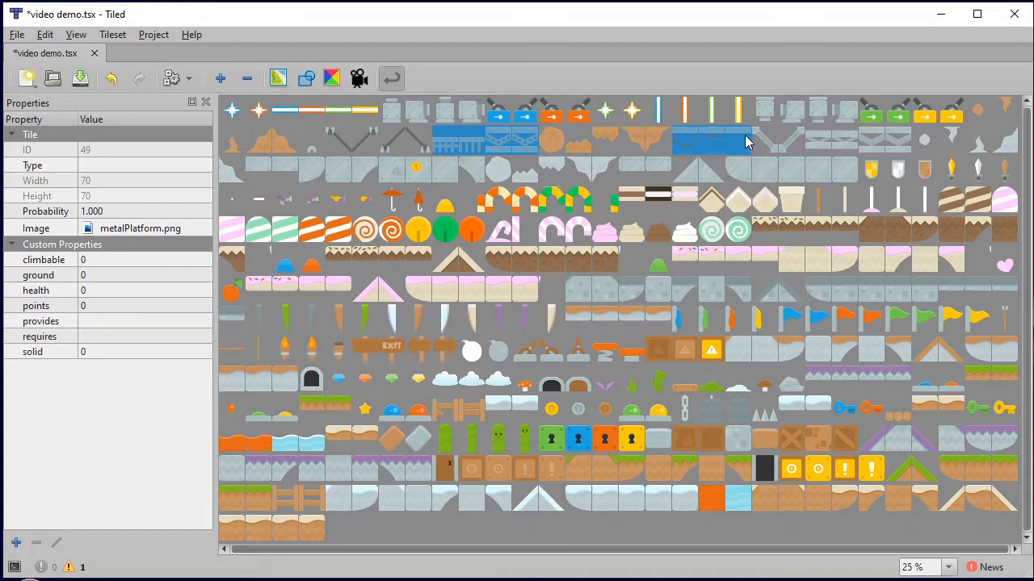
pyautogui.click(817, 142)
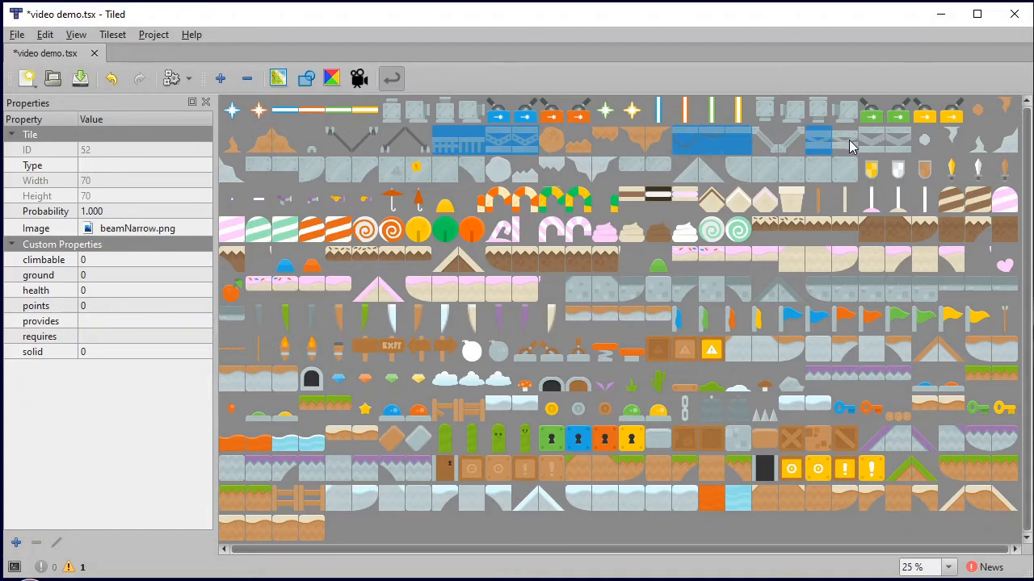
pyautogui.click(872, 142)
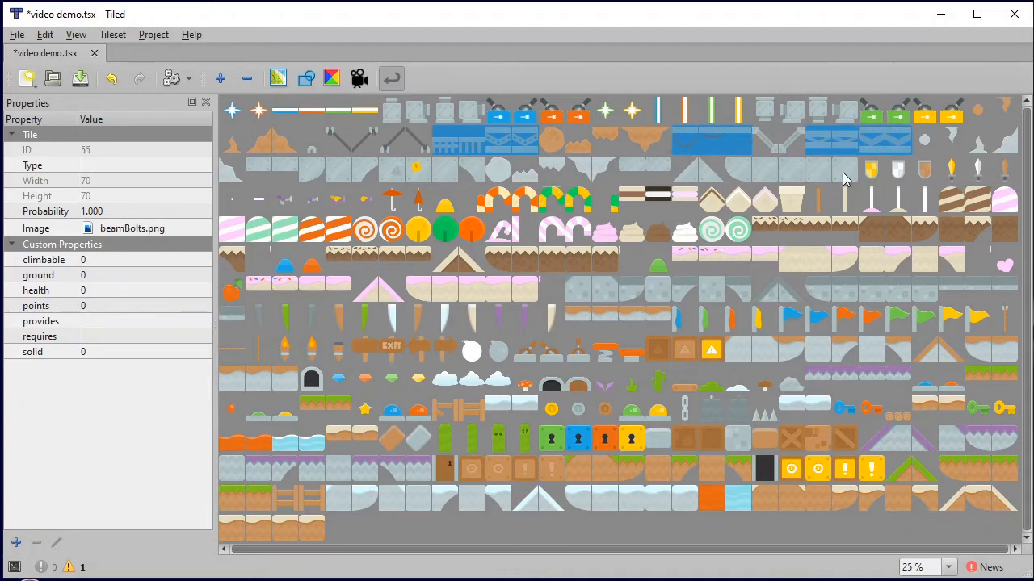
pyautogui.click(843, 170)
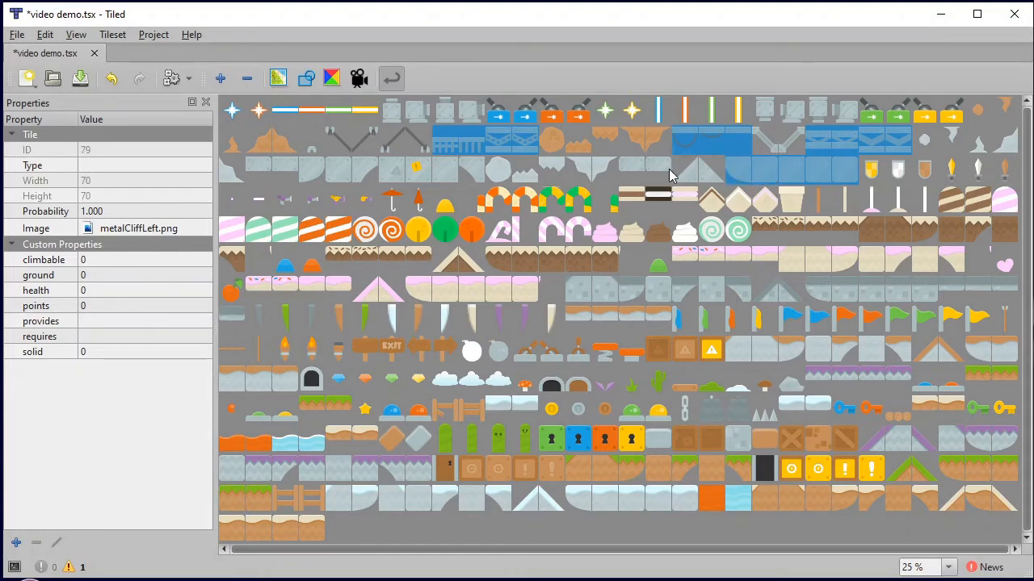
pyautogui.click(659, 170)
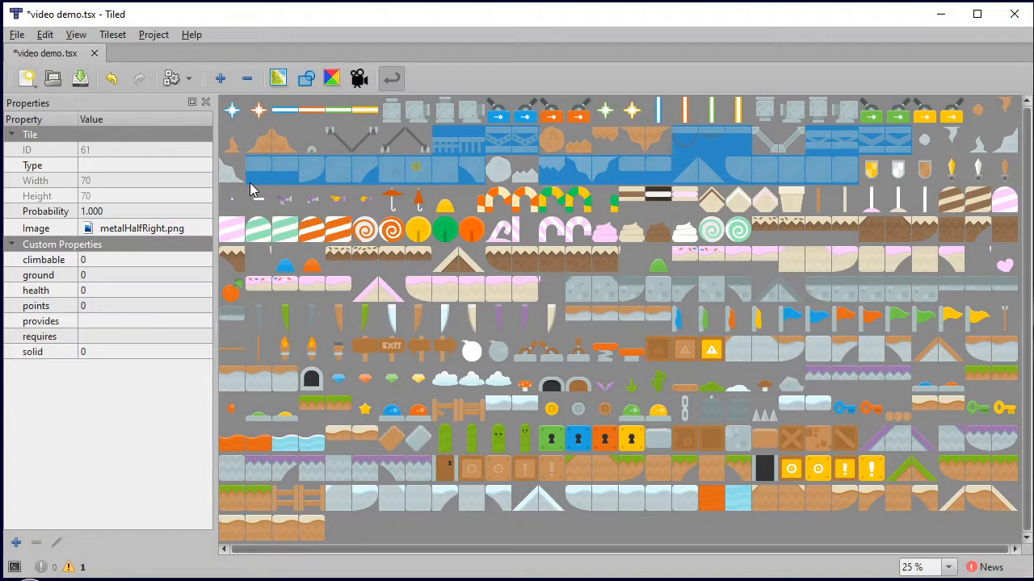
pyautogui.moveTo(255, 242)
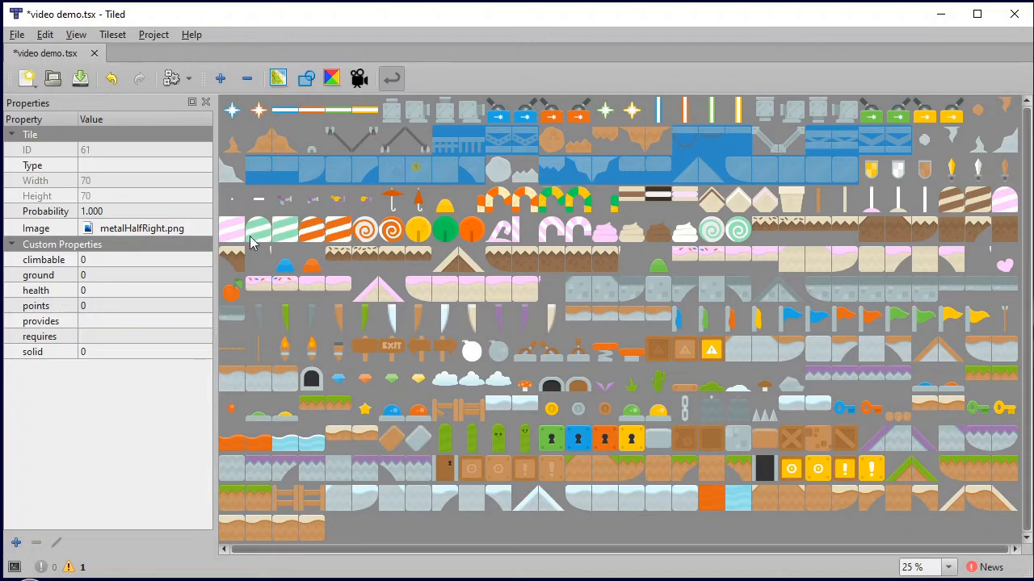
pyautogui.click(646, 197)
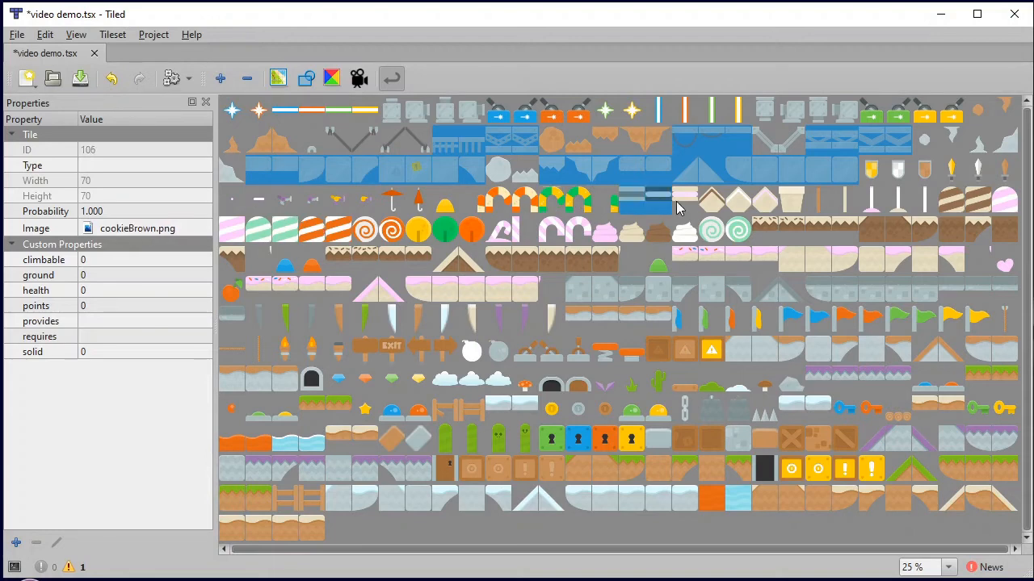
pyautogui.click(685, 200)
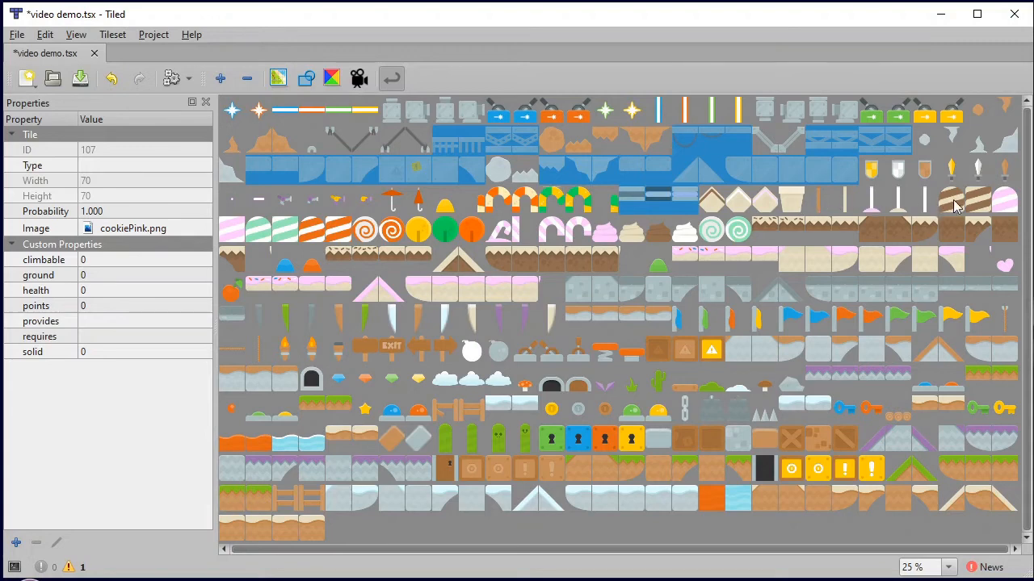
pyautogui.click(897, 229)
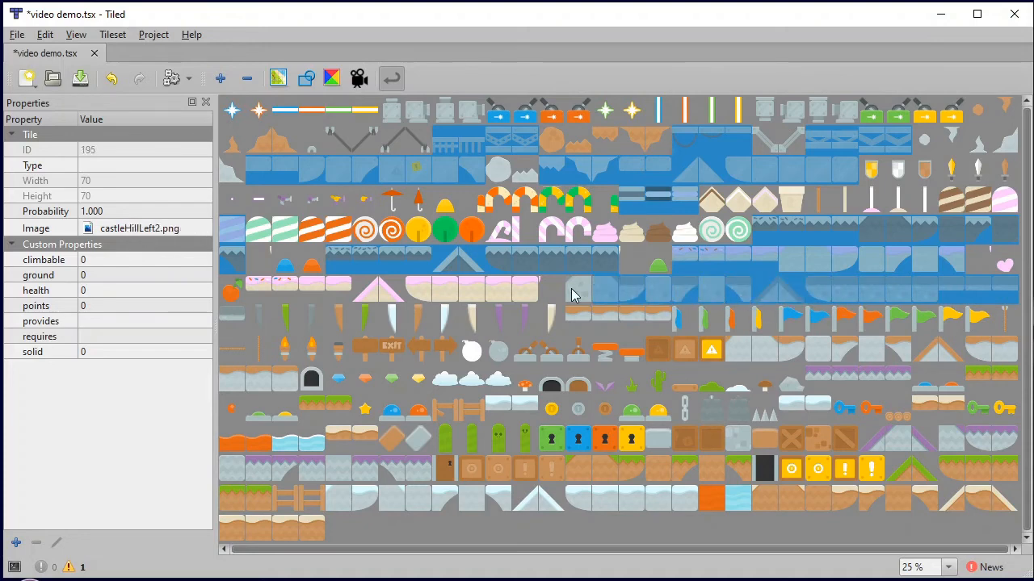
# Step: Add the half castle, dirt, dirt hill, stone and half snow tiles to the selection
pyautogui.click(446, 291)
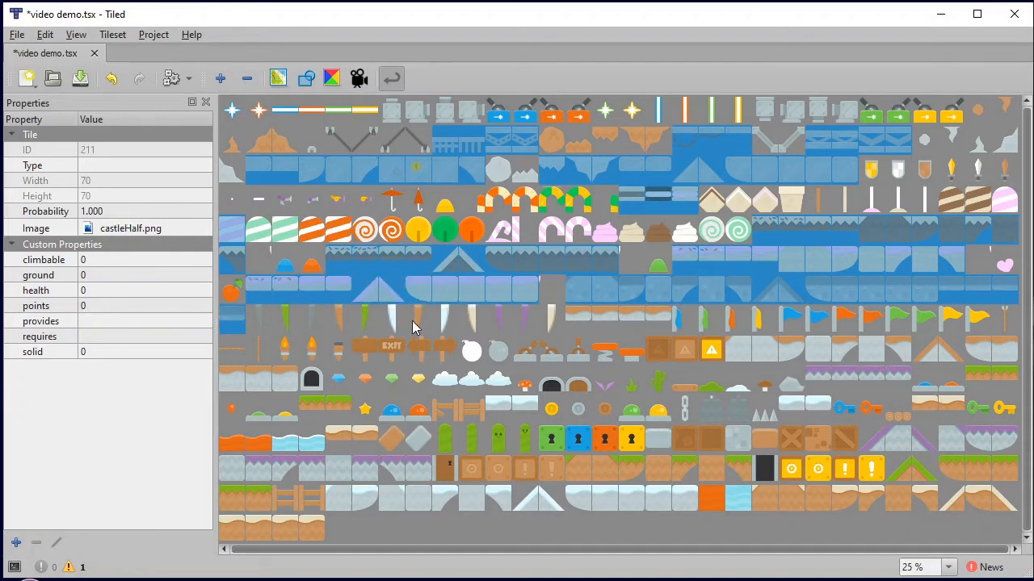
pyautogui.click(616, 320)
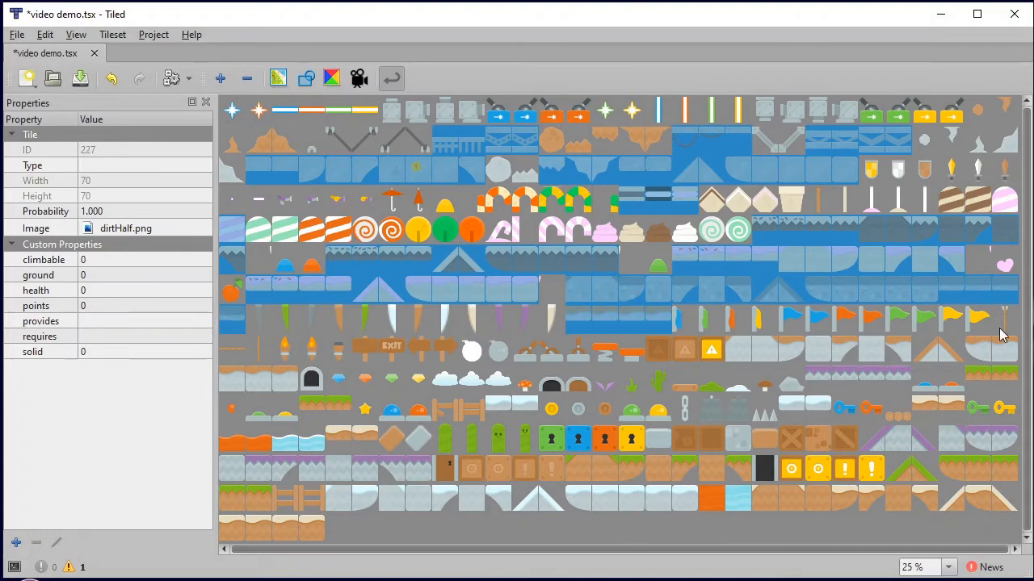
pyautogui.click(972, 352)
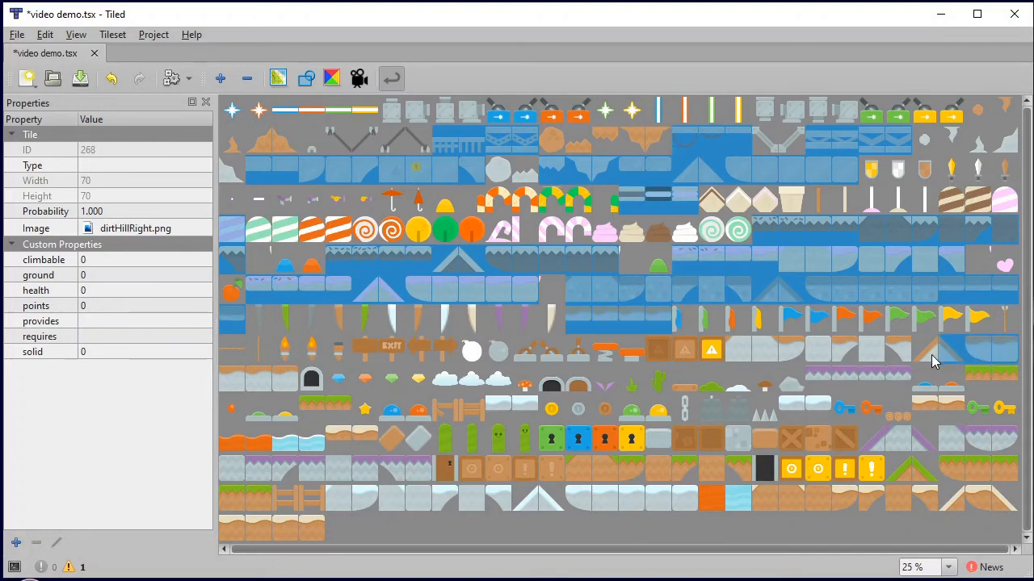
pyautogui.click(818, 349)
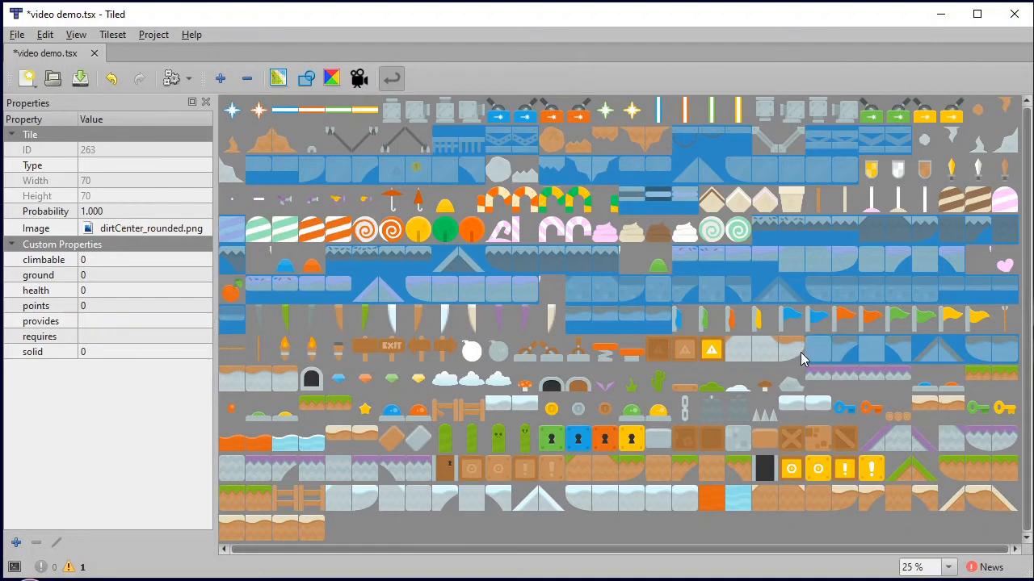
pyautogui.click(736, 349)
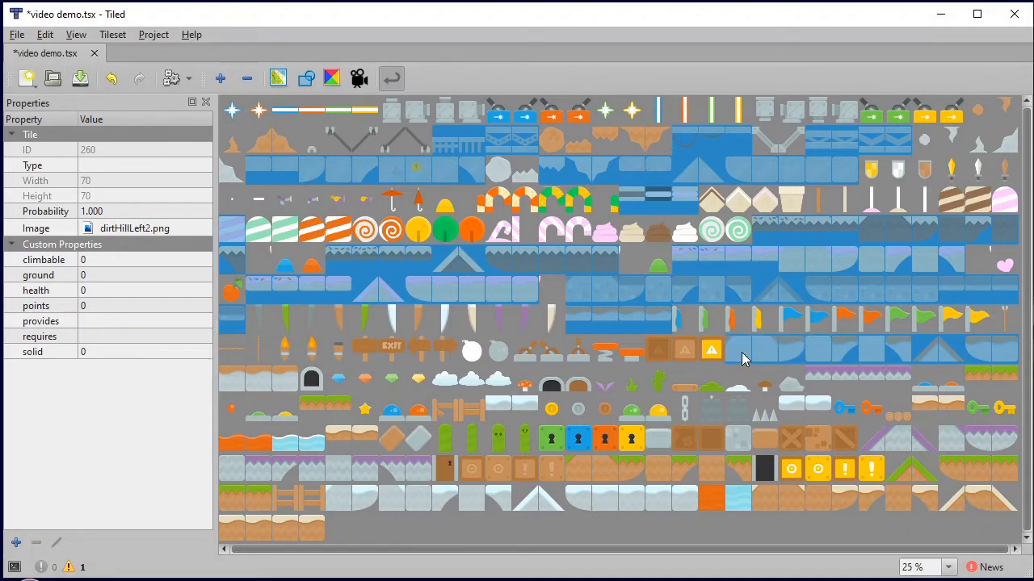
pyautogui.moveTo(643, 364)
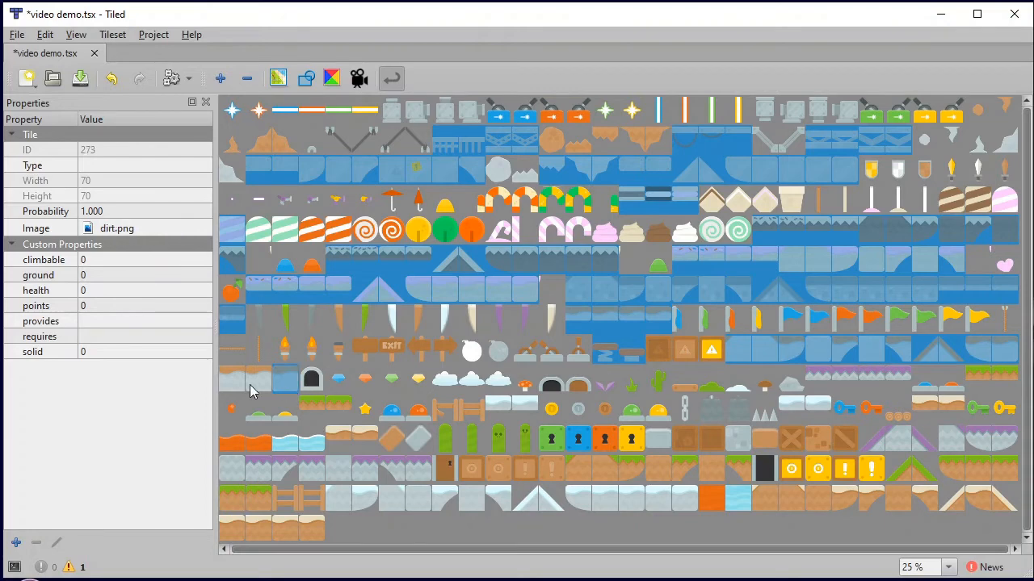
pyautogui.click(323, 407)
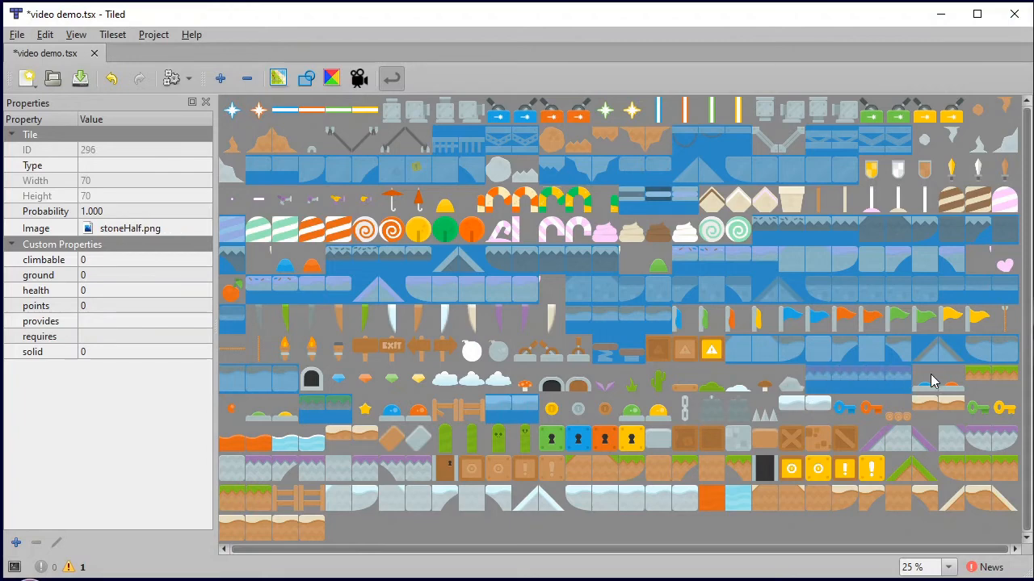
pyautogui.click(951, 412)
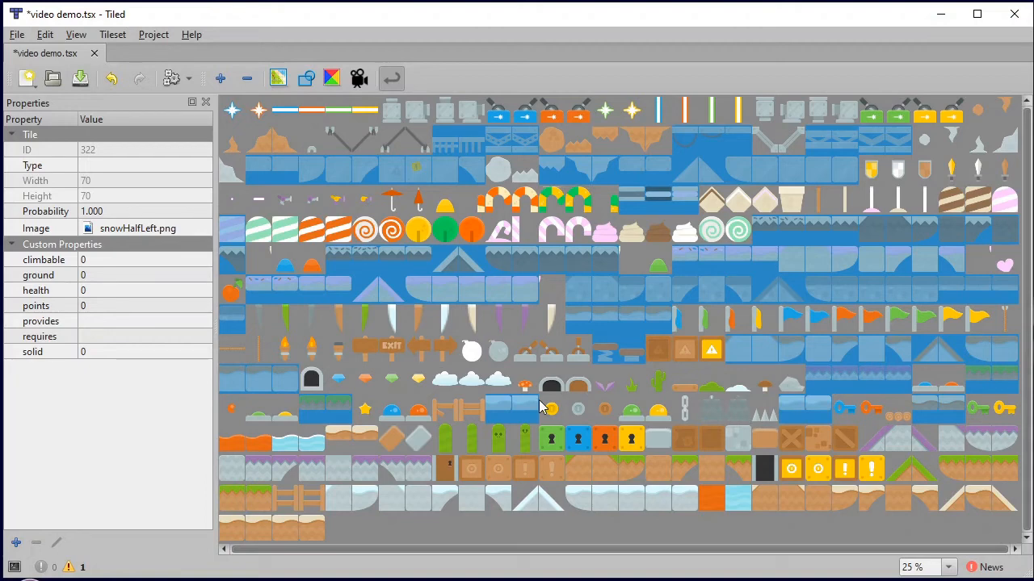
pyautogui.moveTo(339, 443)
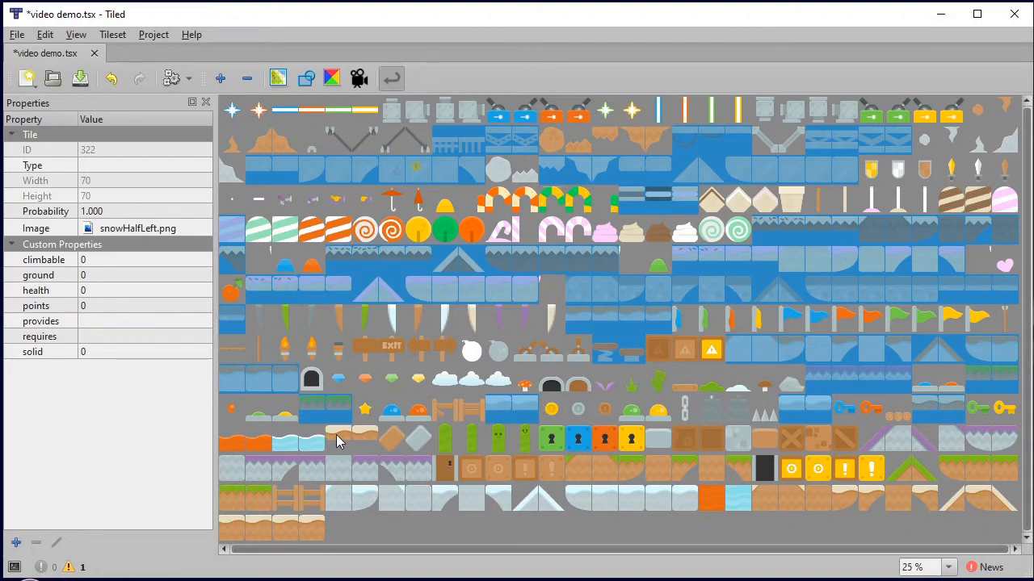
pyautogui.click(352, 439)
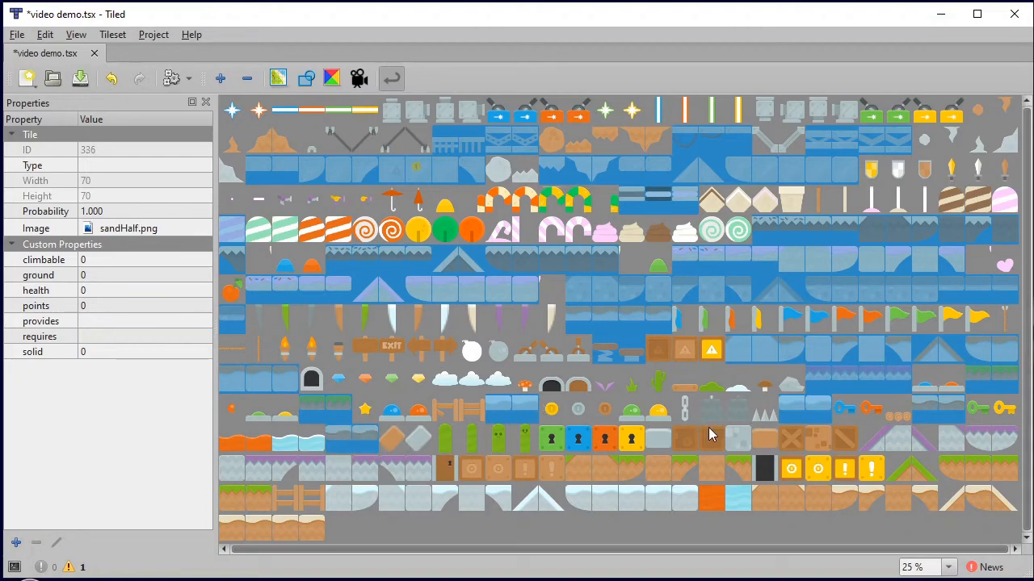
# Step: Add the sand, stone wall, box, grass, item box and snow hill/cliff tiles to the selection
pyautogui.click(740, 439)
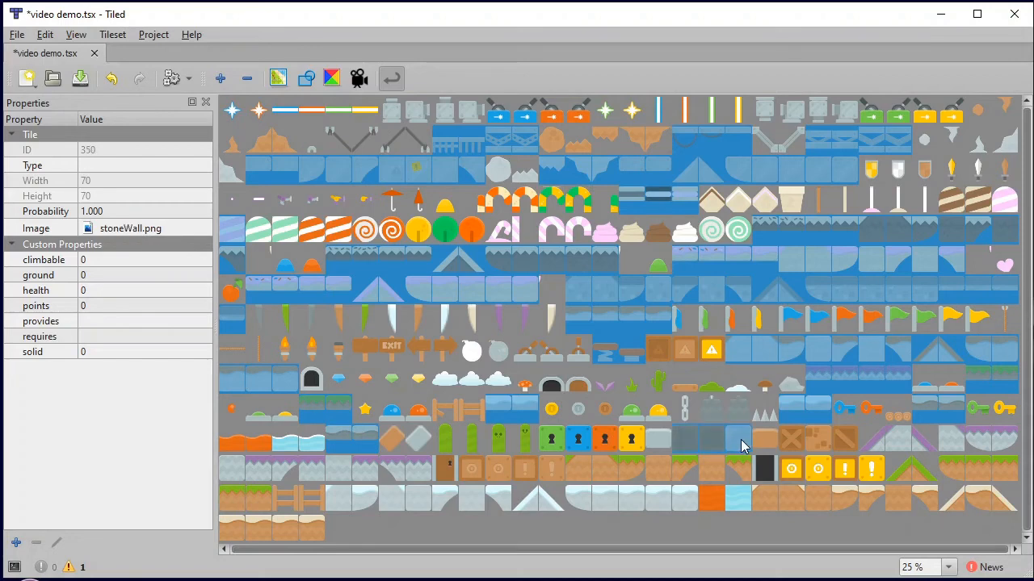
pyautogui.click(818, 439)
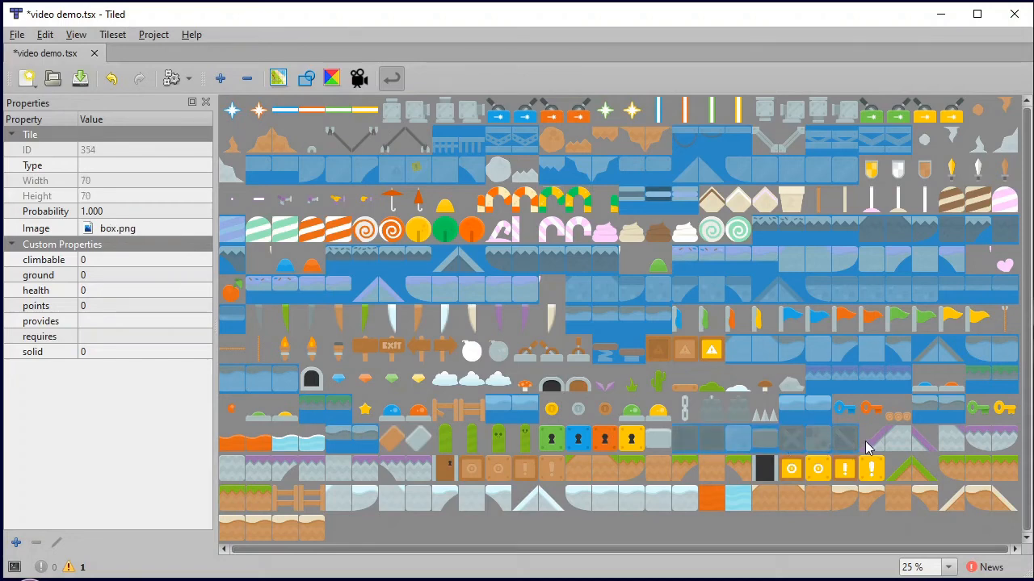
pyautogui.click(911, 439)
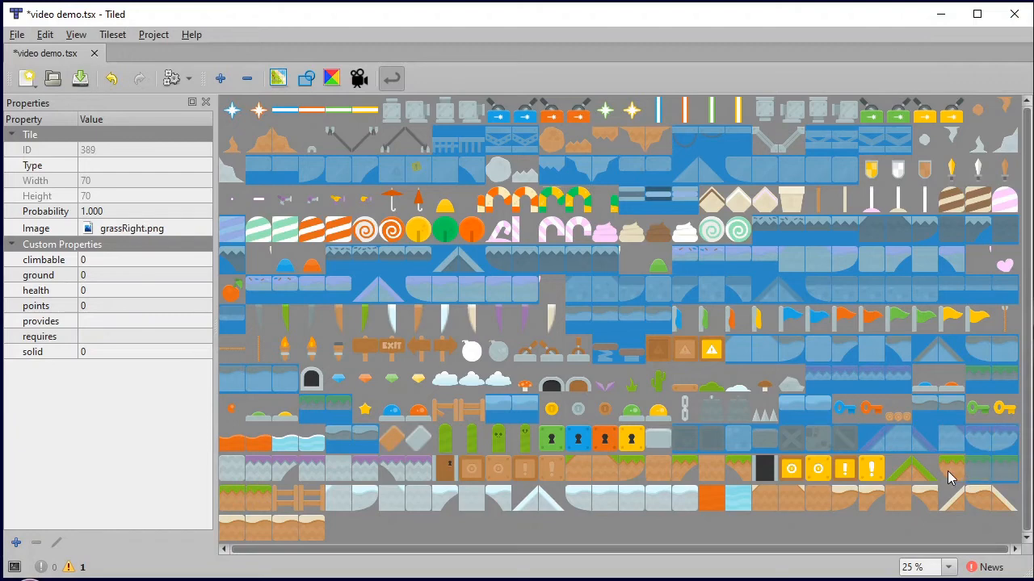
pyautogui.click(843, 468)
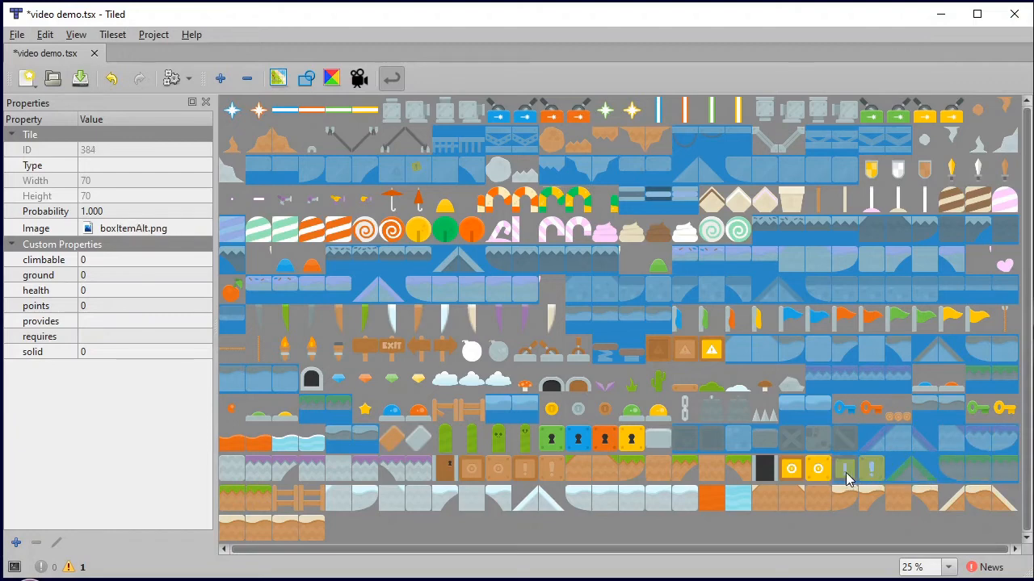
pyautogui.click(736, 468)
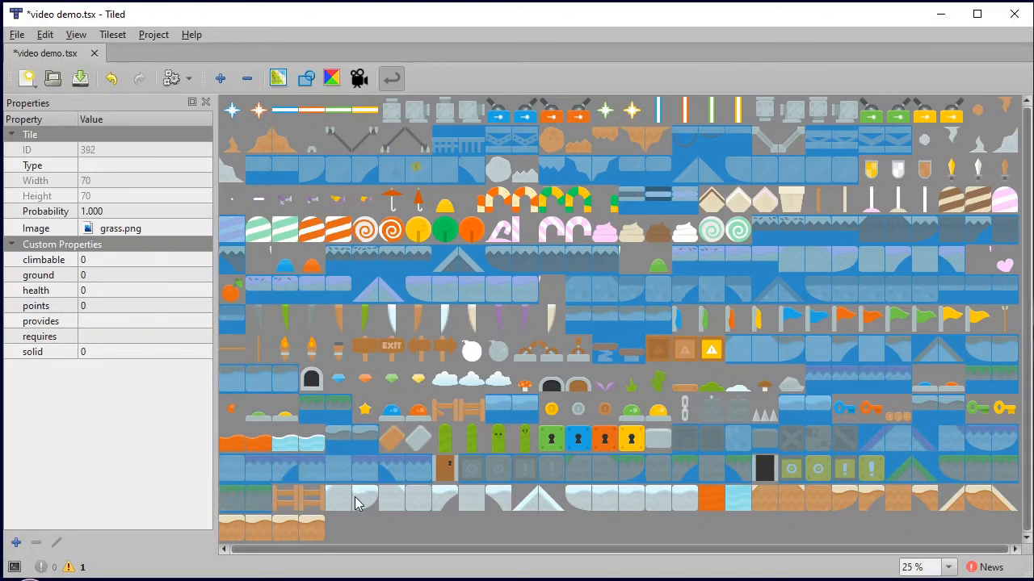
pyautogui.click(357, 499)
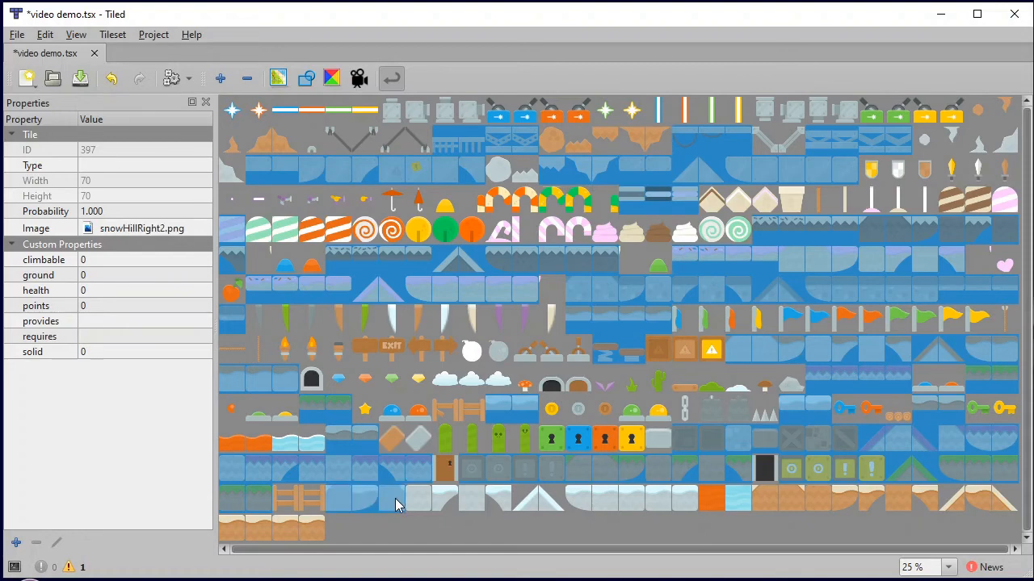
pyautogui.click(525, 497)
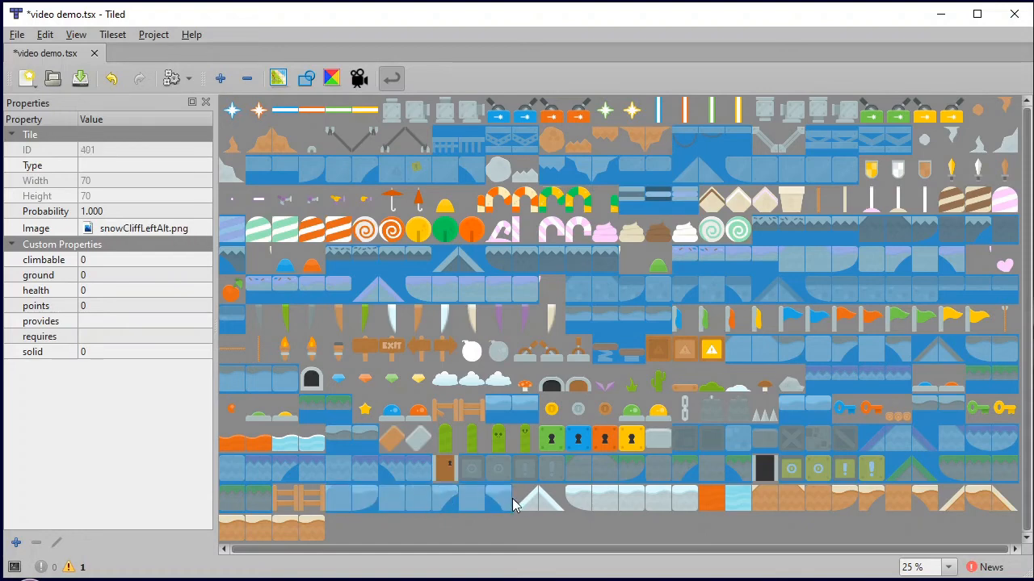
pyautogui.click(659, 499)
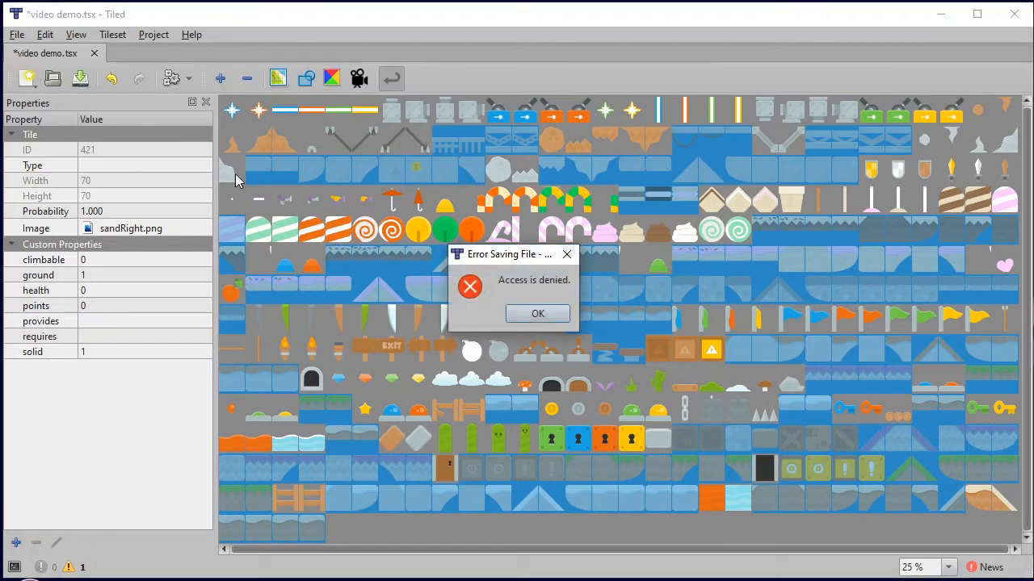
# Step: Dismiss the Access denied error and save the tileset as video demo.tsx via Save As
pyautogui.click(538, 314)
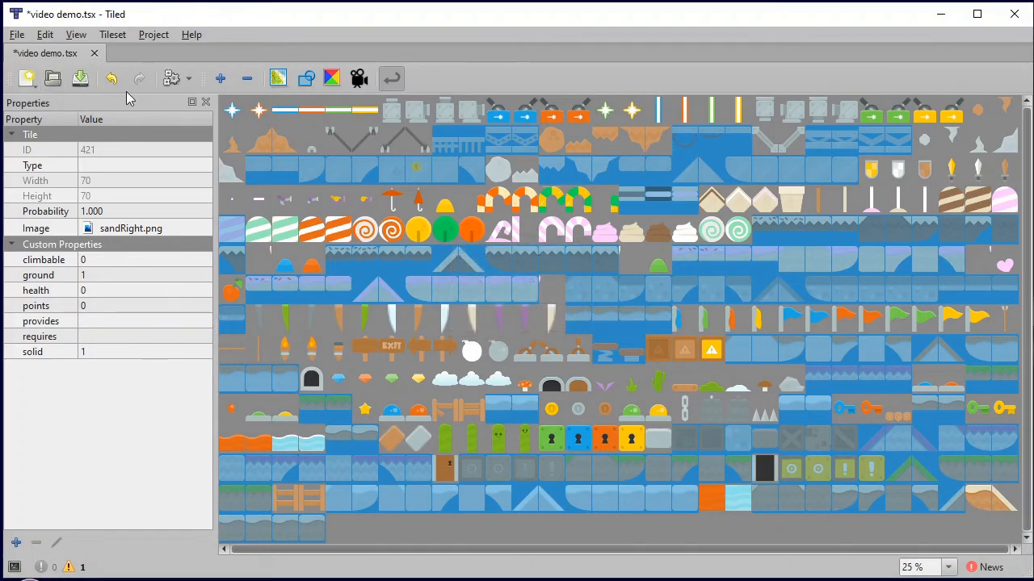
pyautogui.click(80, 77)
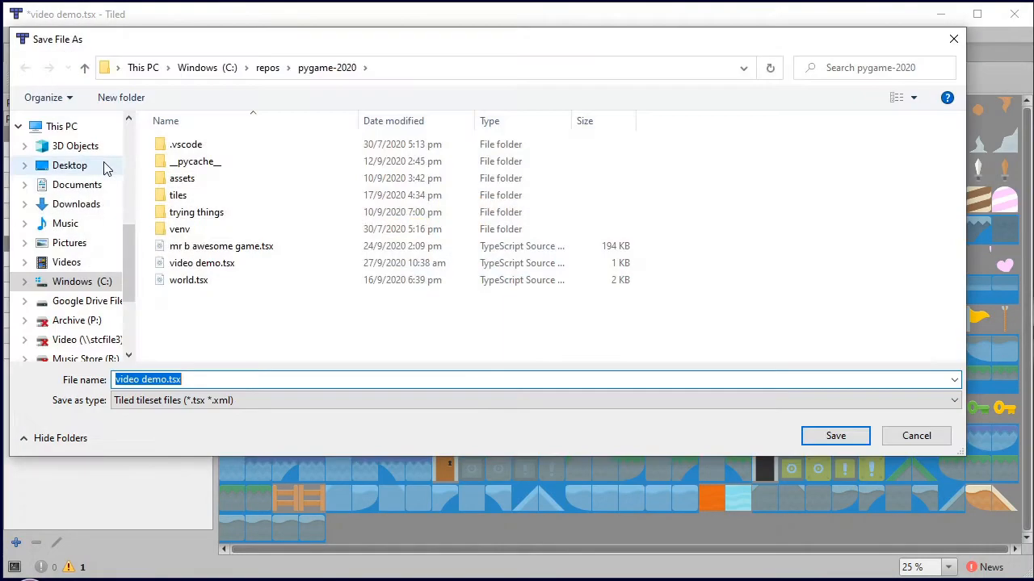
pyautogui.click(835, 436)
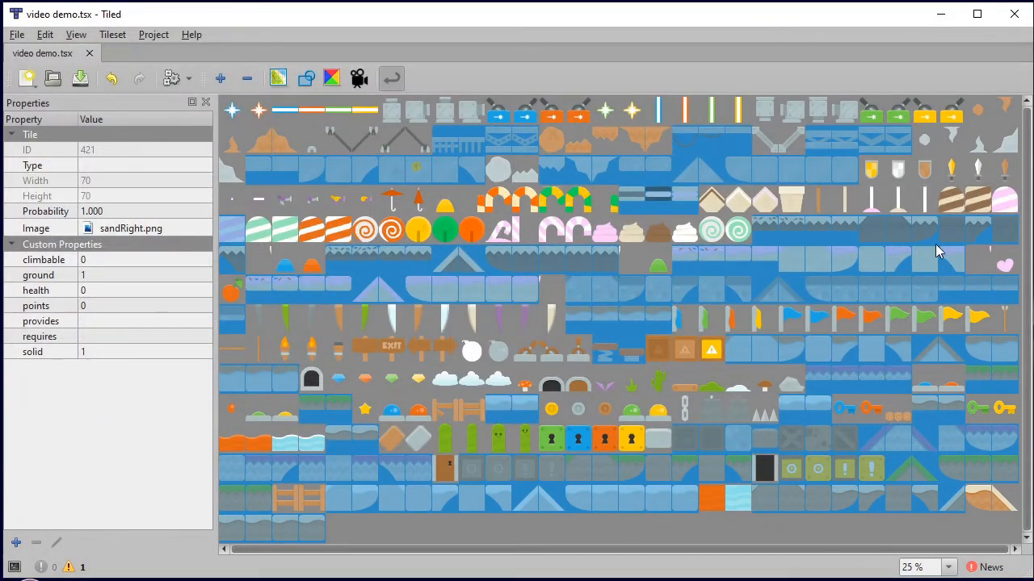
pyautogui.moveTo(137, 386)
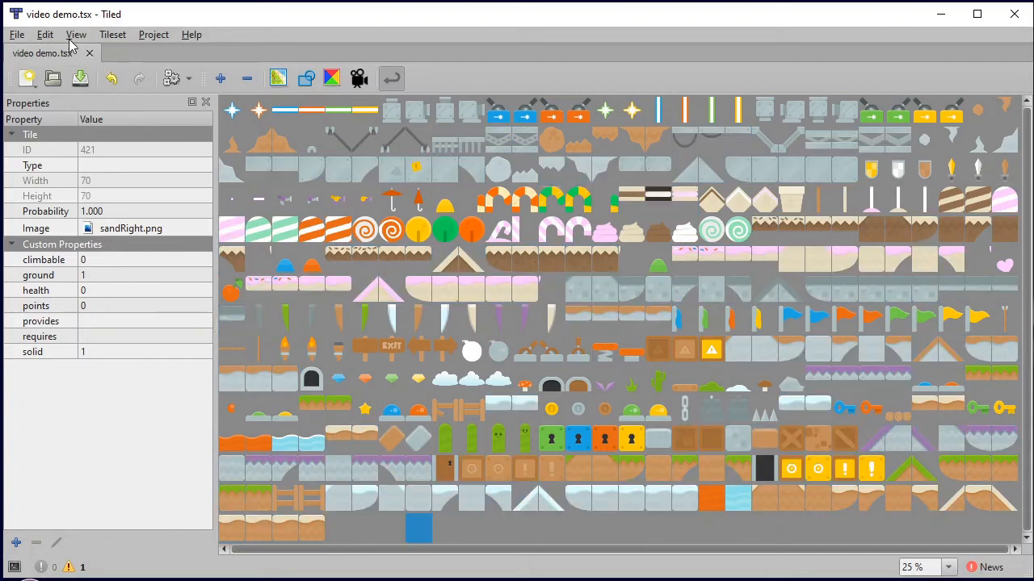
# Step: Create a new orthogonal 50x50 map and save it as video demo.tmx
pyautogui.click(16, 34)
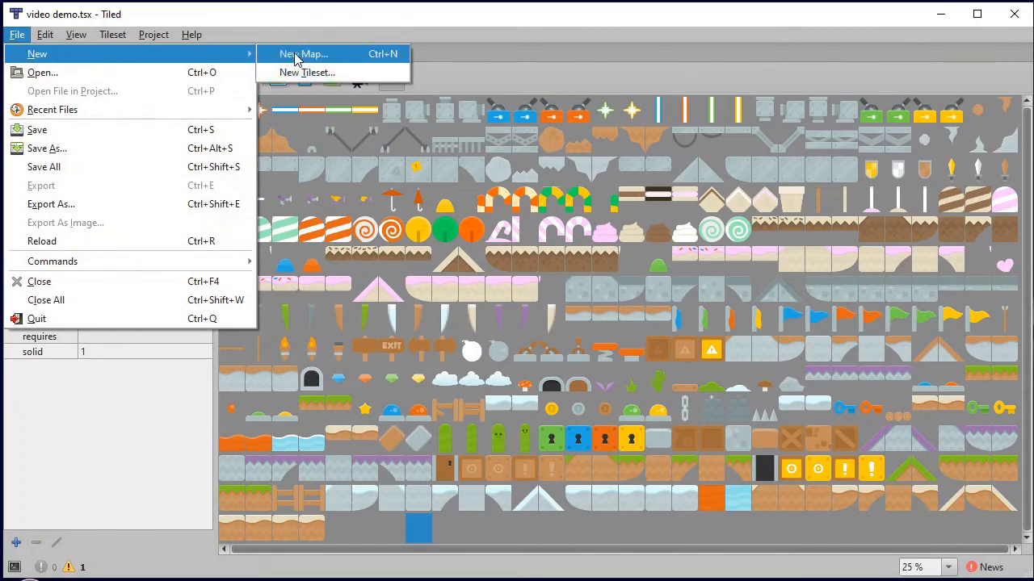
pyautogui.click(304, 53)
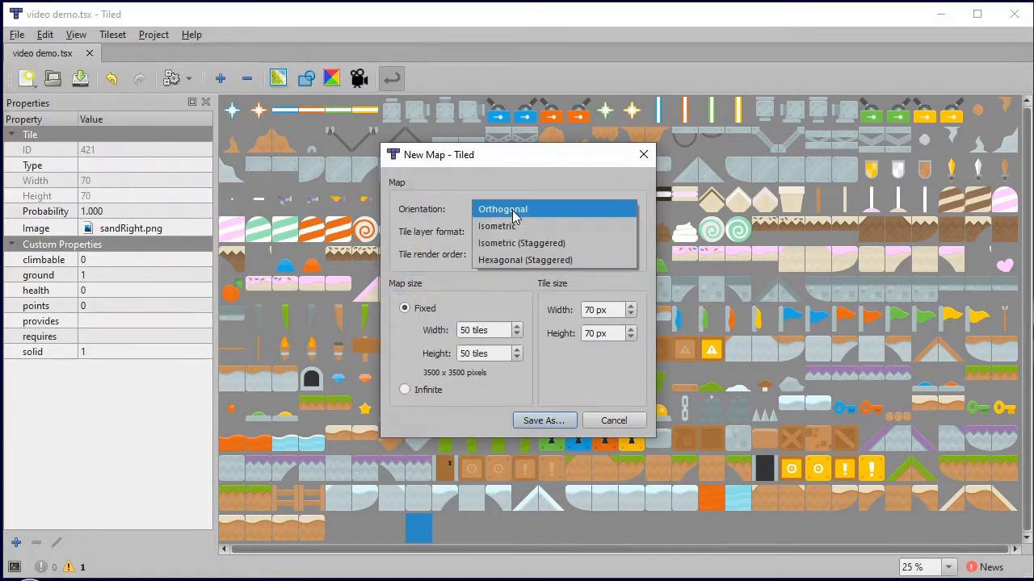
pyautogui.click(501, 208)
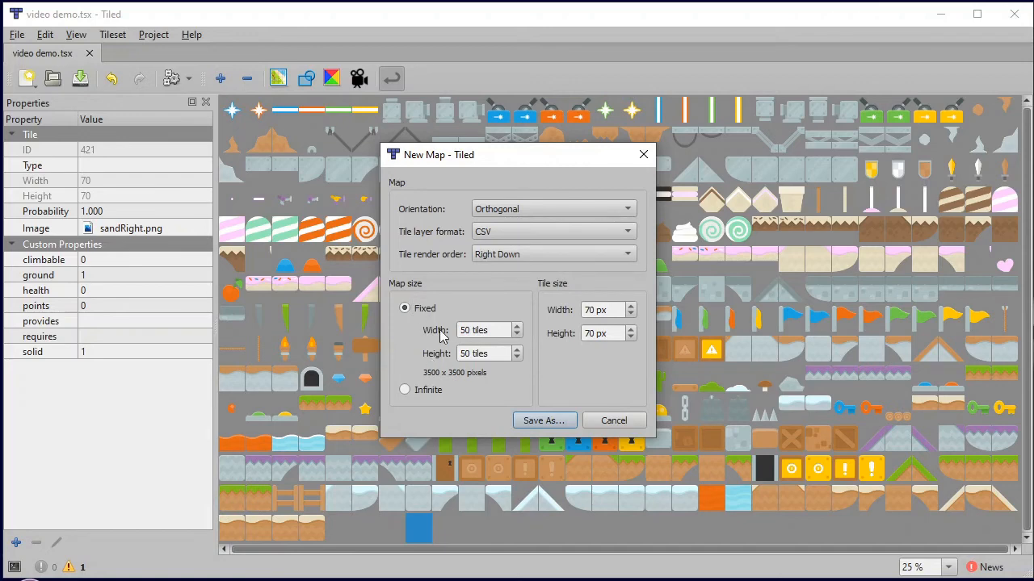
pyautogui.moveTo(598, 331)
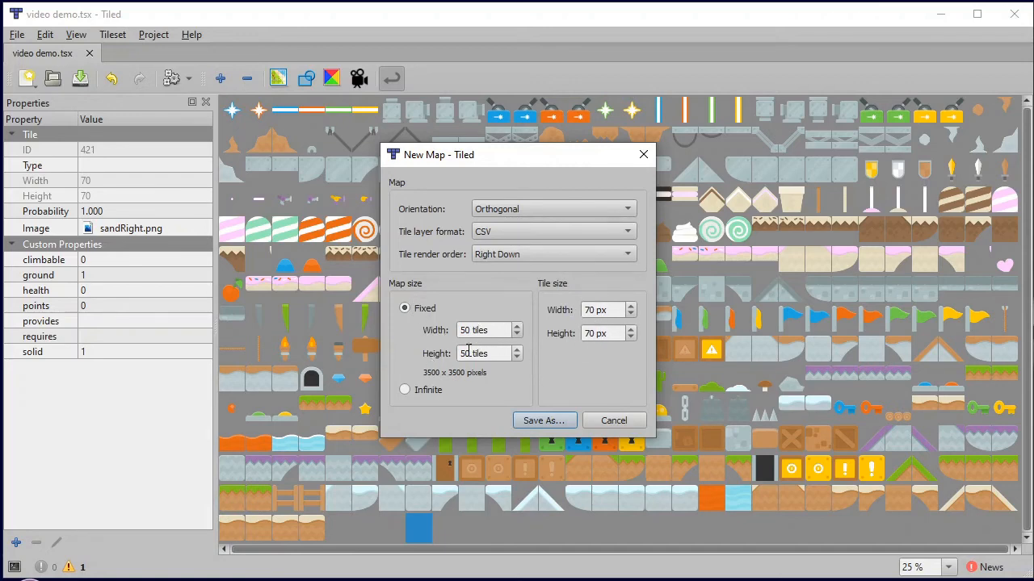
pyautogui.moveTo(449, 342)
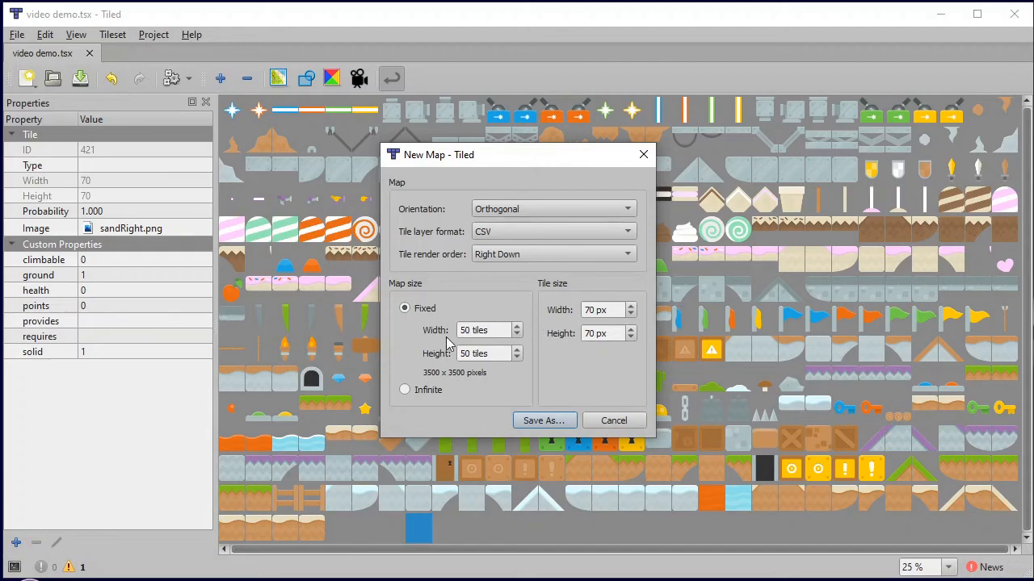
pyautogui.click(545, 420)
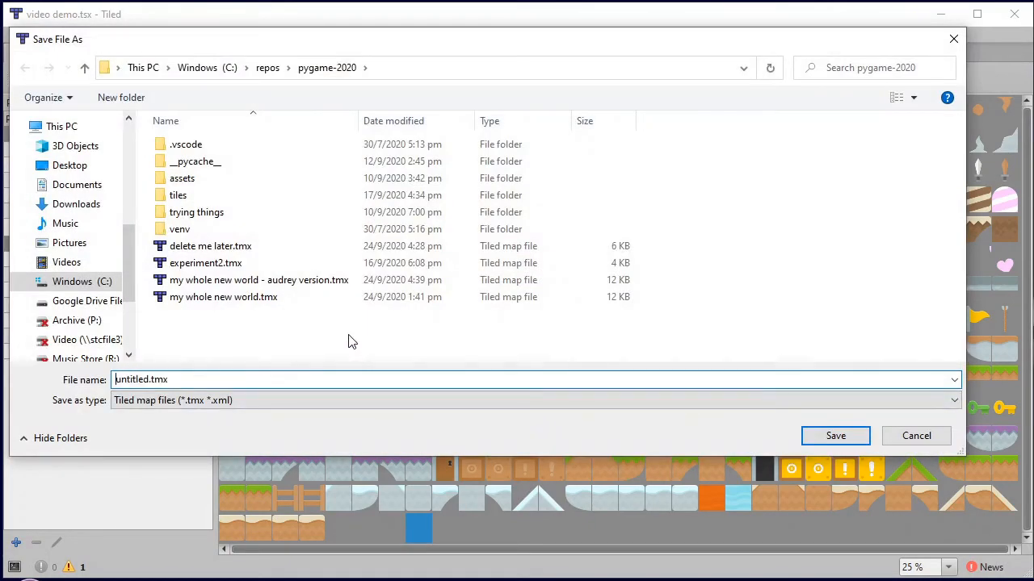
pyautogui.write('video')
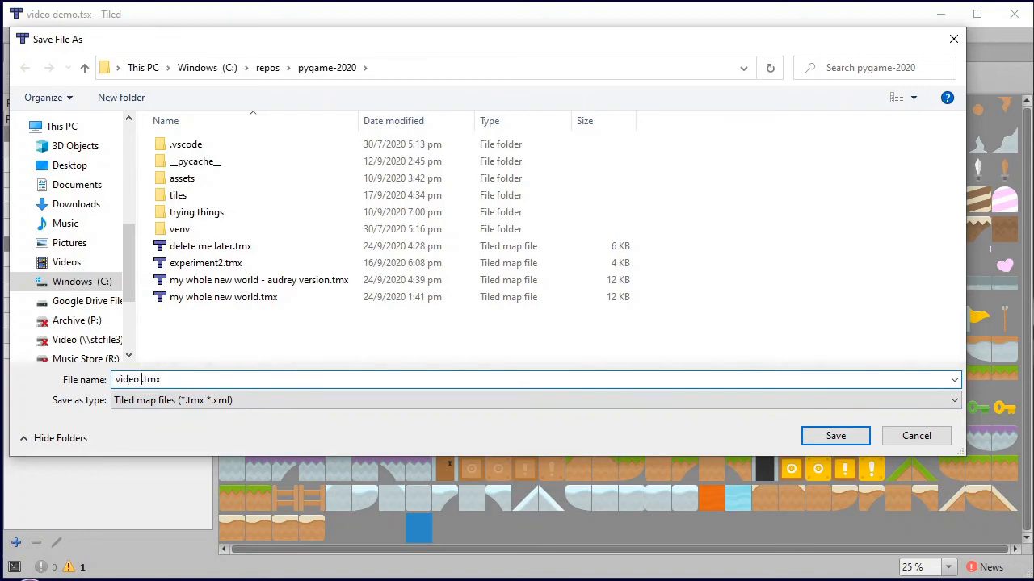
pyautogui.click(835, 436)
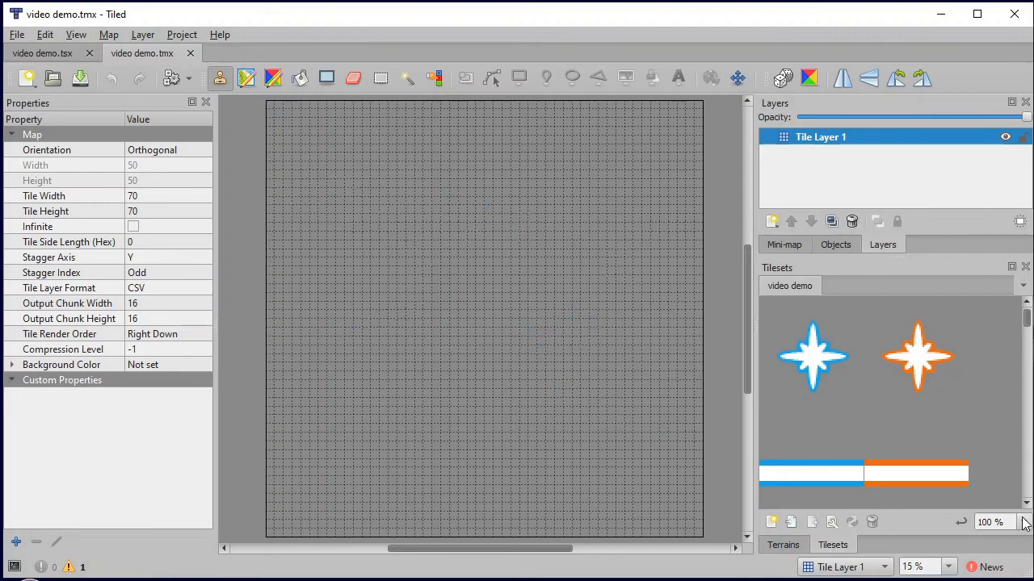
# Step: Zoom the video demo tileset panel to 25% and browse its tiles
pyautogui.click(1024, 526)
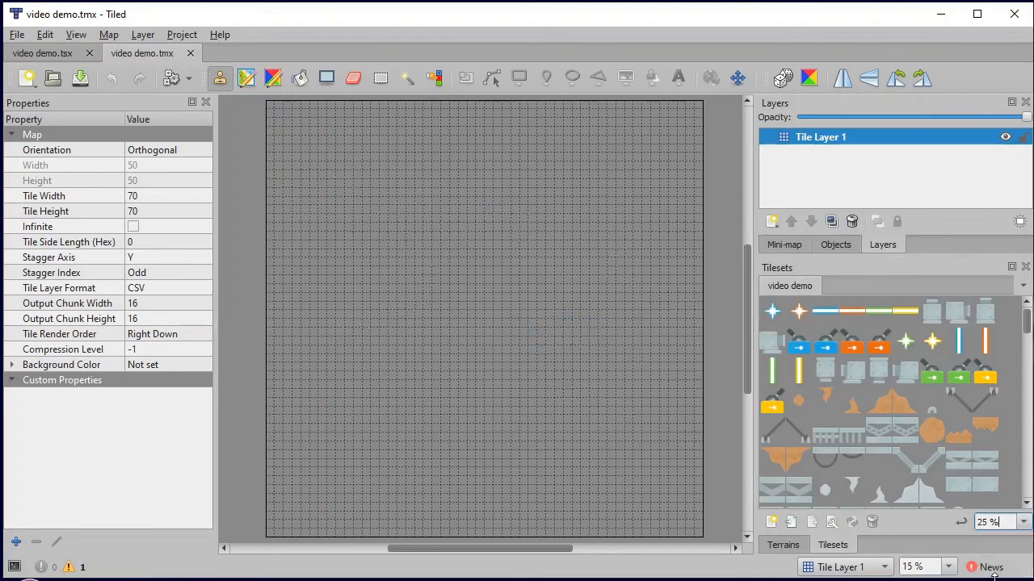
pyautogui.scroll(-3)
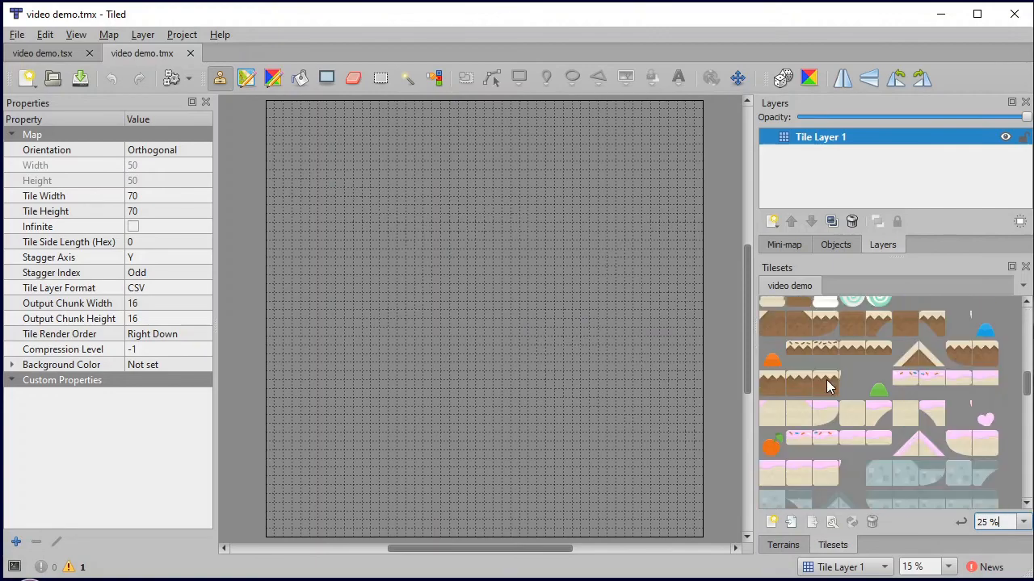
pyautogui.scroll(-3)
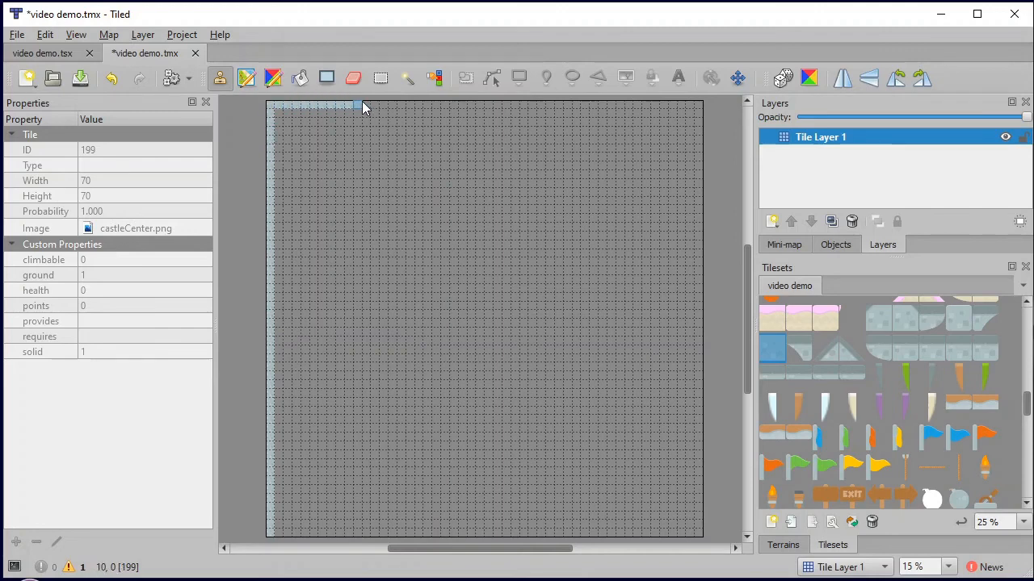
# Step: Paint castleCenter stone tiles along all four map edges with the Stamp Brush
pyautogui.moveTo(359, 105); pyautogui.dragTo(584, 105)
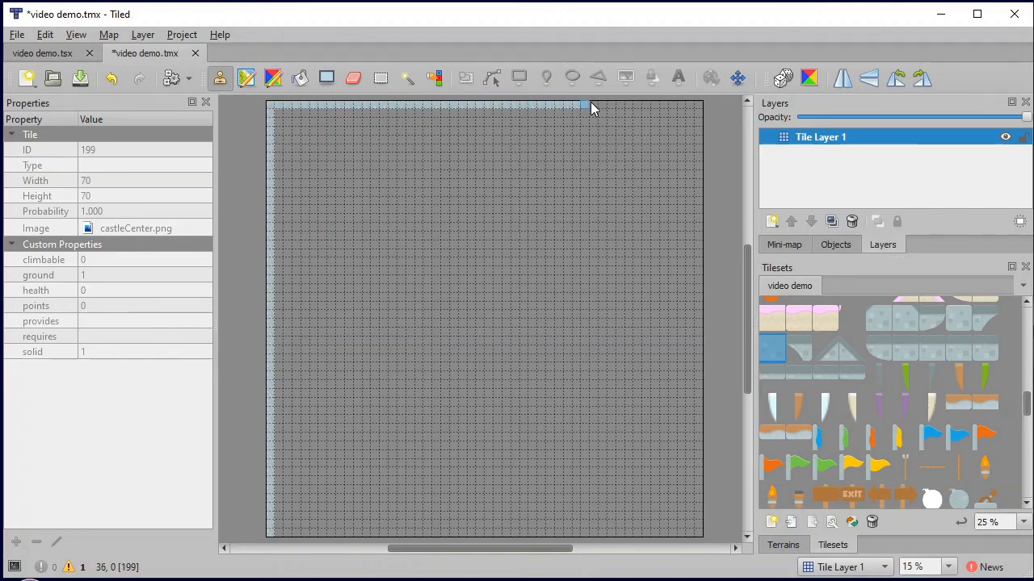
pyautogui.moveTo(584, 105); pyautogui.dragTo(698, 148)
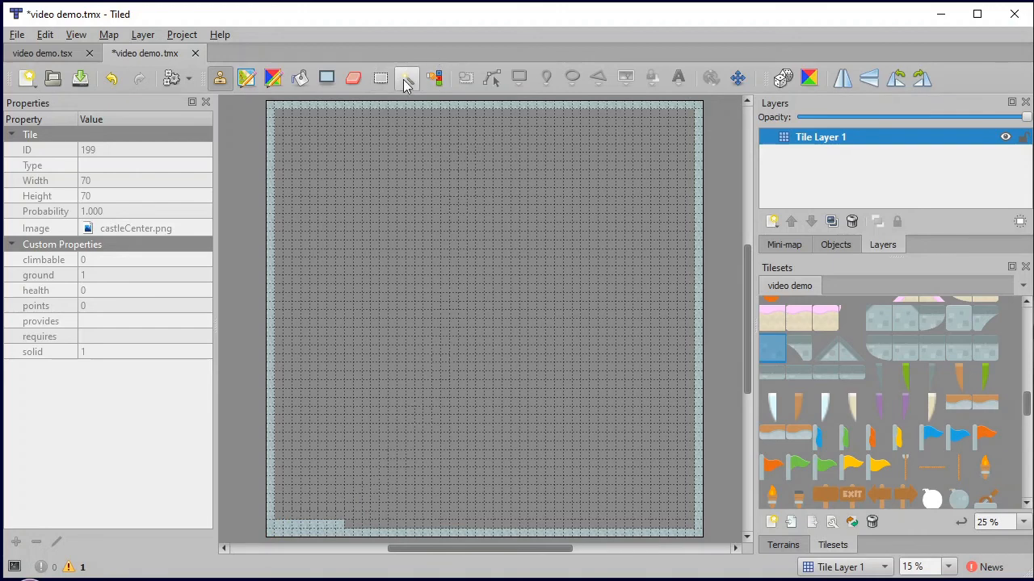
pyautogui.moveTo(352, 78)
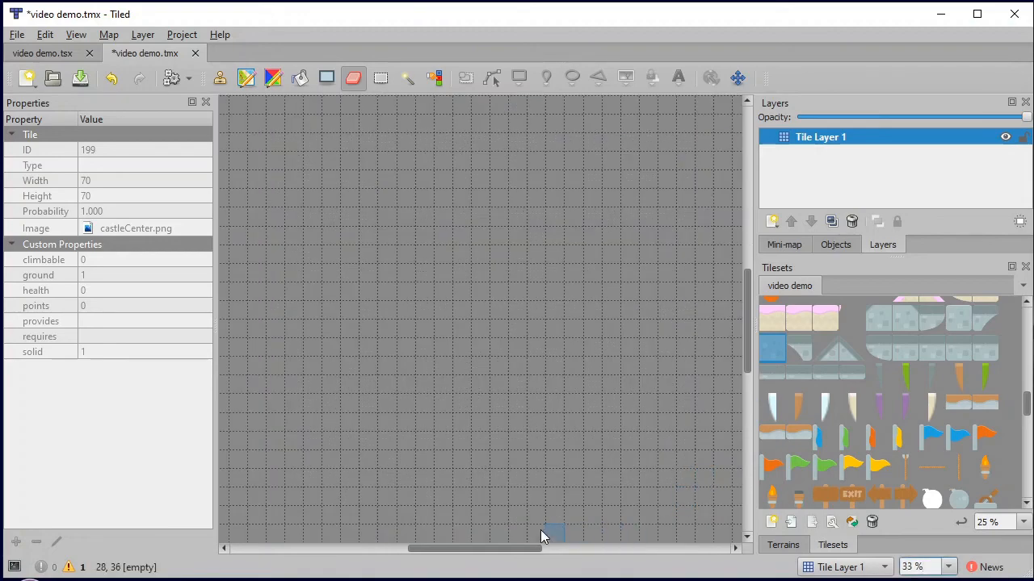
pyautogui.moveTo(549, 549); pyautogui.dragTo(459, 551)
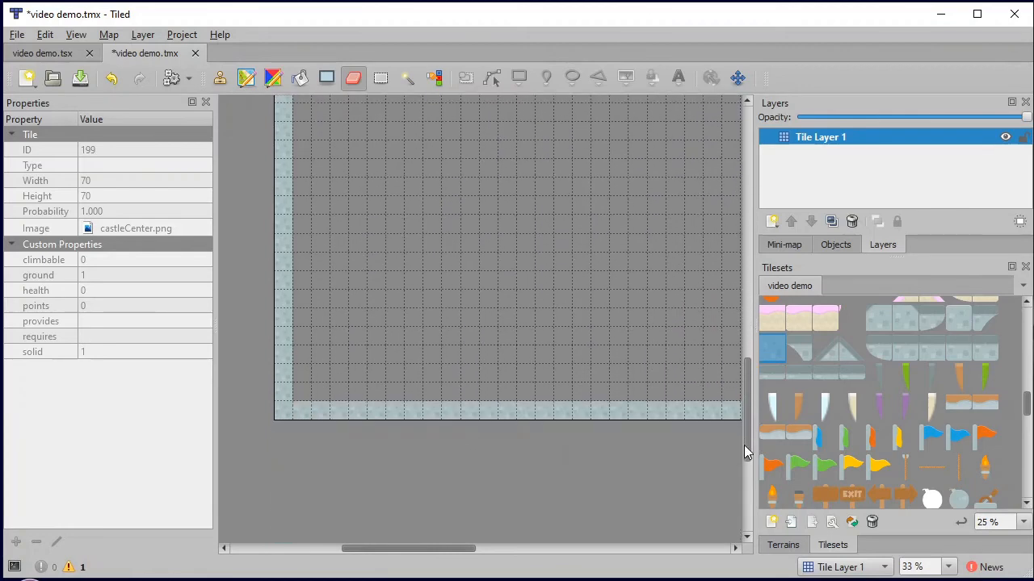
pyautogui.scroll(-3)
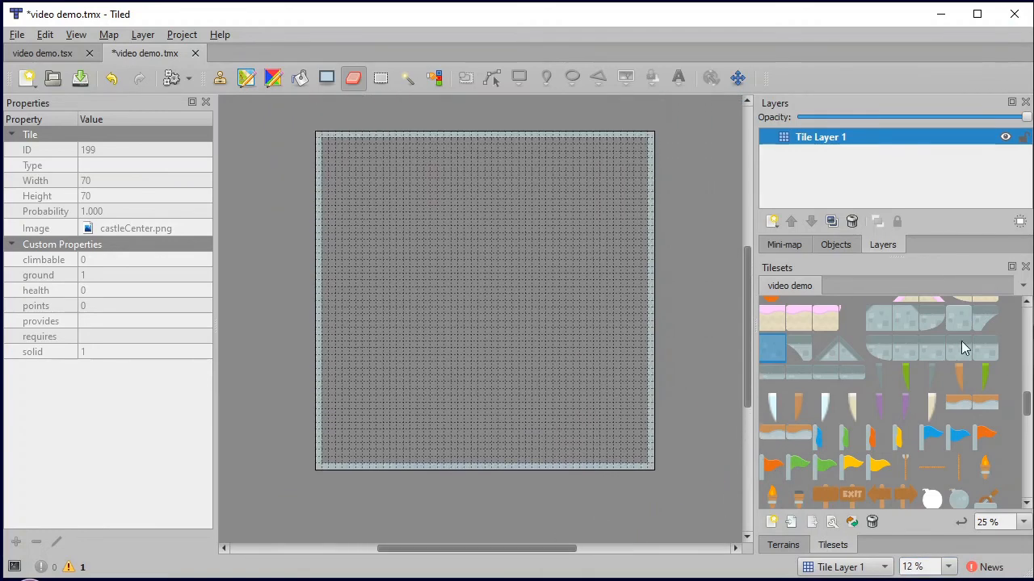
# Step: Draw horizontal metalMid platform rows in the lower half of the map
pyautogui.scroll(-3)
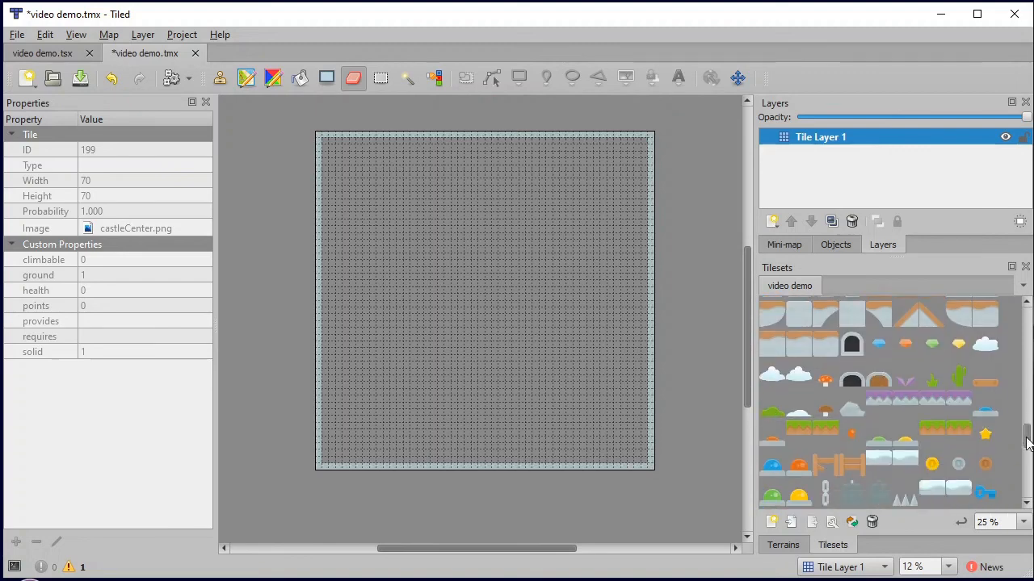
pyautogui.scroll(-3)
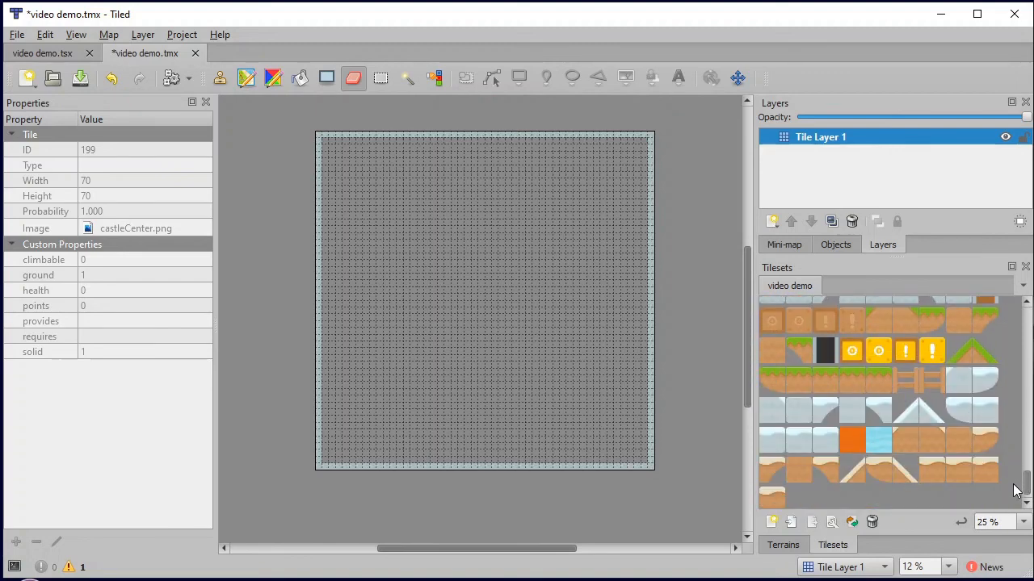
pyautogui.scroll(-3)
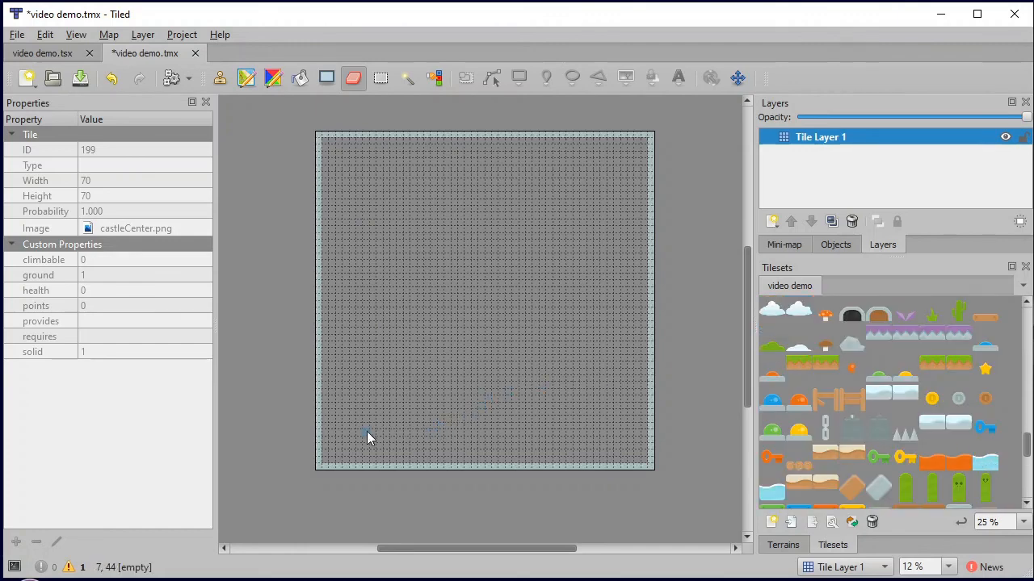
pyautogui.moveTo(436, 436)
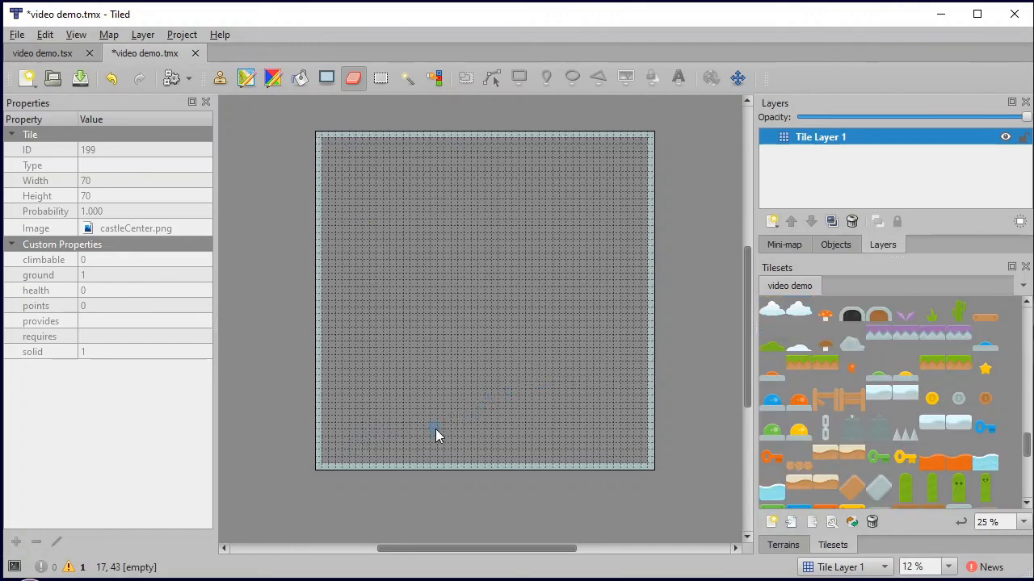
pyautogui.scroll(-3)
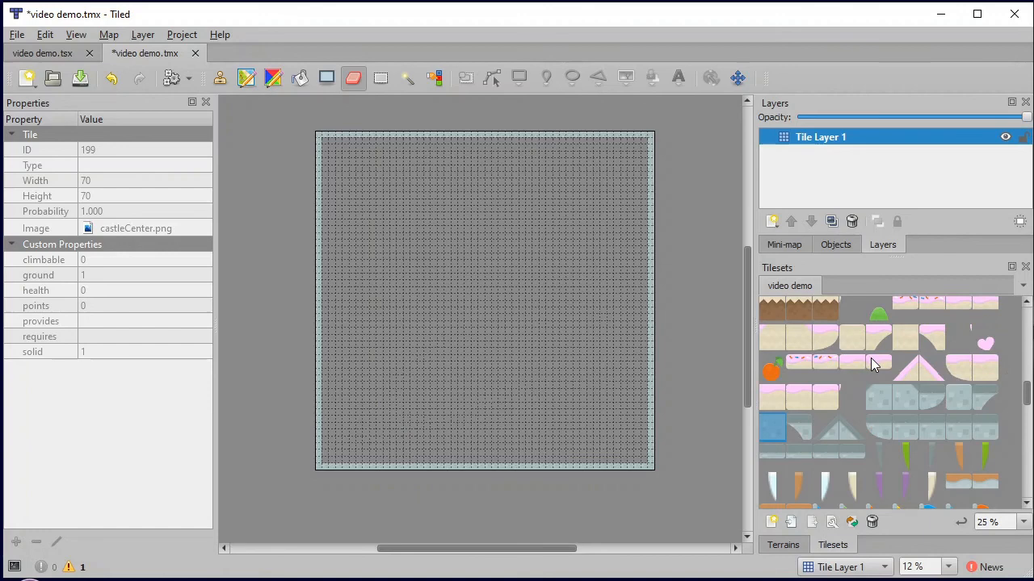
pyautogui.scroll(-3)
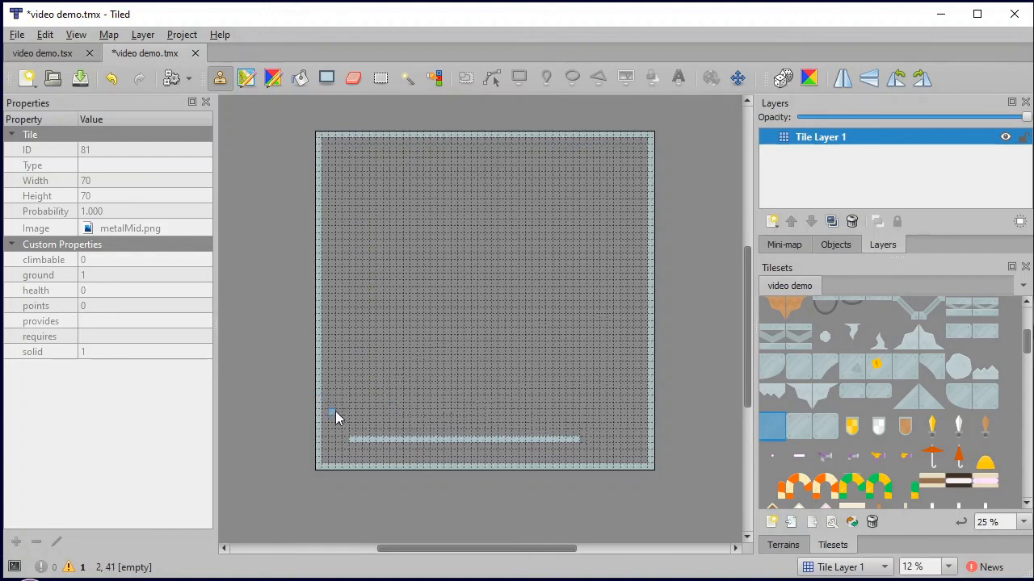
pyautogui.moveTo(336, 413); pyautogui.dragTo(565, 393)
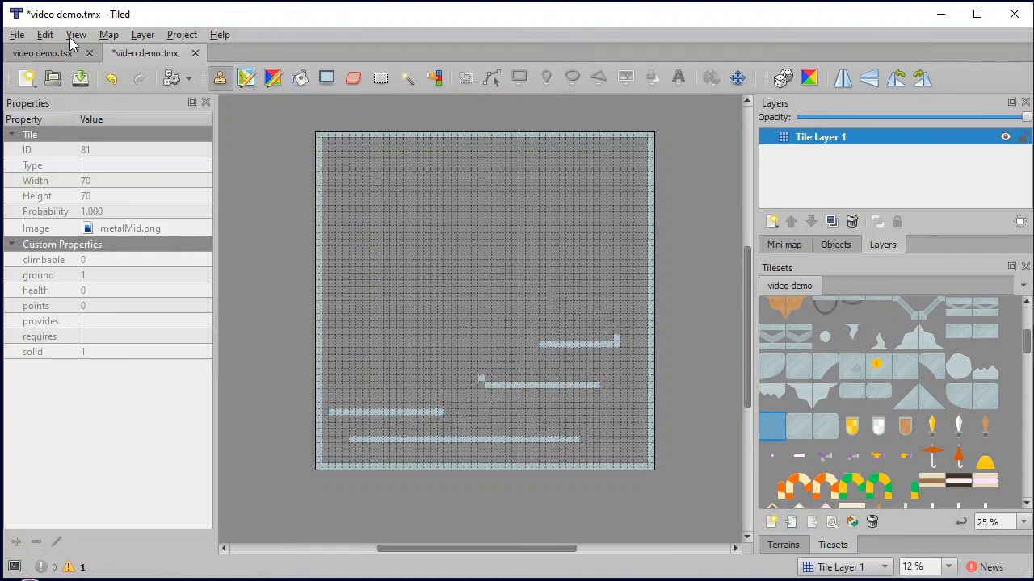
pyautogui.click(16, 34)
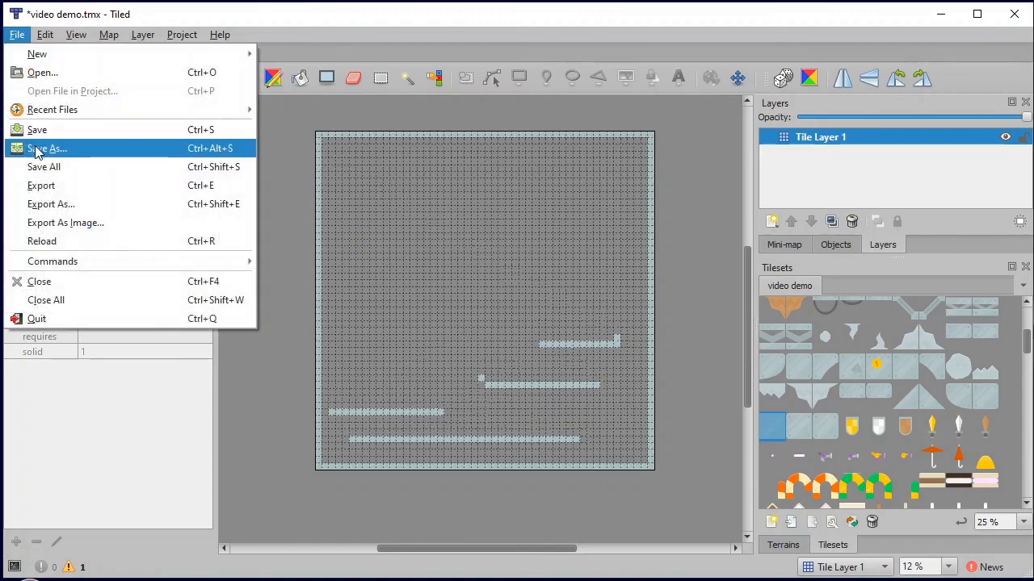
# Step: Save the bordered map with its platforms as video demo.tmx via Save As
pyautogui.click(47, 149)
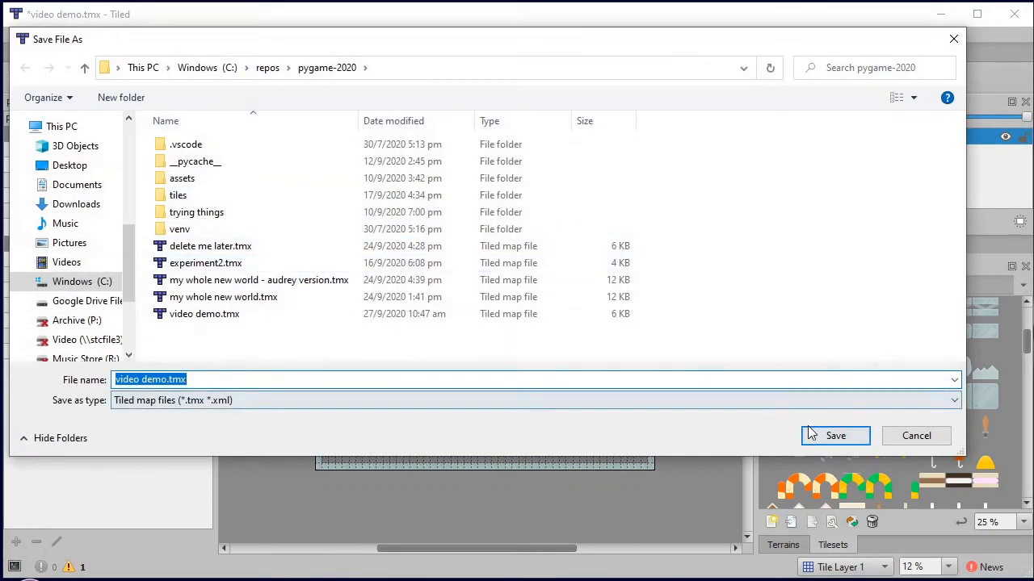
pyautogui.click(835, 436)
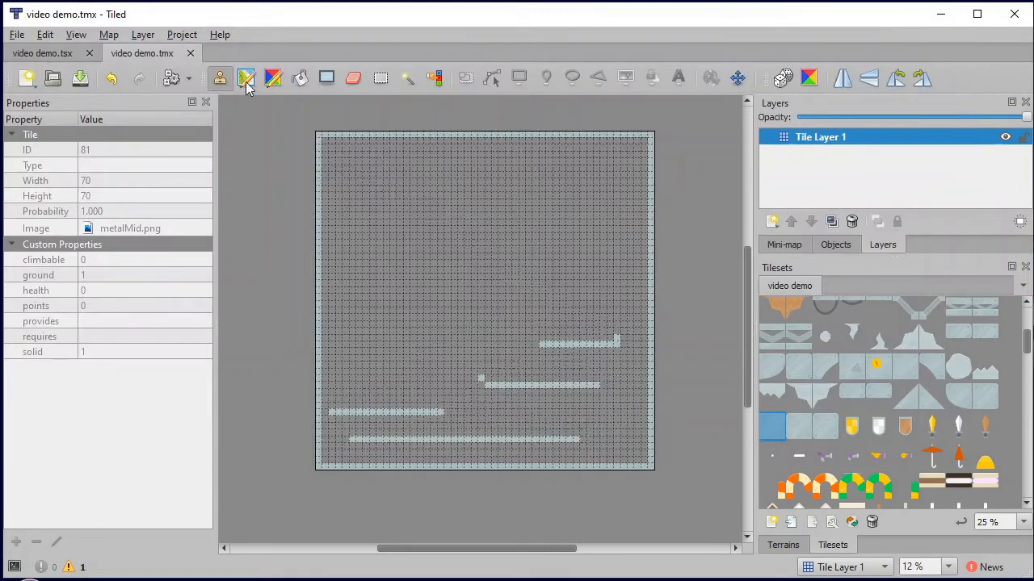
pyautogui.click(17, 34)
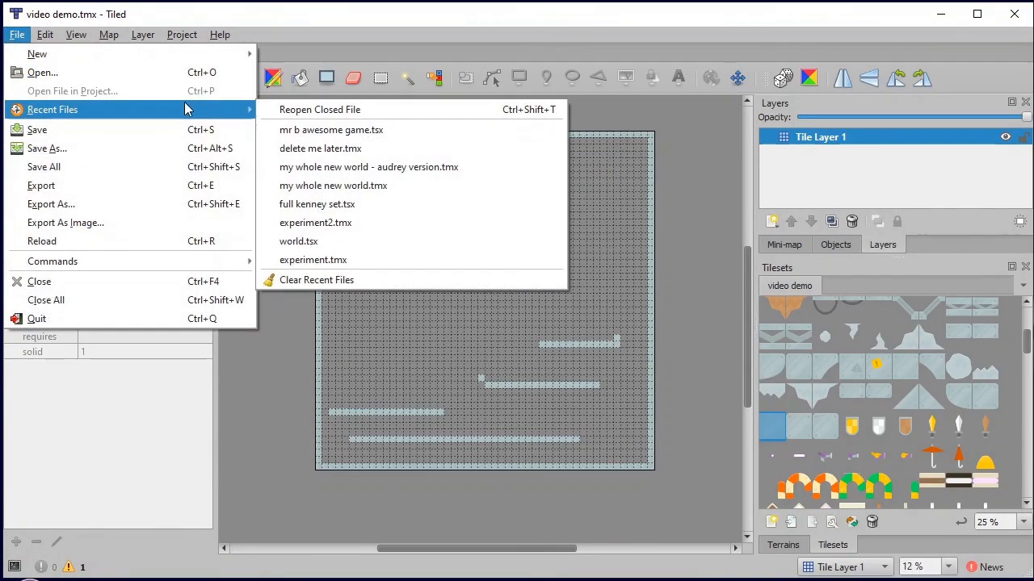
pyautogui.moveTo(333, 184)
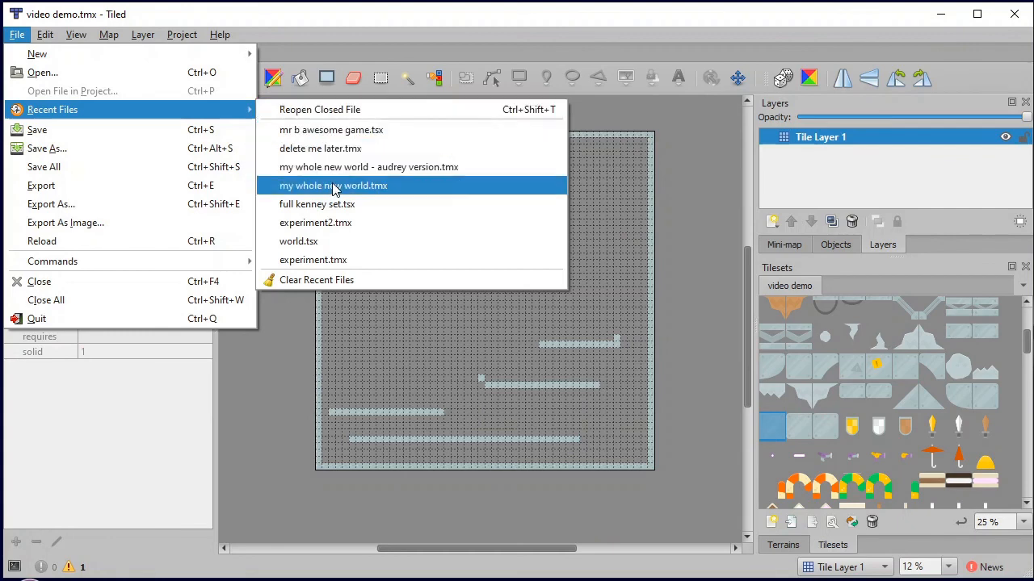
# Step: Reopen the recent map my whole new world.tmx and scroll across its platforms, ladders and doors
pyautogui.click(333, 184)
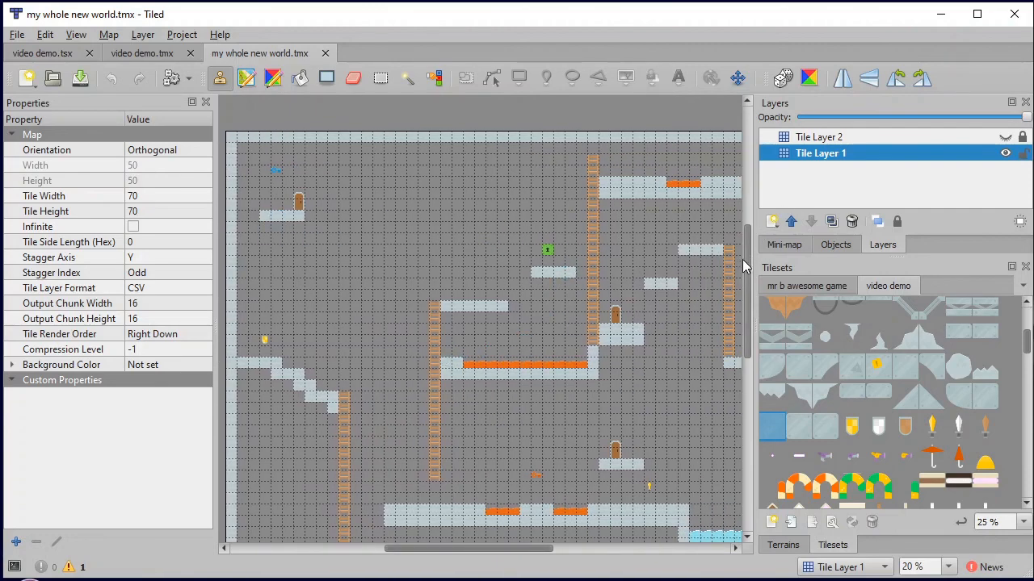
pyautogui.scroll(-3)
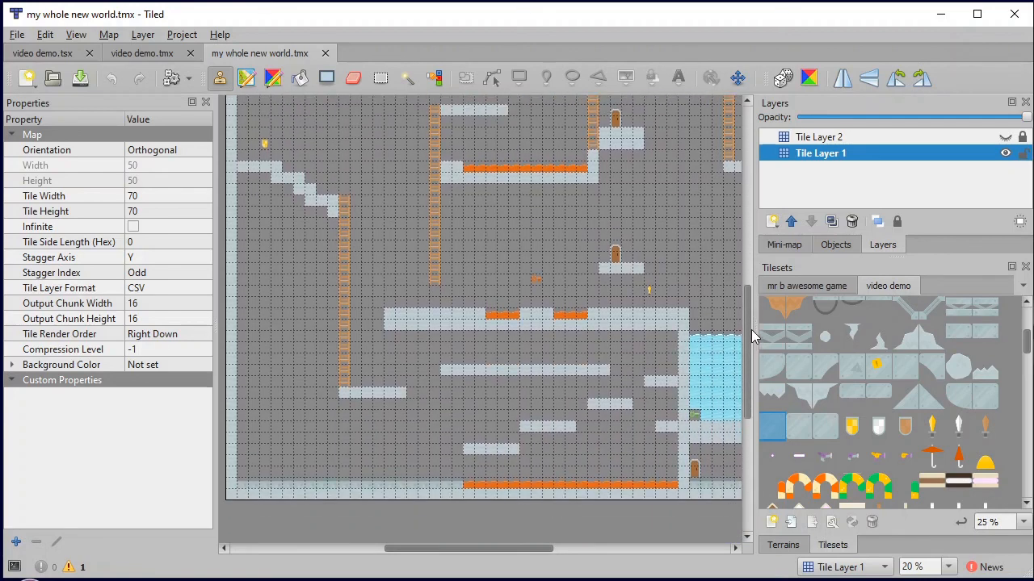
pyautogui.moveTo(485, 549); pyautogui.dragTo(579, 549)
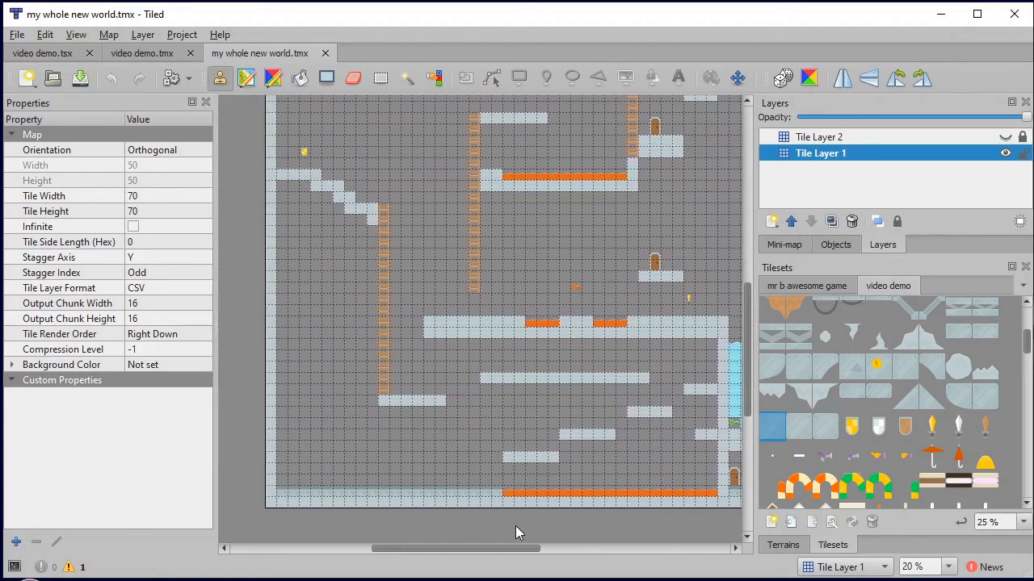
pyautogui.moveTo(751, 387)
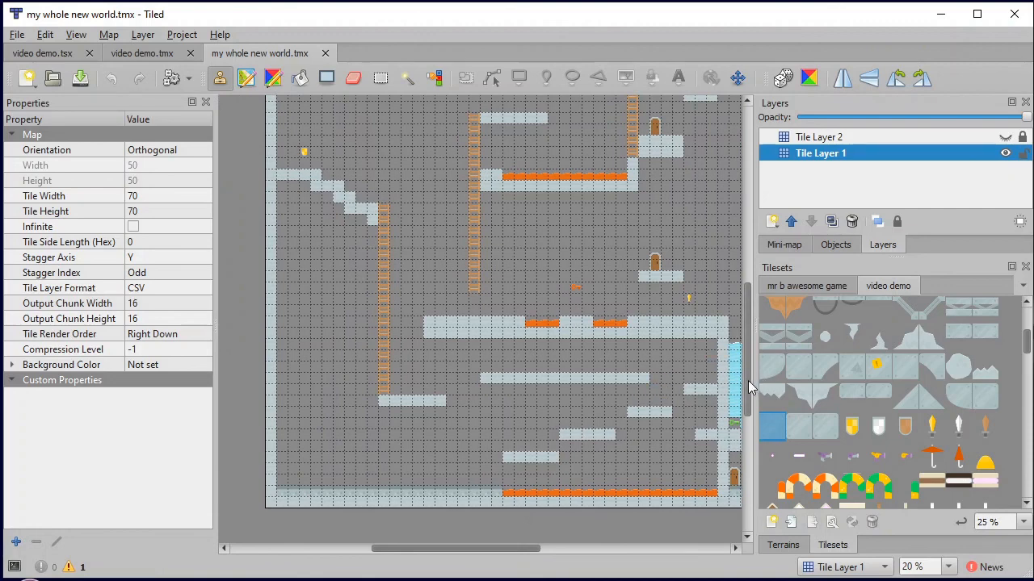